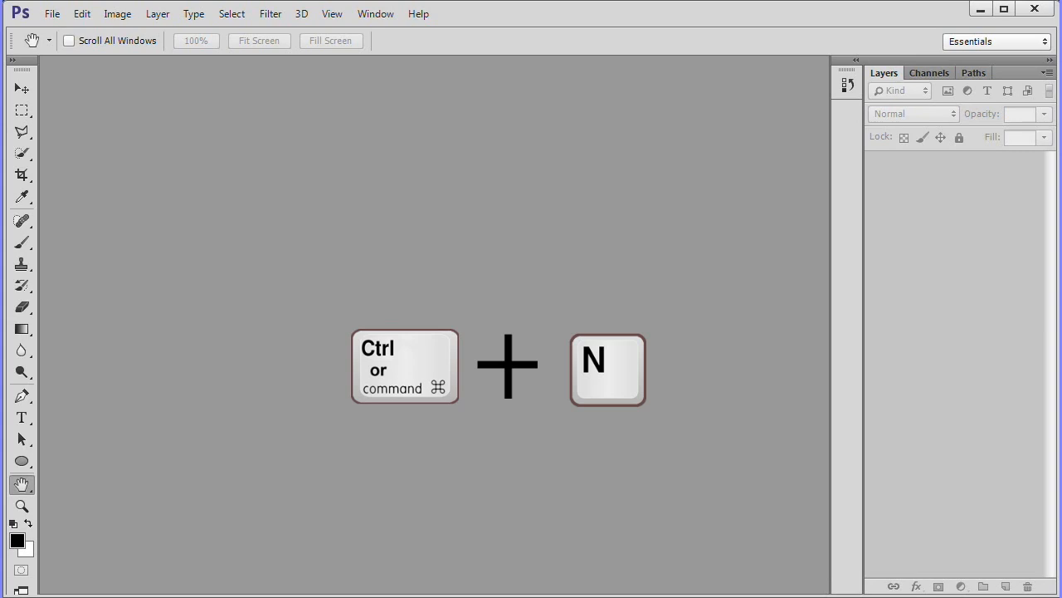
Create a new 2000 × 2000 px document at 300 ppi.
key("ctrl+n")
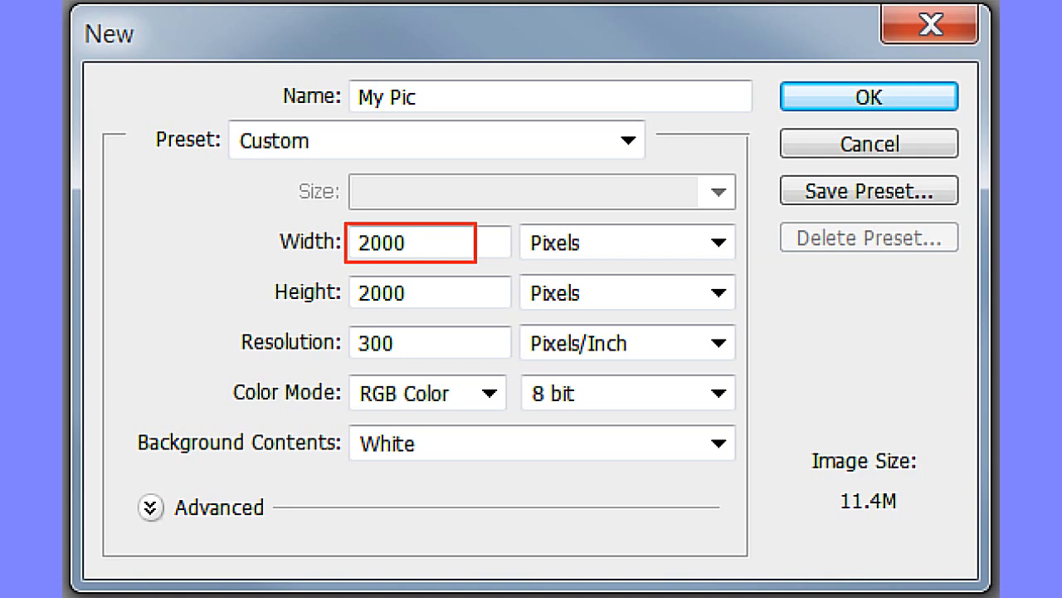
left_click(429, 292)
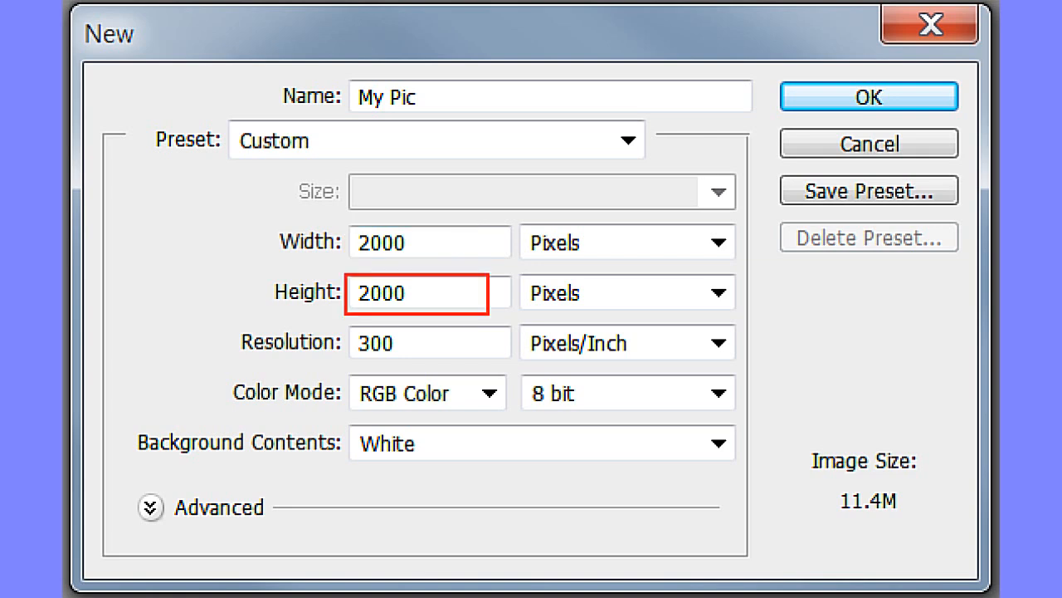
left_click(396, 342)
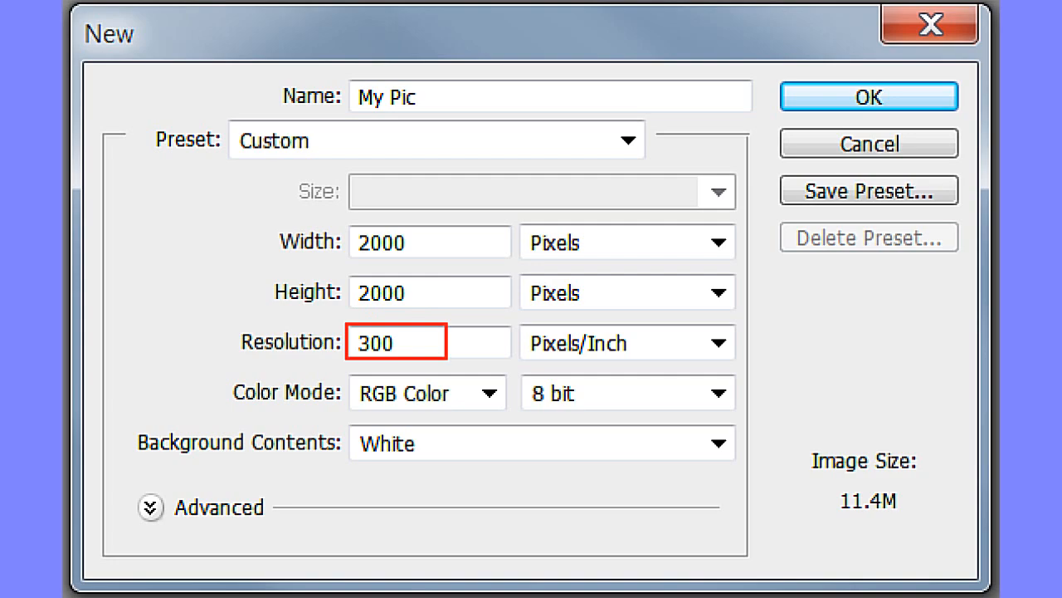
left_click(867, 96)
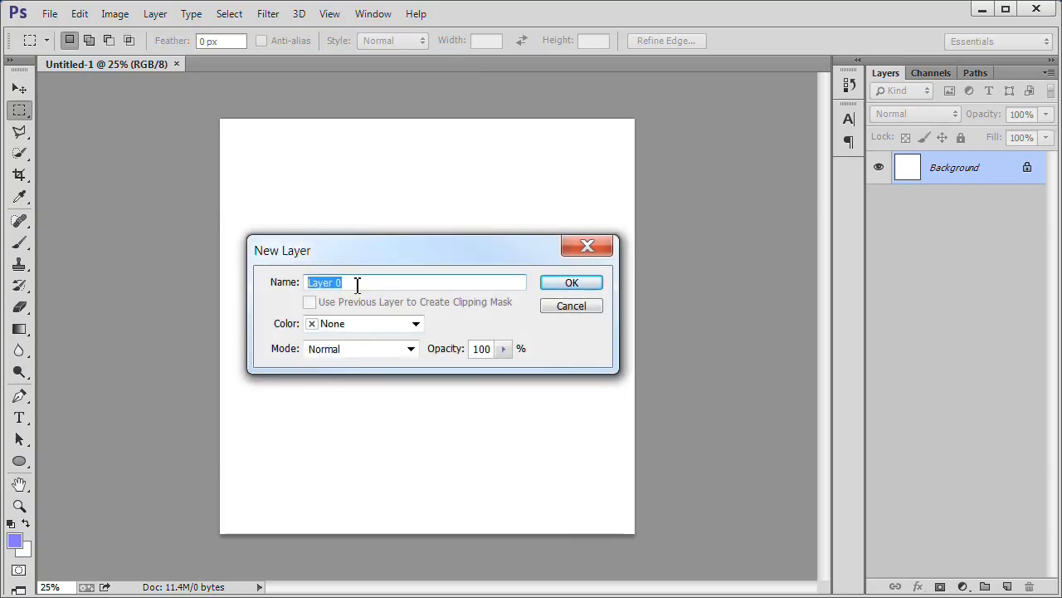
Convert the Background into a layer named 'White'.
type("W")
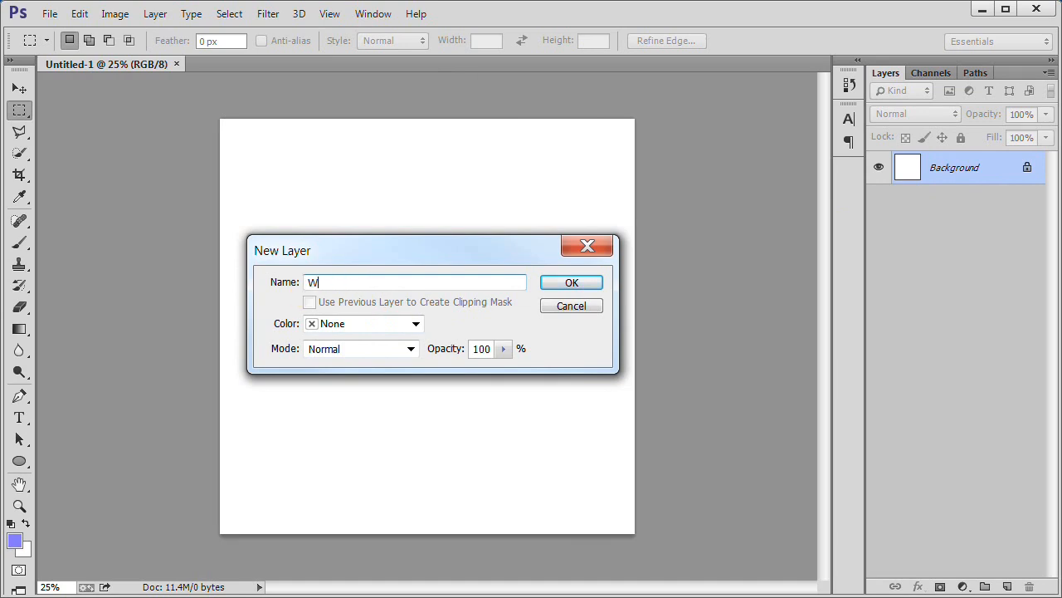
type("hite")
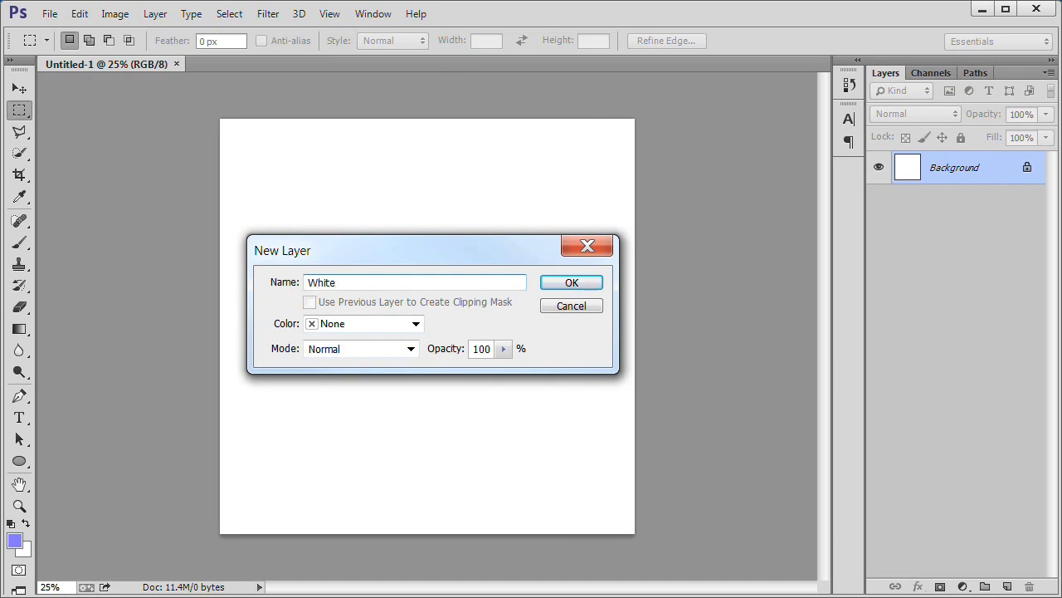
mouse_move(577, 300)
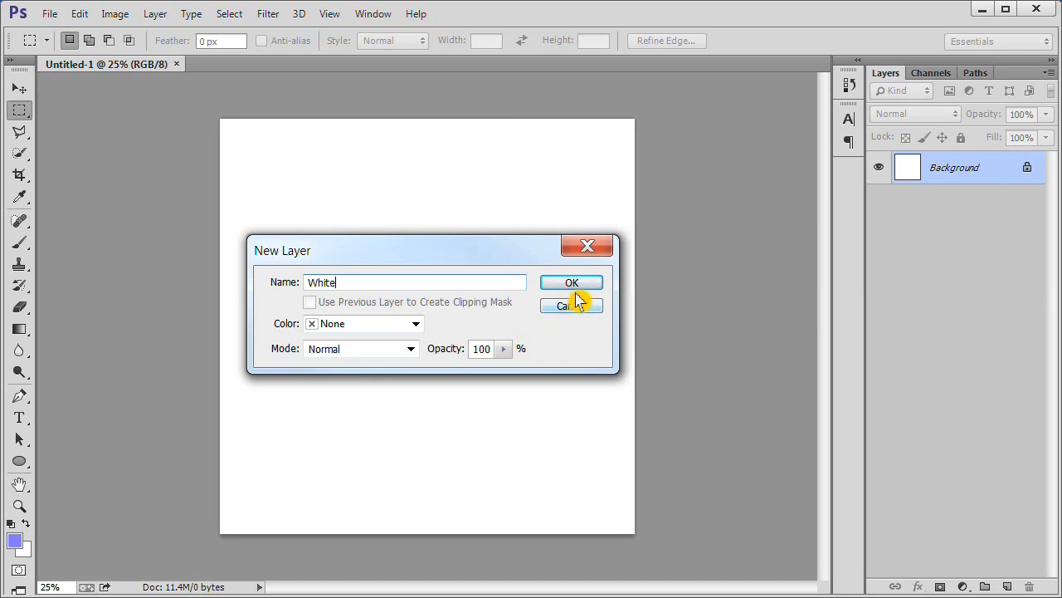
left_click(572, 282)
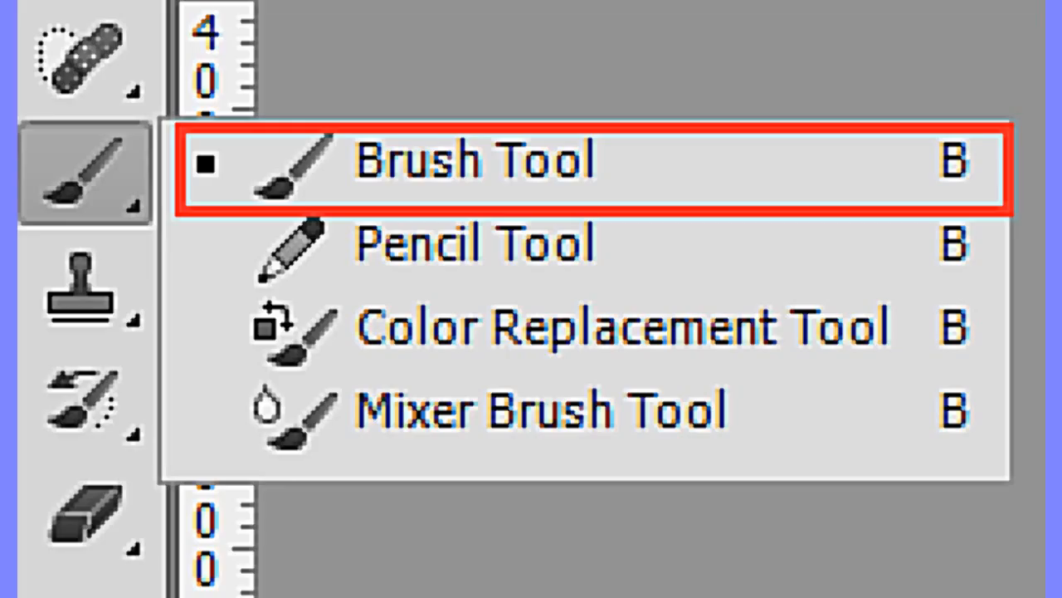
Choose the Ellipse tool in Path mode with Circle and From Center enabled.
left_click(473, 159)
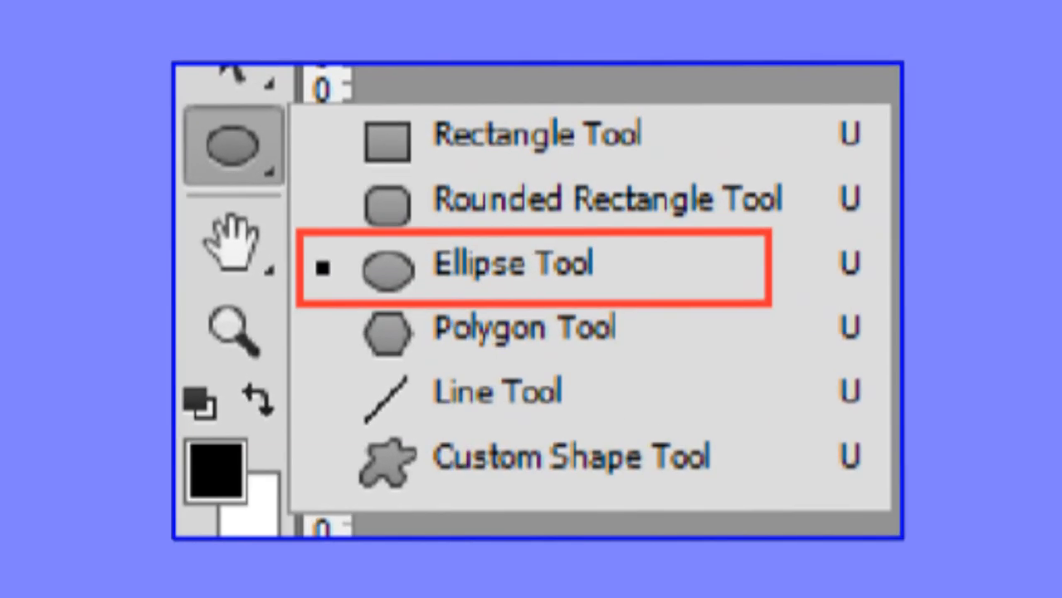
left_click(386, 269)
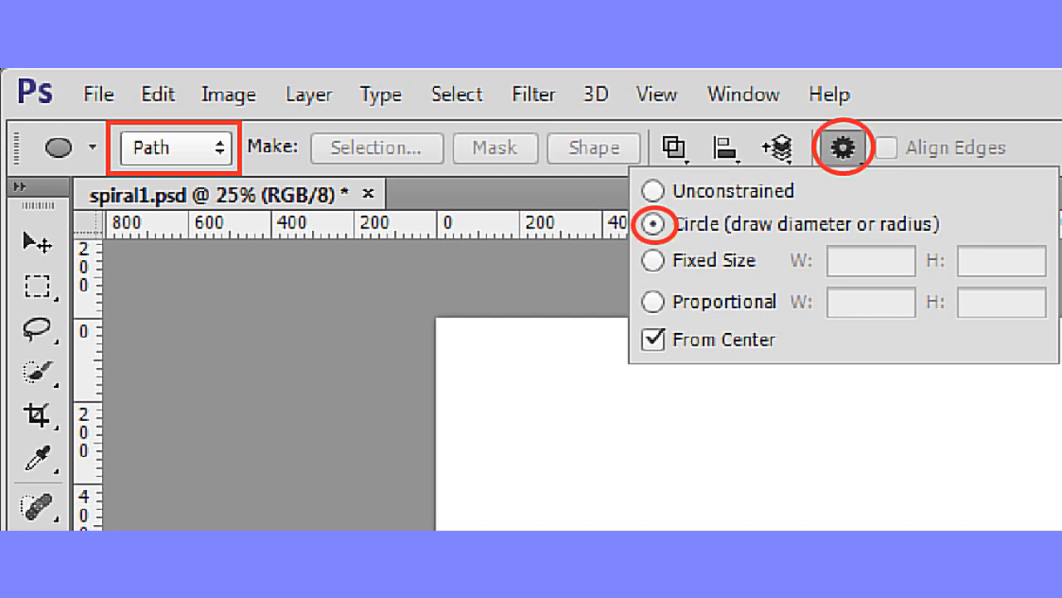
left_click(653, 339)
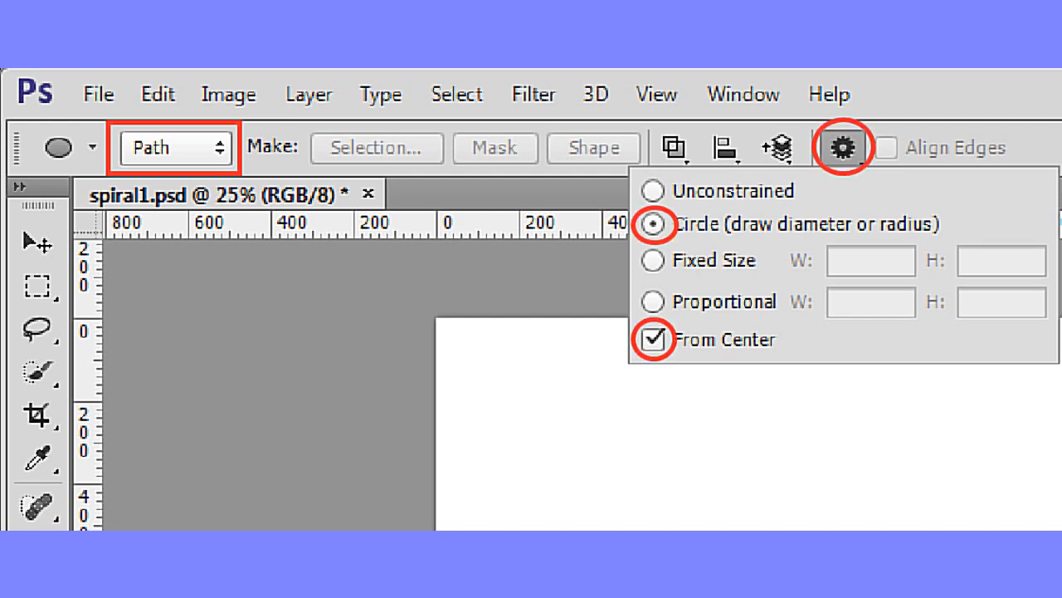
Add a horizontal guide at 50% through View > New Guide.
left_click(330, 13)
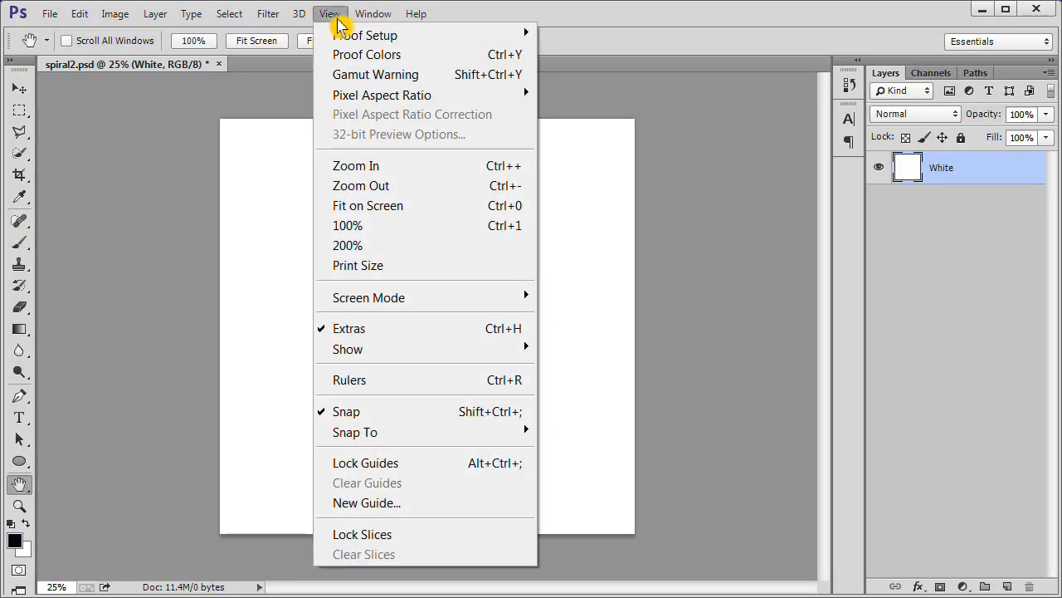
mouse_move(366, 502)
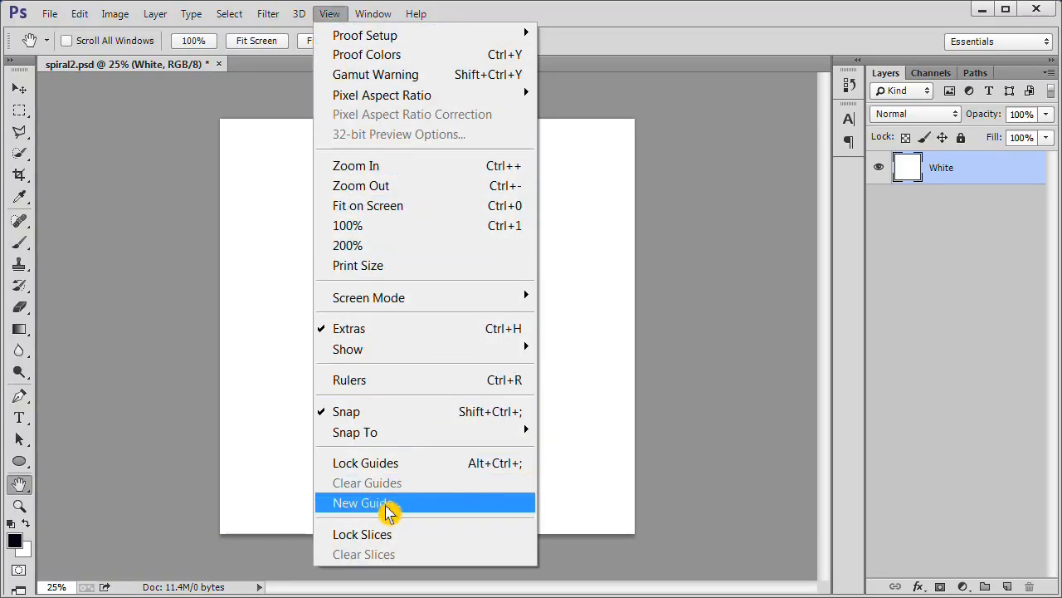
left_click(363, 502)
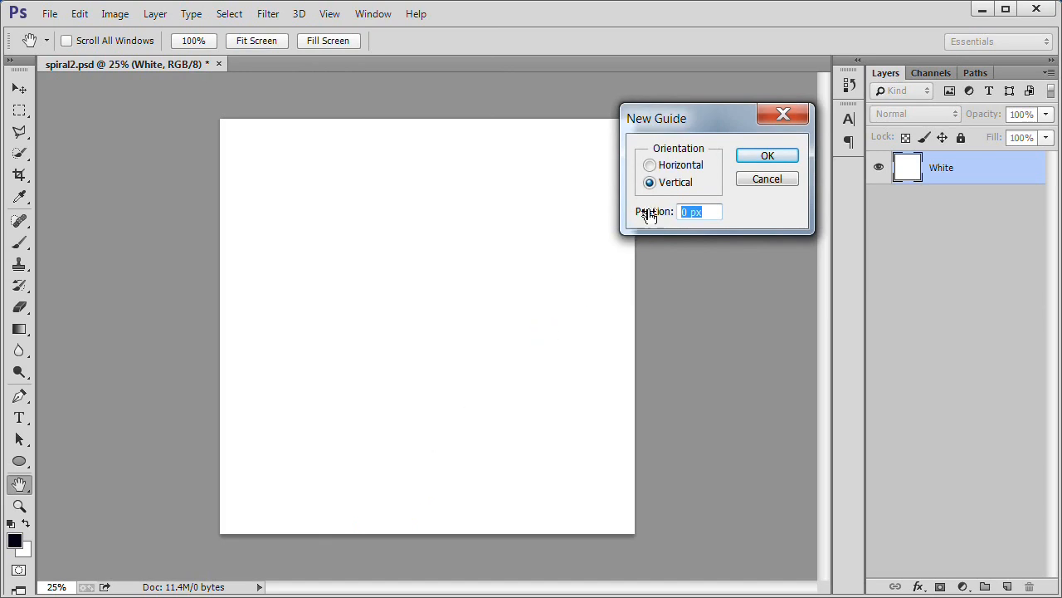
left_click(650, 164)
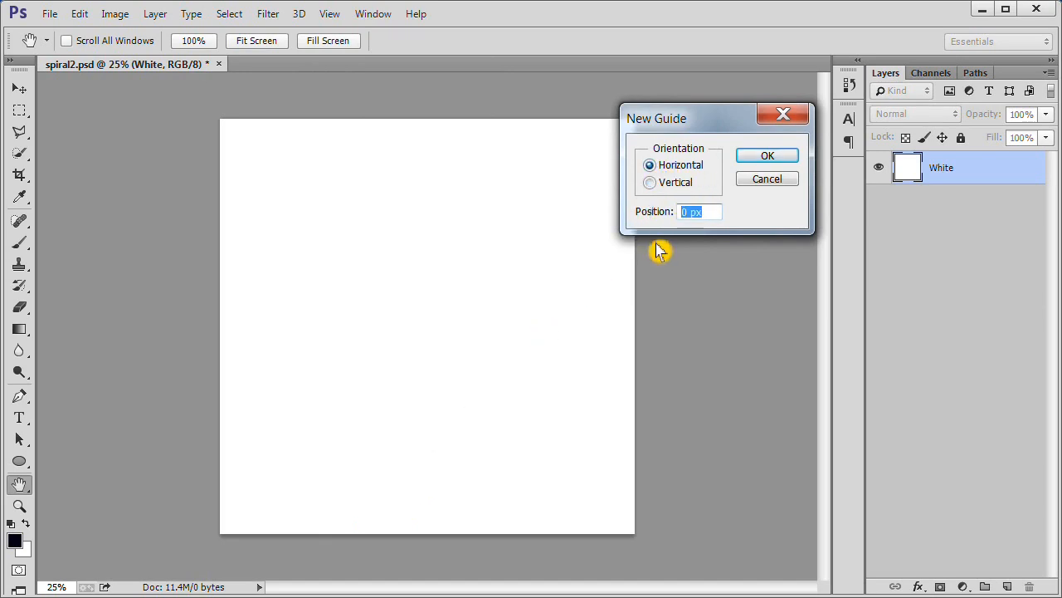
type("50%")
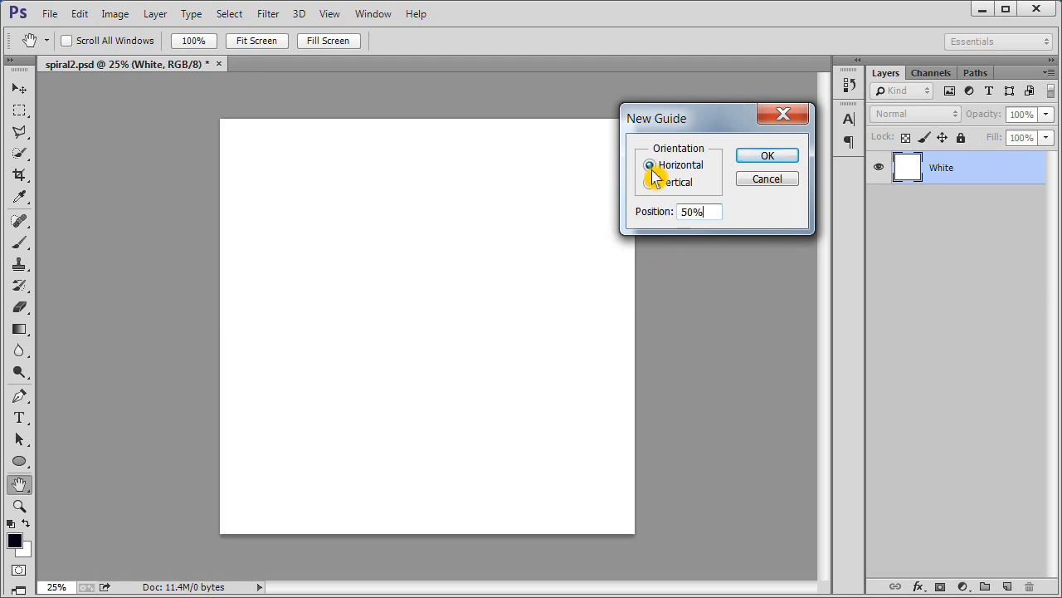
left_click(767, 155)
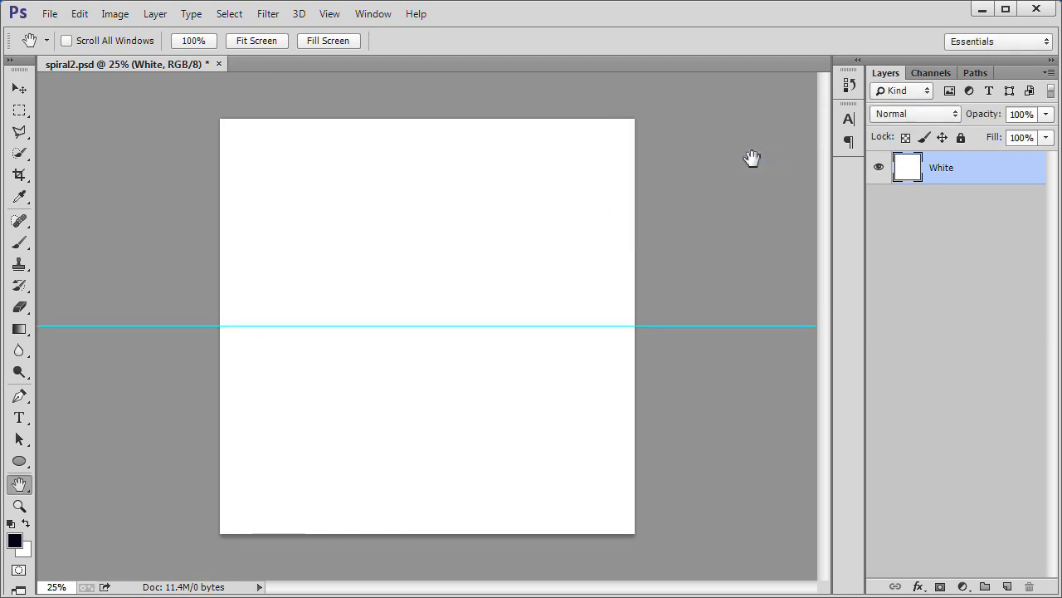
Add a vertical guide at 50%.
left_click(329, 13)
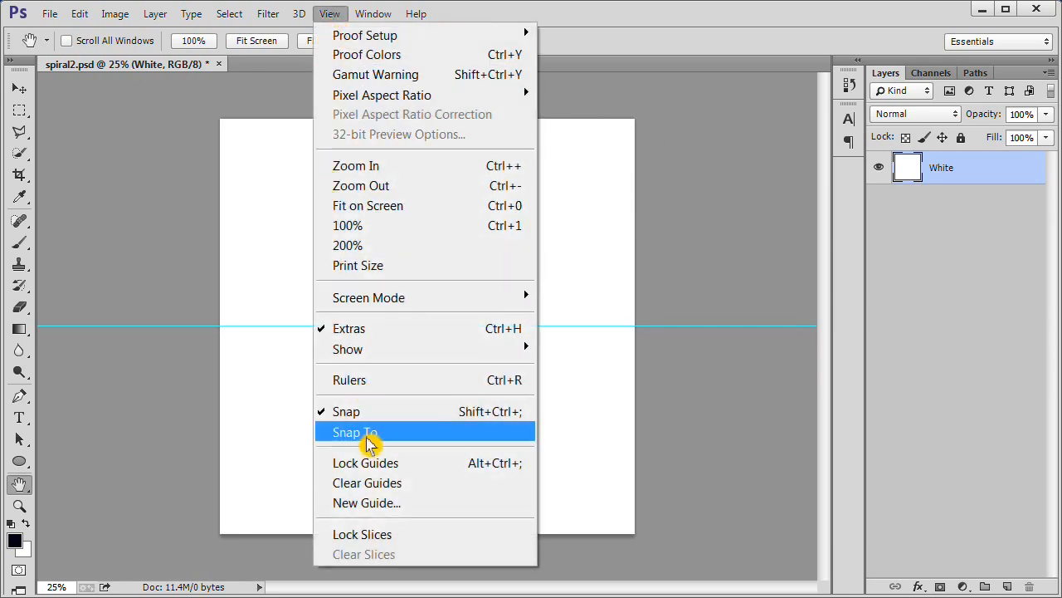
left_click(366, 502)
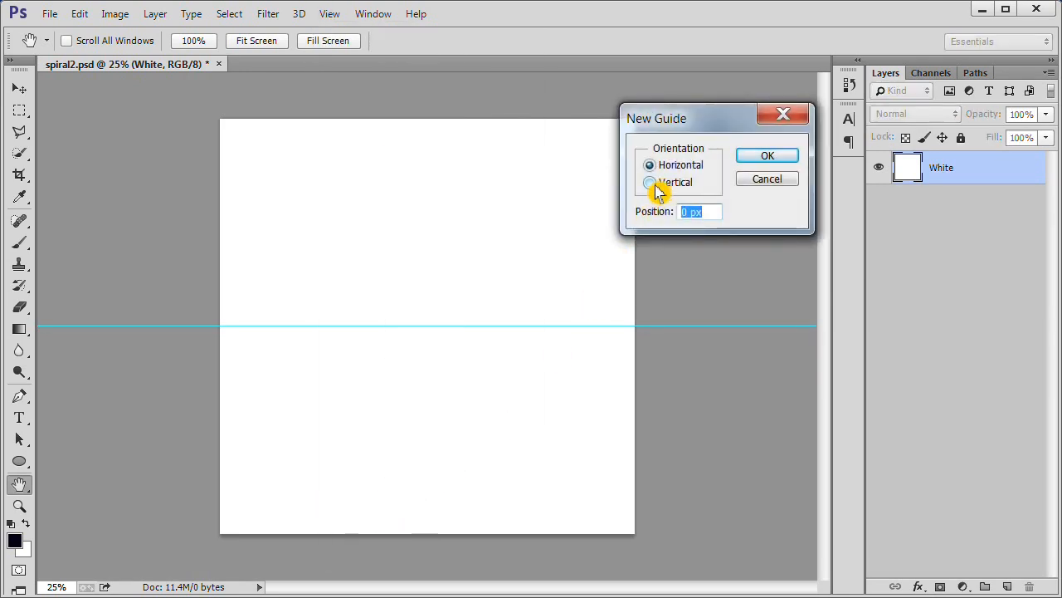
left_click(650, 181)
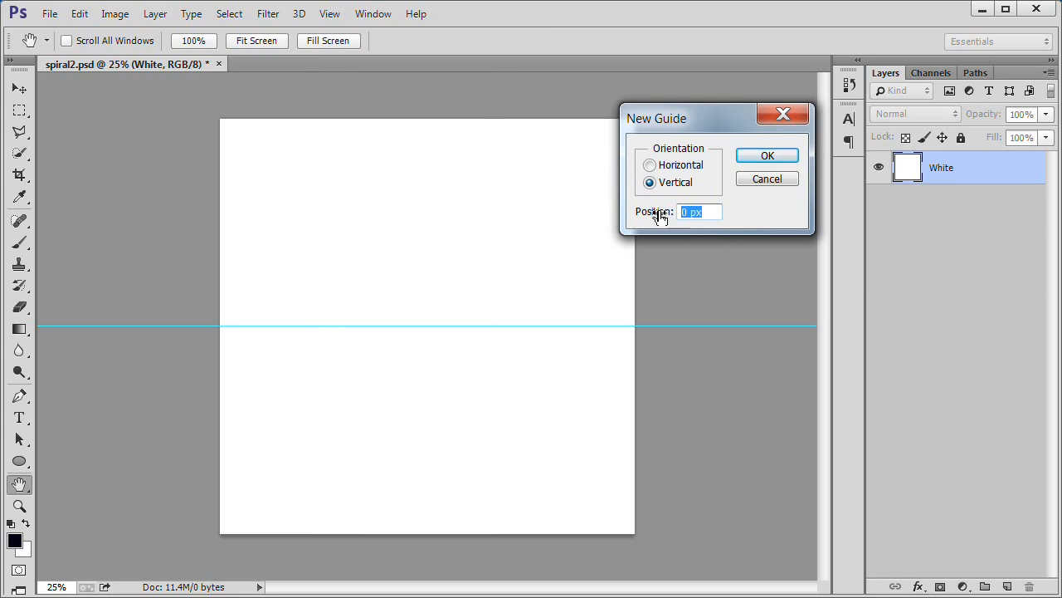
type("50%")
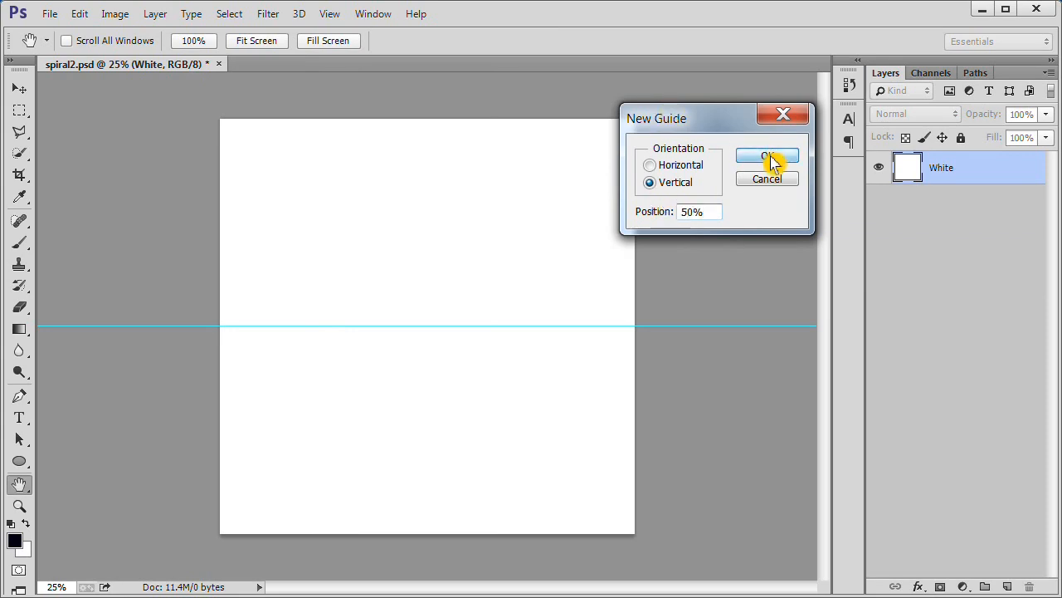
left_click(767, 156)
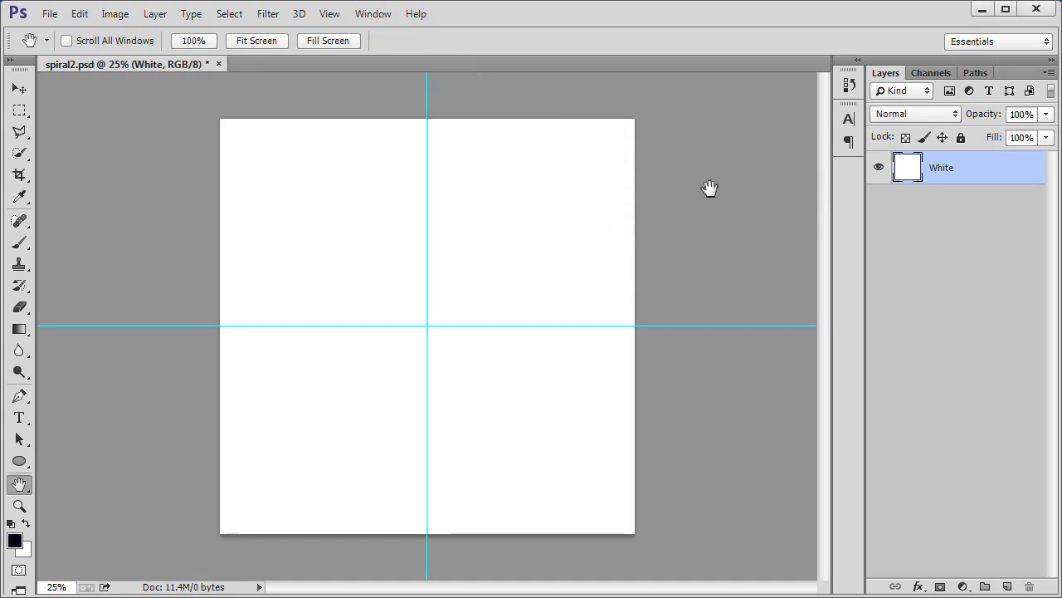
mouse_move(708, 186)
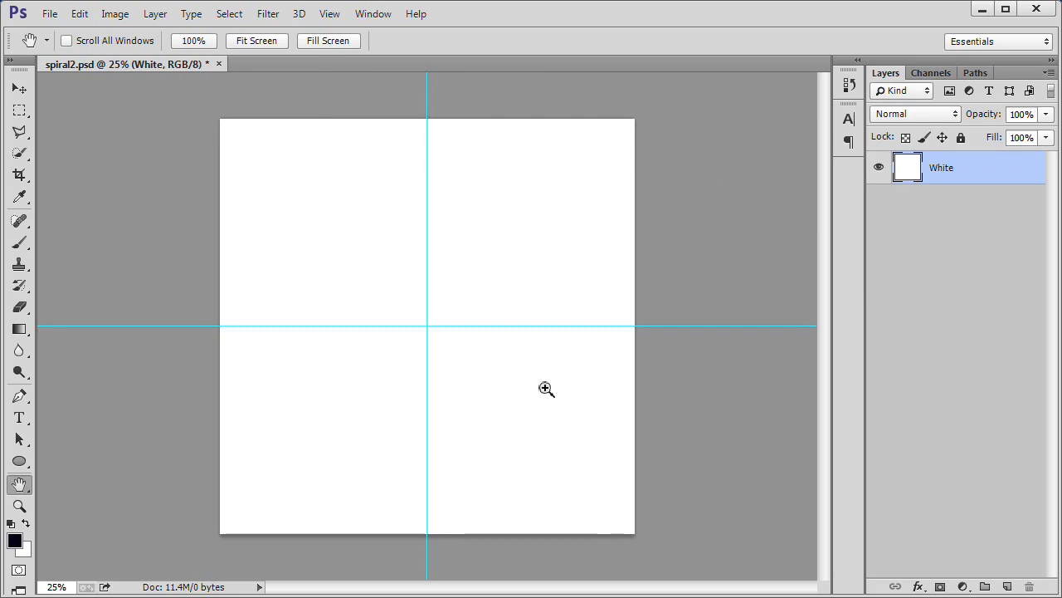
Add Layer 1 and draw a 100 px circle path centred on the guide crossing.
key("ctrl+shift+n")
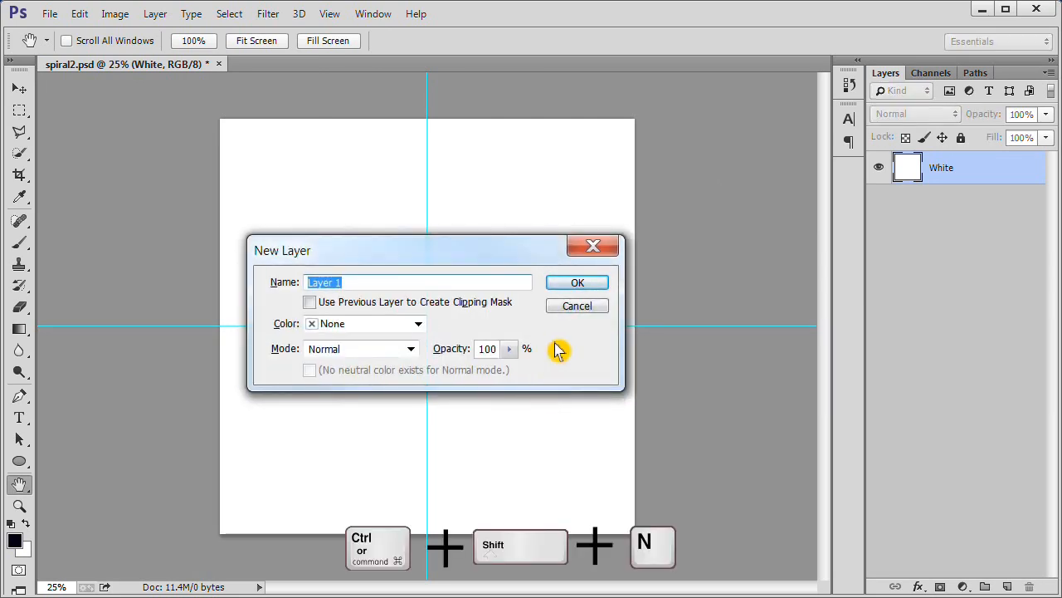
left_click(578, 283)
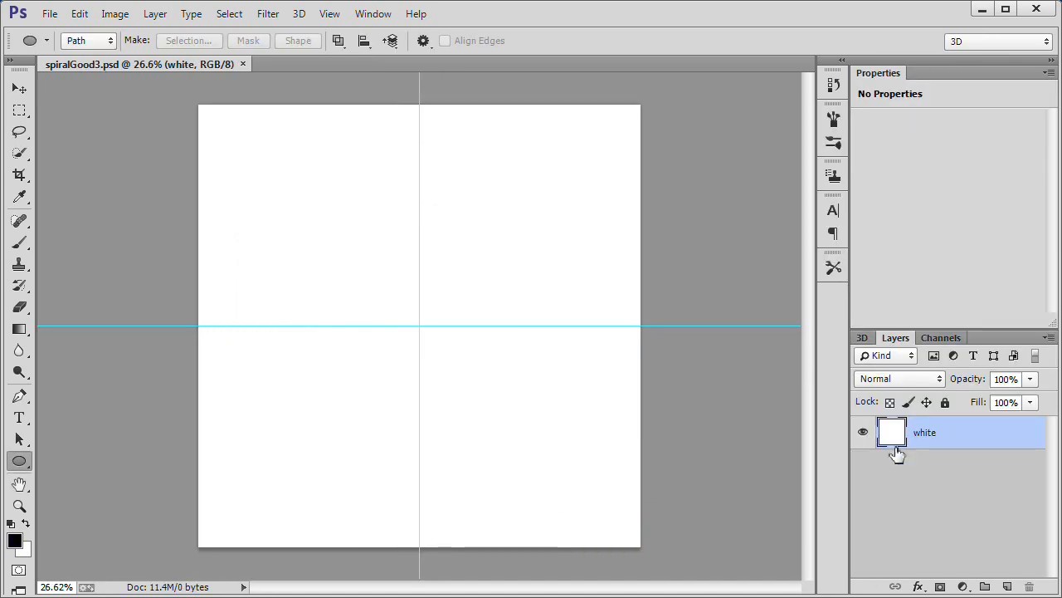
left_click(1008, 586)
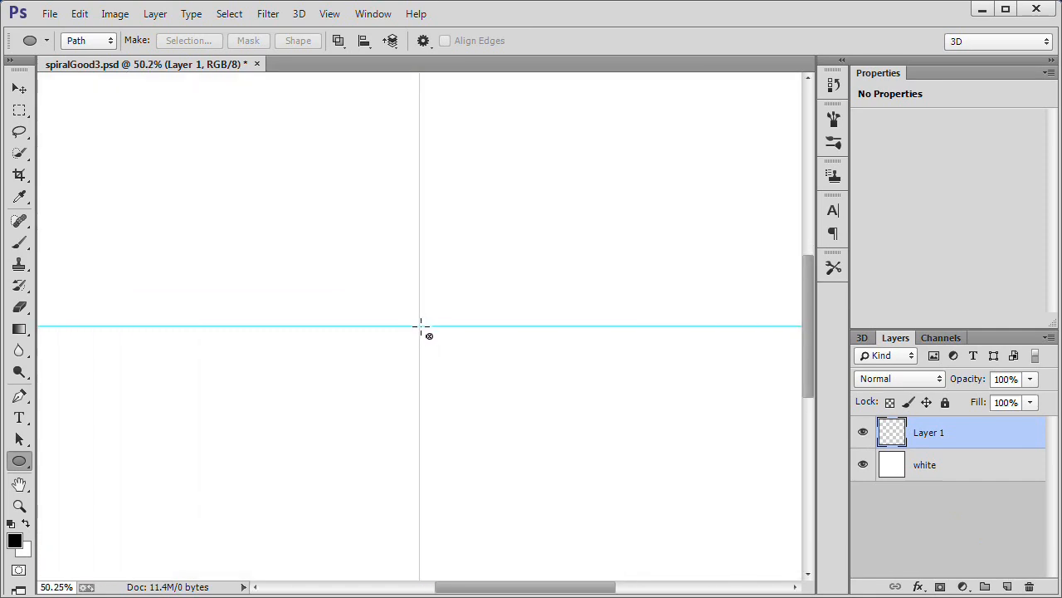
left_click(422, 324)
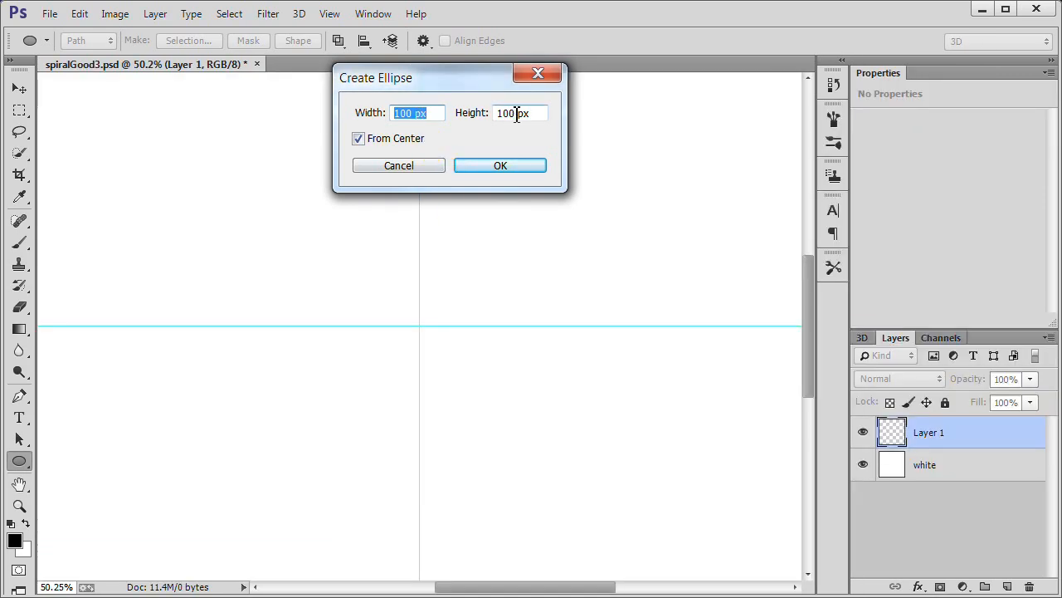
left_click(501, 165)
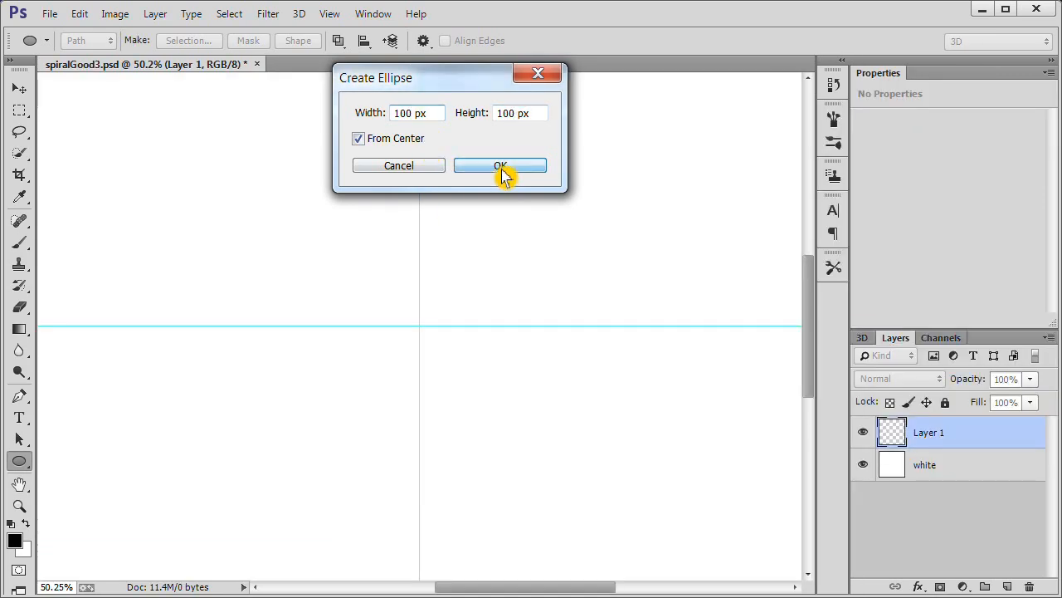
left_click(499, 165)
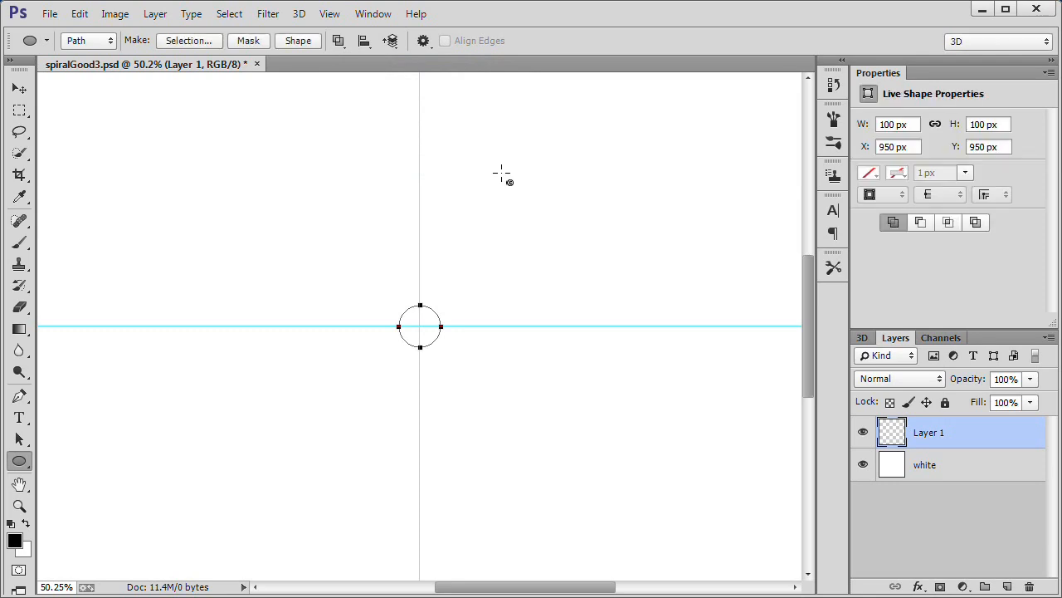
Stroke the circle path with the brush.
right_click(419, 324)
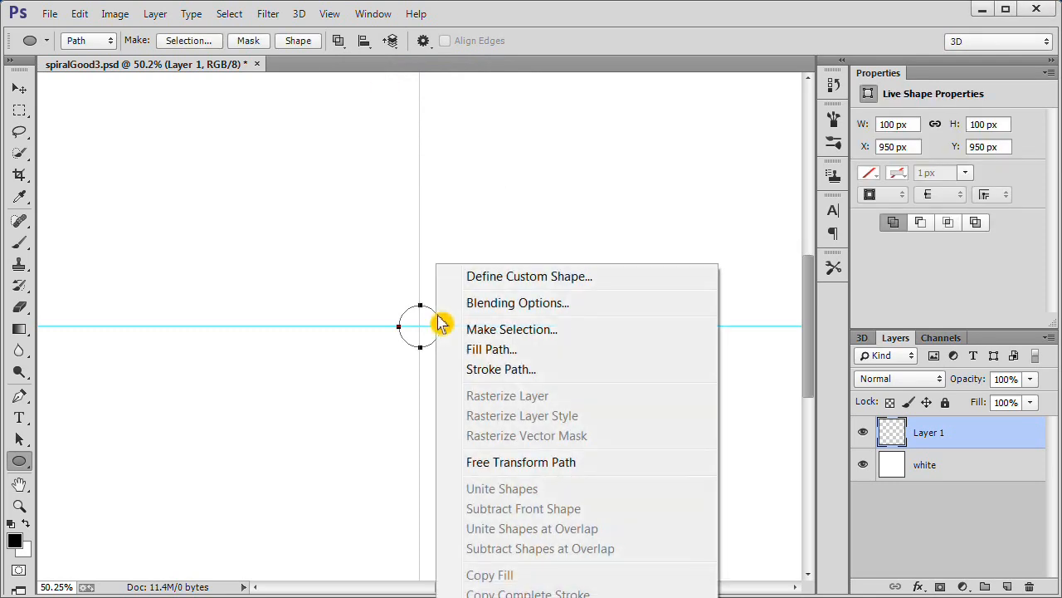
left_click(501, 368)
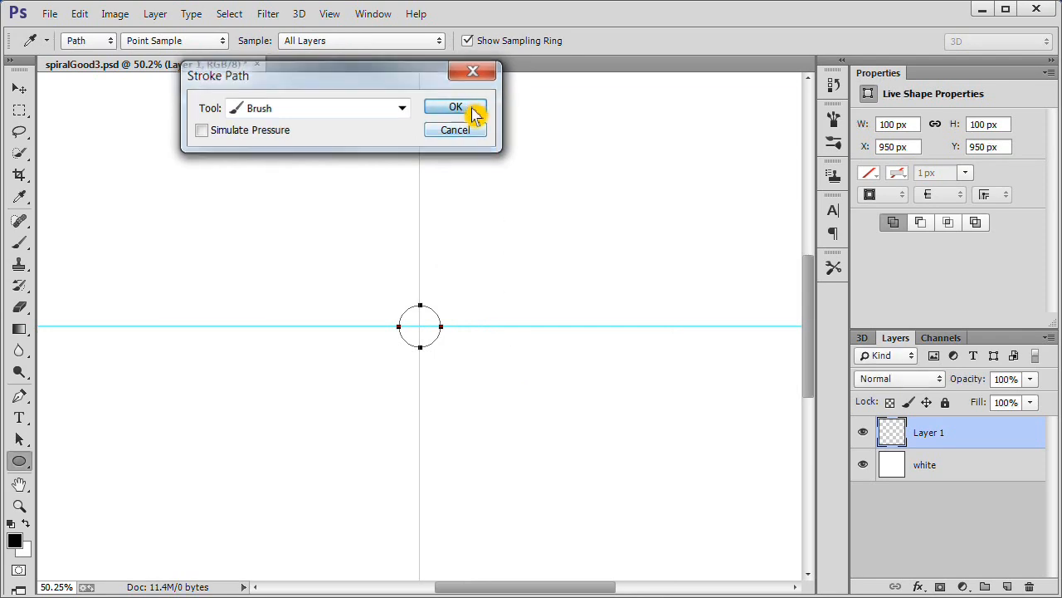
left_click(454, 106)
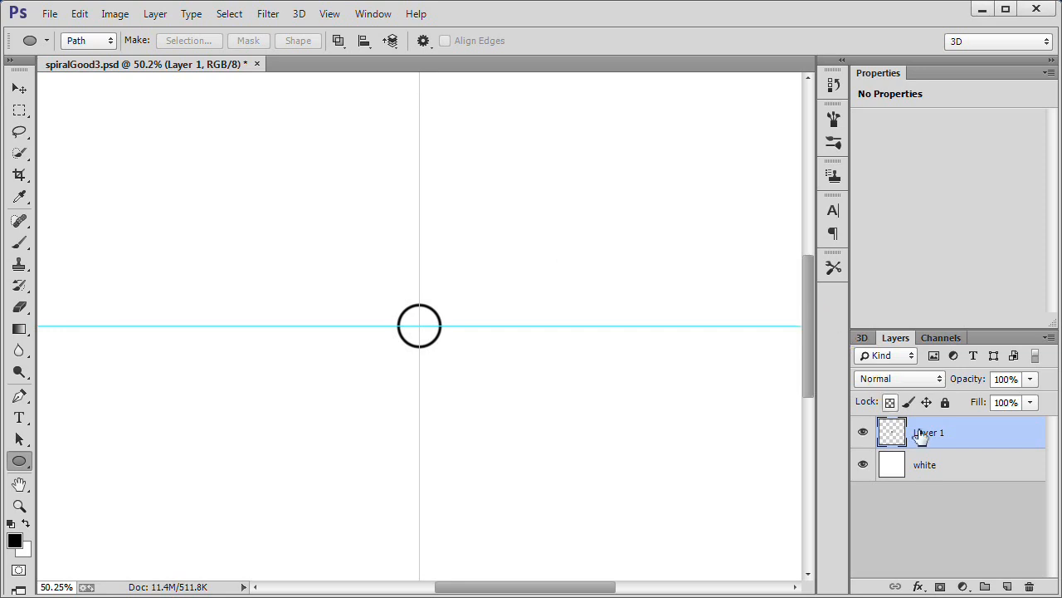
Draw a 200 px circle path at the guide centre and stroke it with the brush.
left_click(1007, 586)
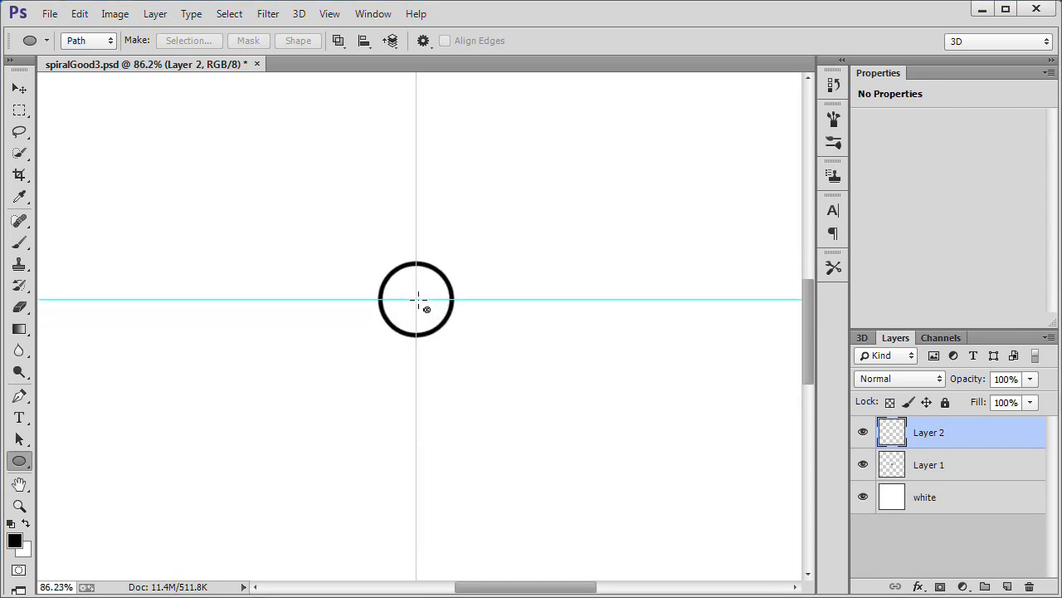
left_click(417, 300)
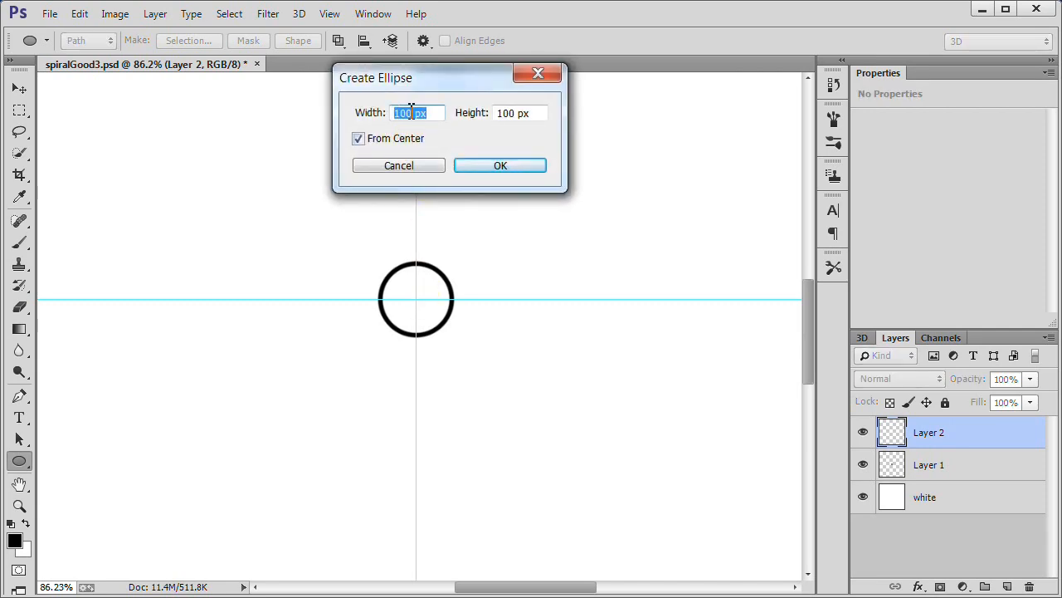
type("200")
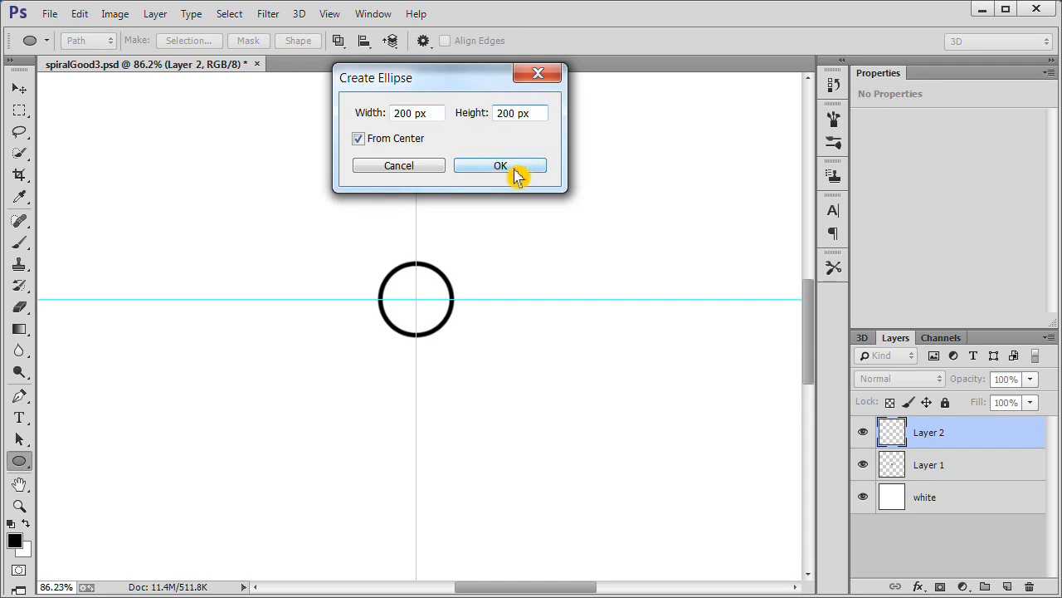
left_click(500, 165)
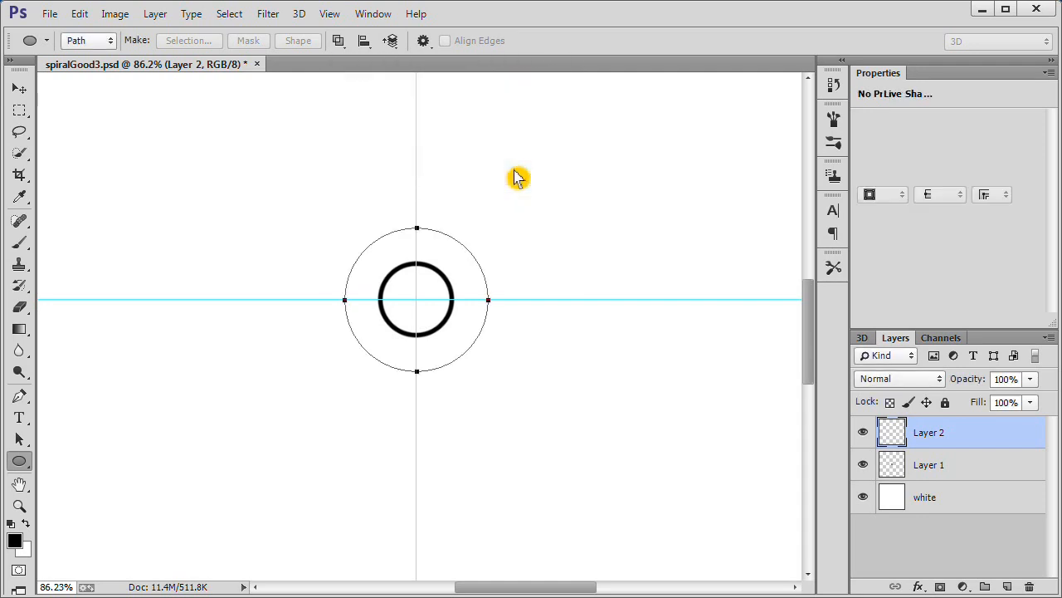
right_click(415, 299)
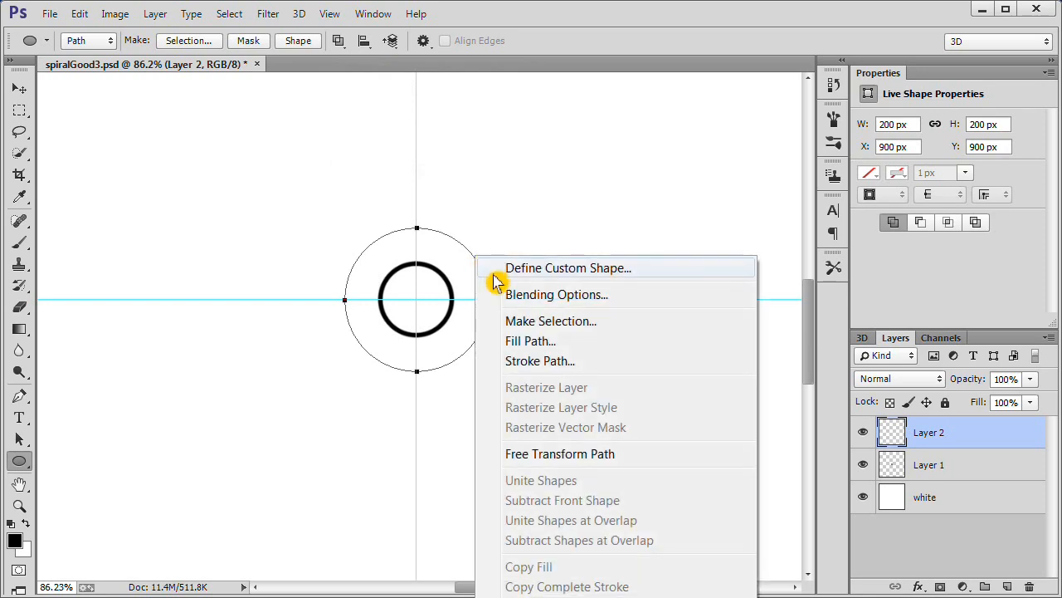
left_click(540, 361)
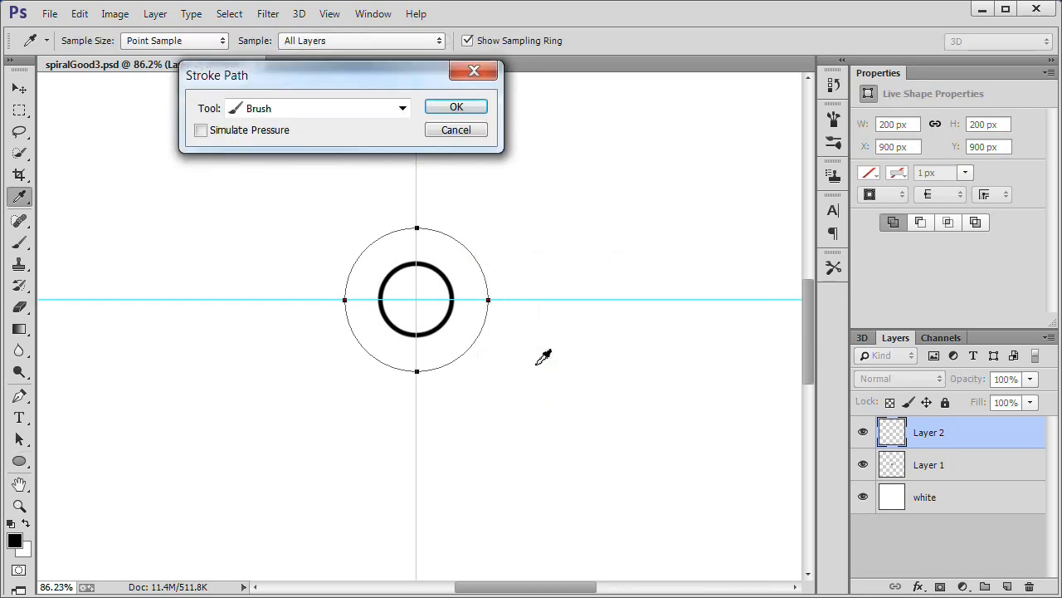
left_click(455, 106)
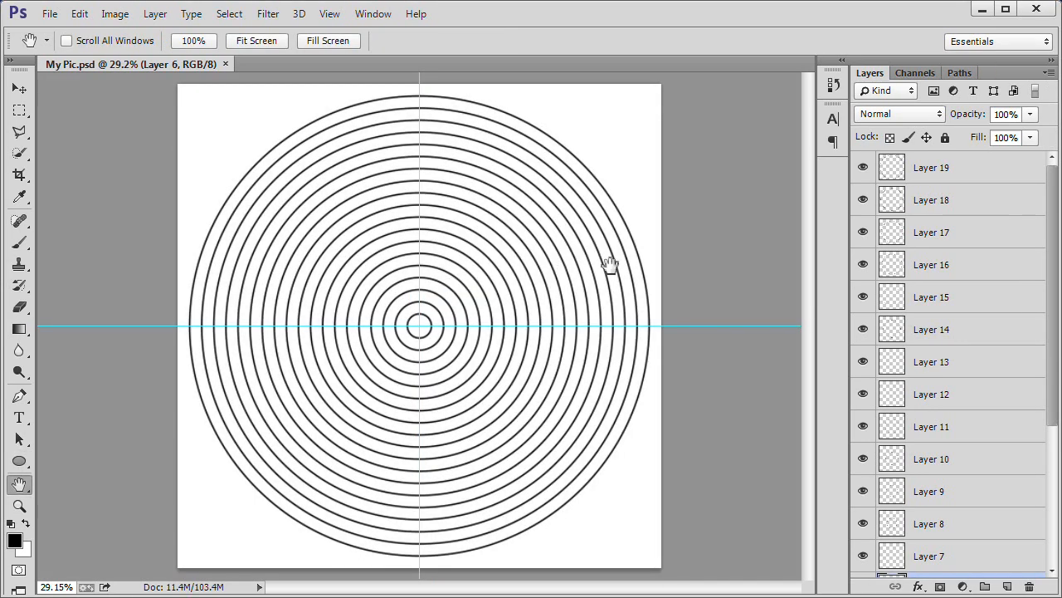
Merge Layers 19 through 1 into one layer and rename it 'circles'.
left_click(931, 167)
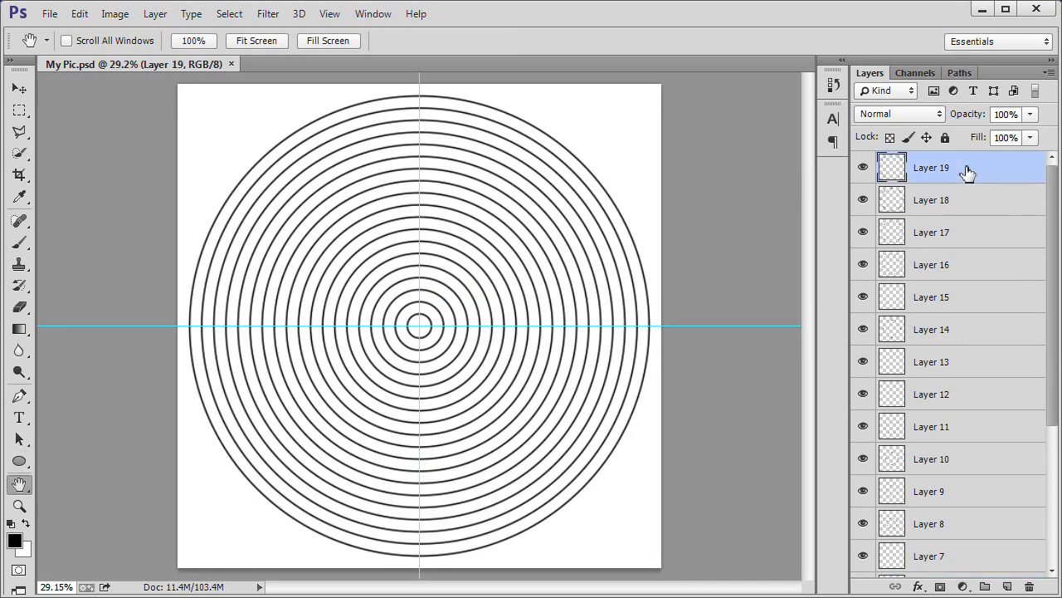
scroll("down", 3)
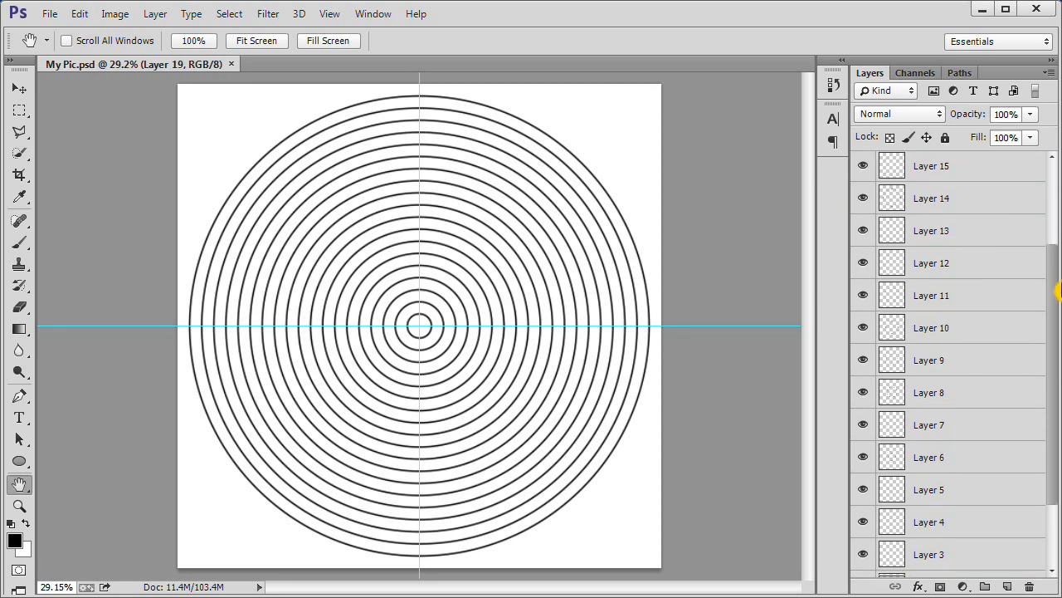
scroll("down", 3)
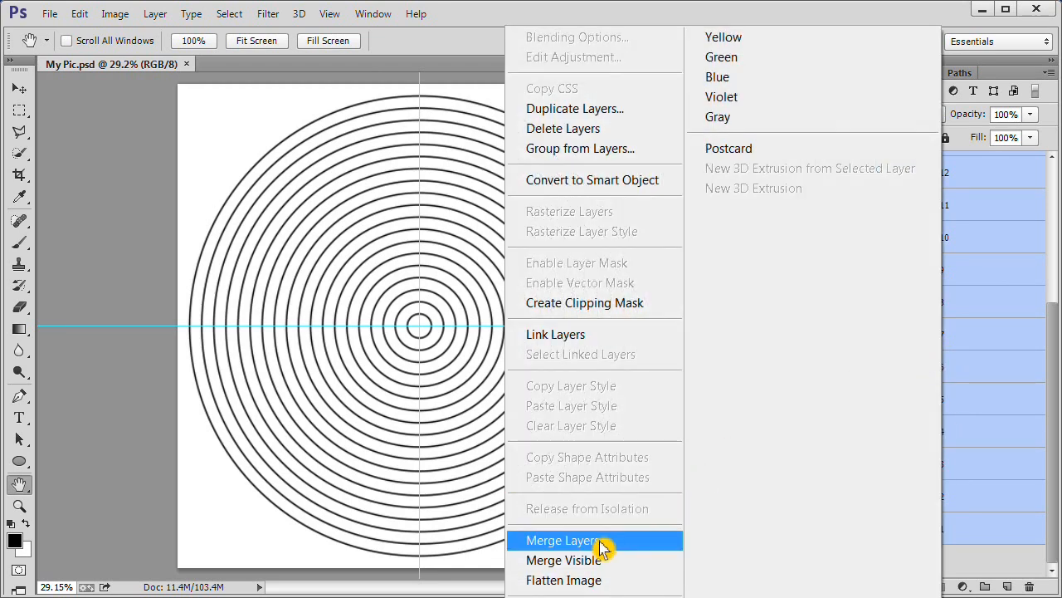
left_click(561, 539)
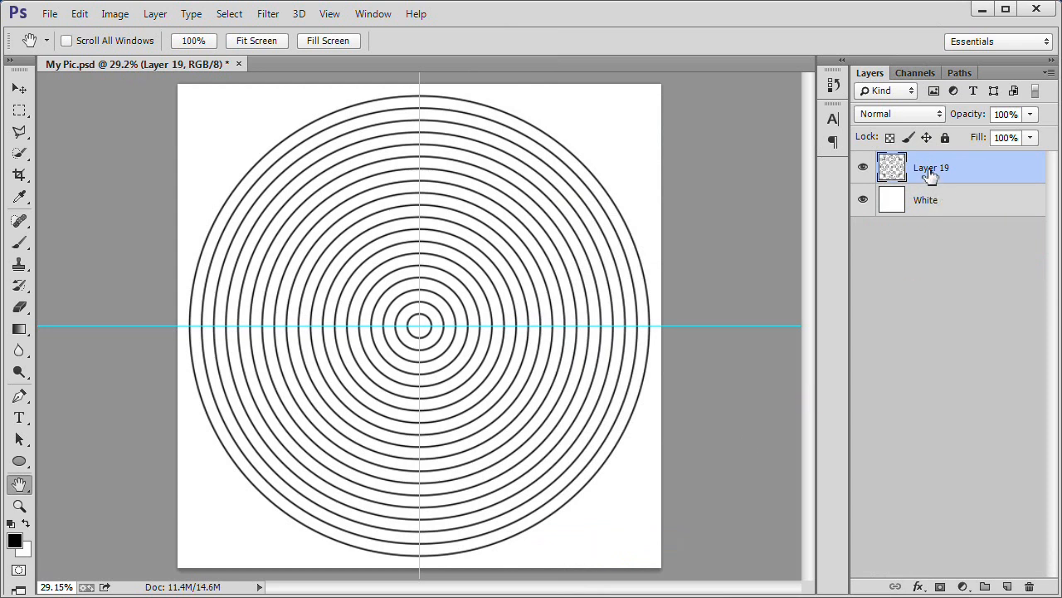
double_click(931, 168)
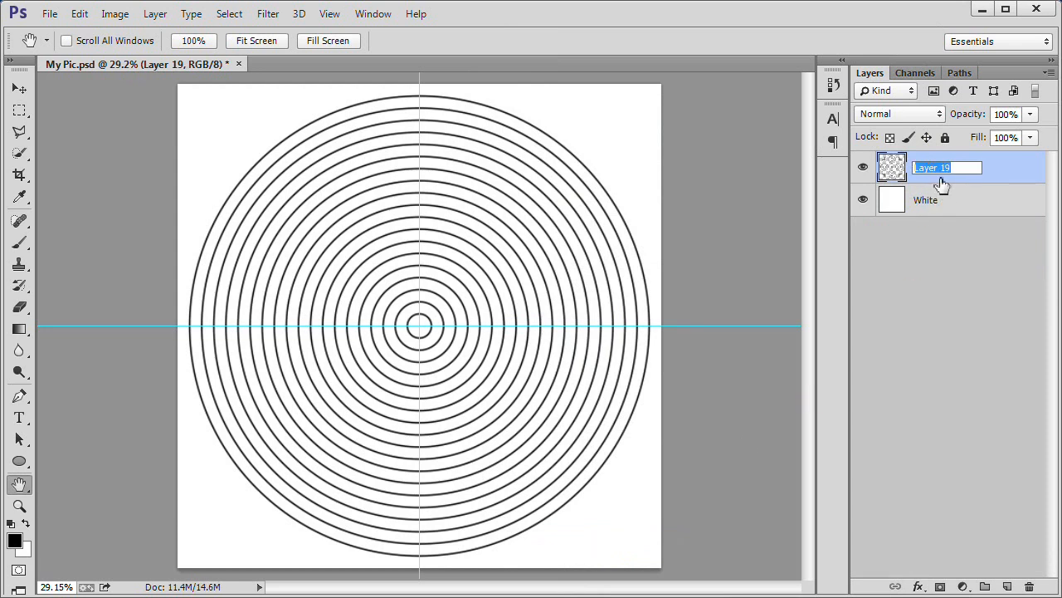
type("circles")
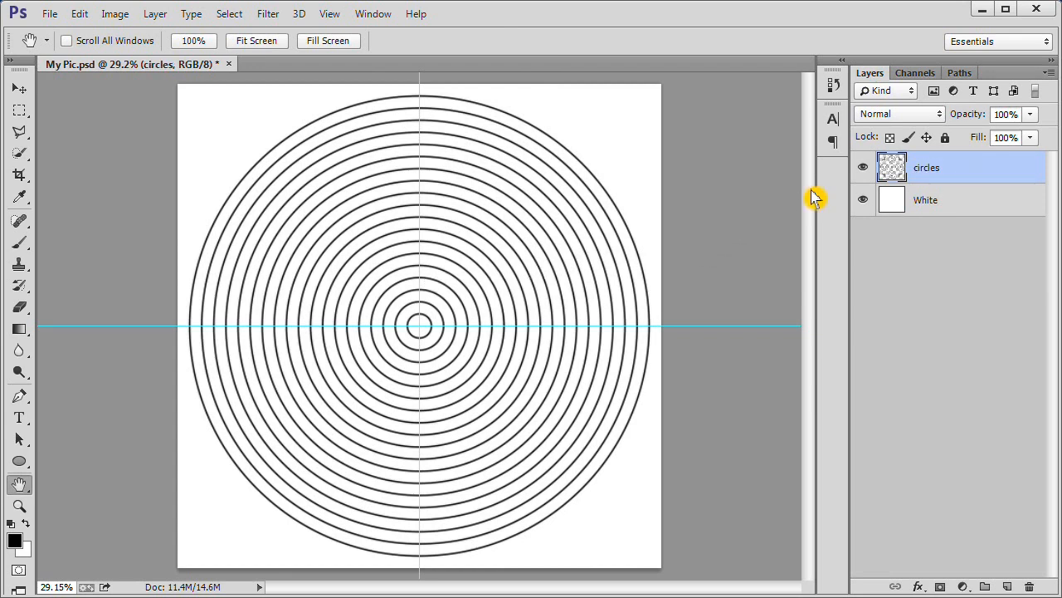
Save the Work Path in the Paths panel as 'Outer Path'.
left_click(960, 73)
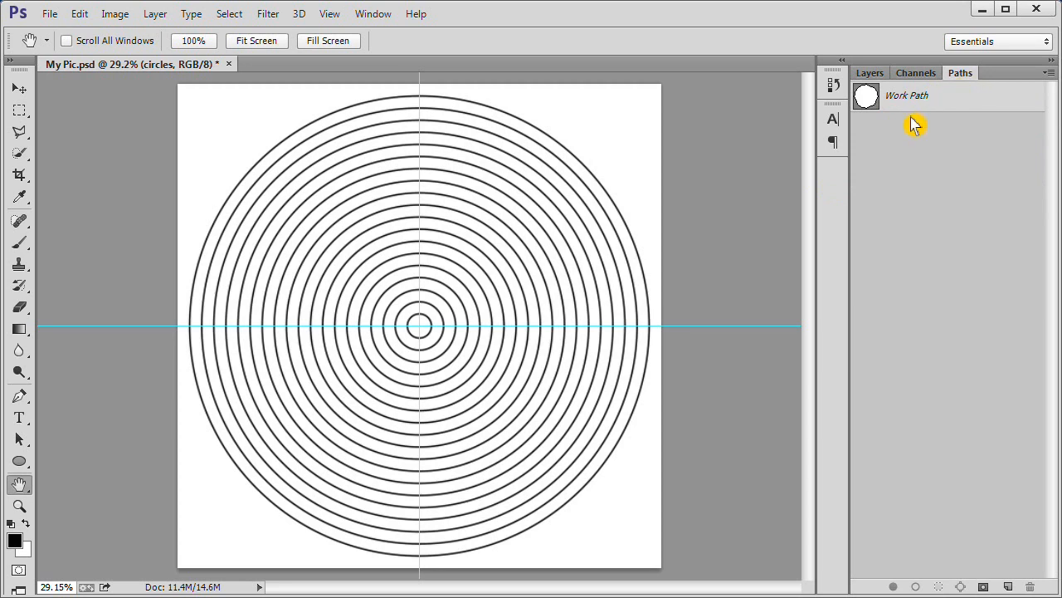
double_click(907, 95)
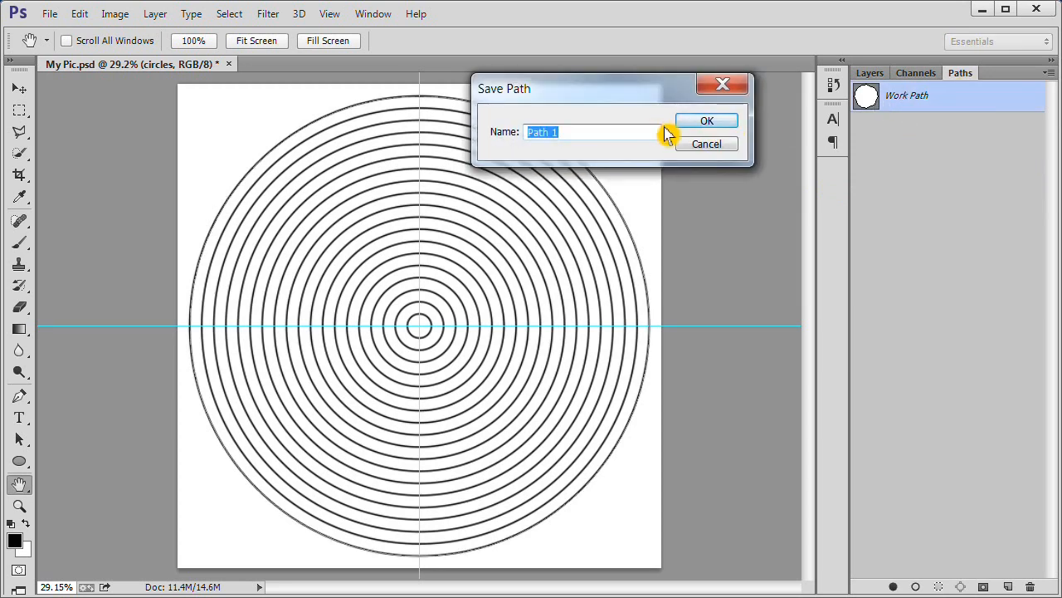
type("Outer")
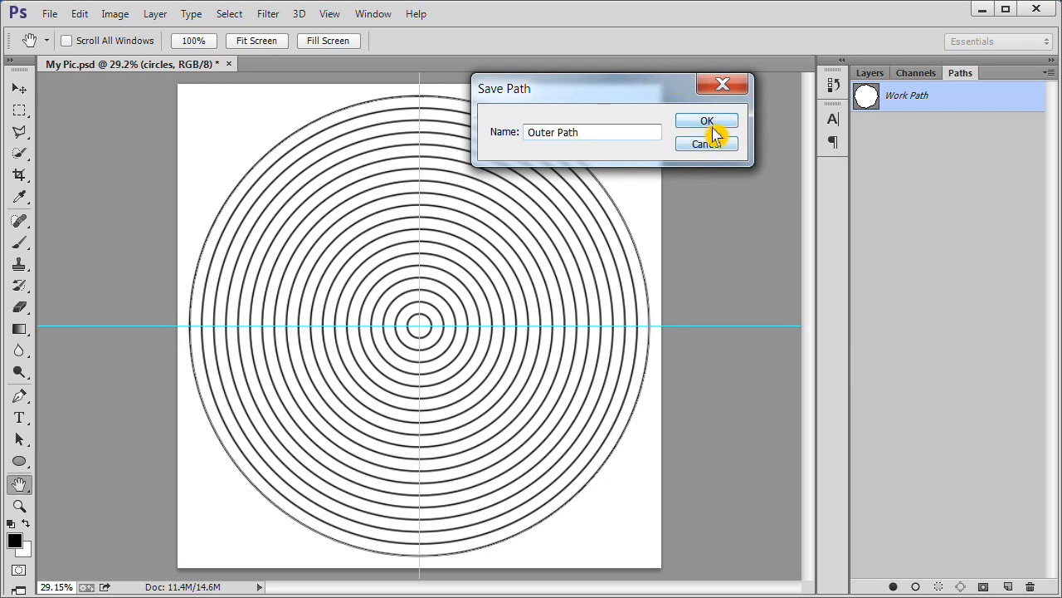
left_click(708, 120)
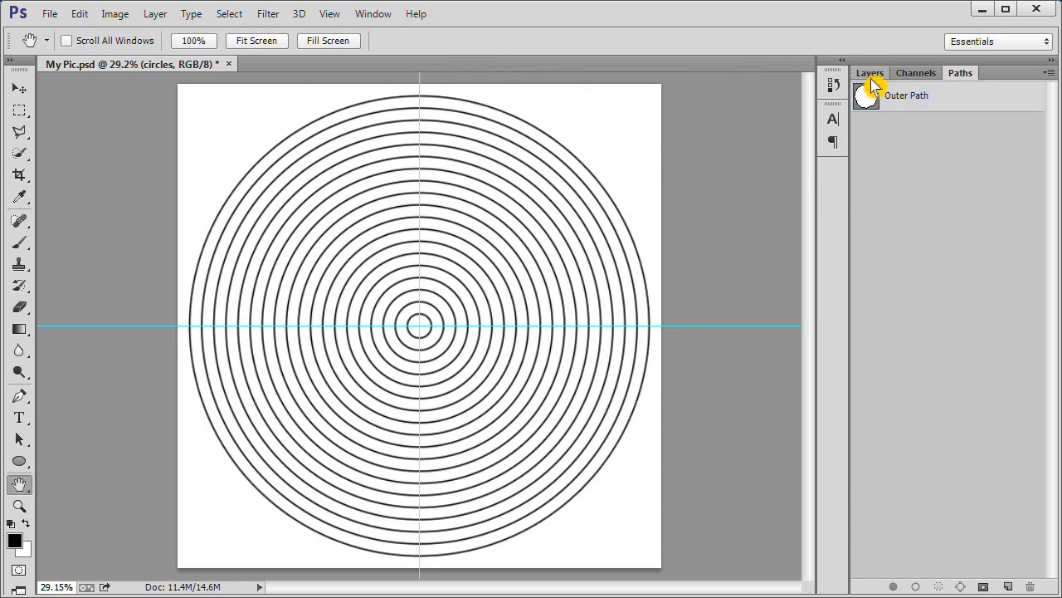
Select the Circles layer, marquee its lower half, and move it sideways.
left_click(869, 73)
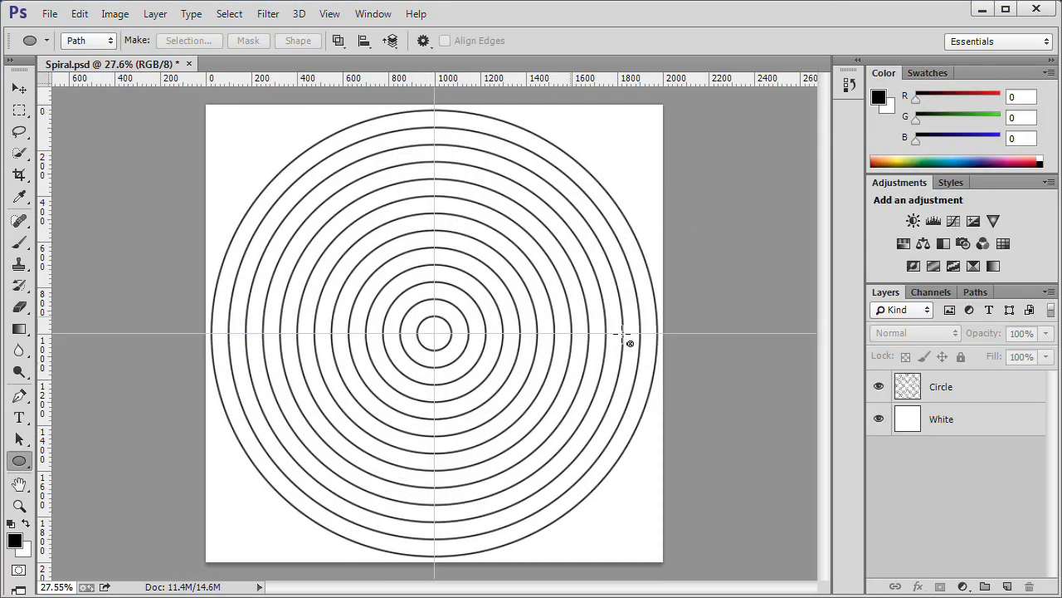
left_click(941, 386)
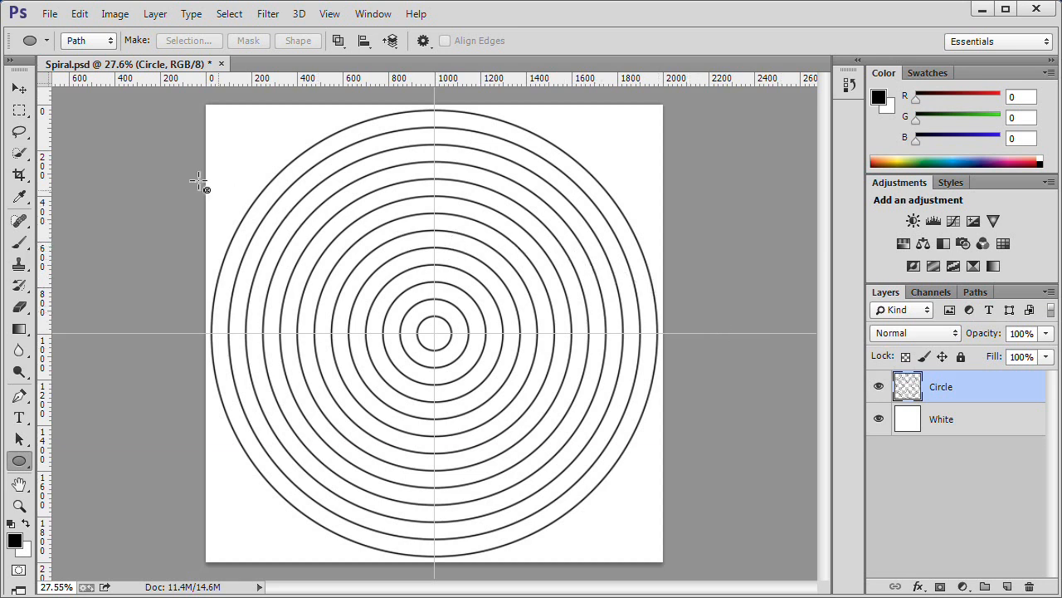
left_click(20, 110)
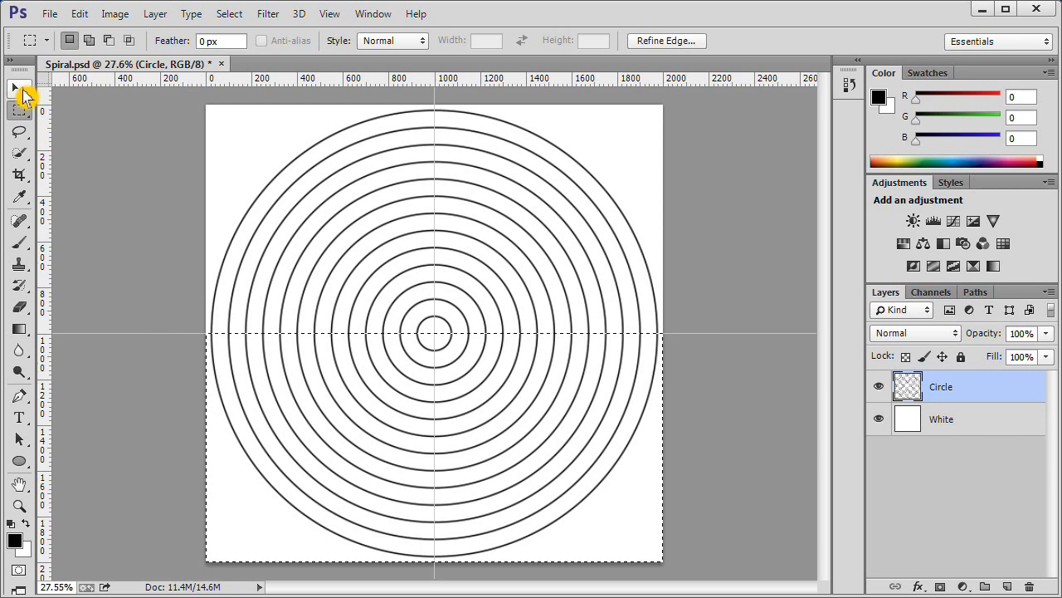
left_click(20, 88)
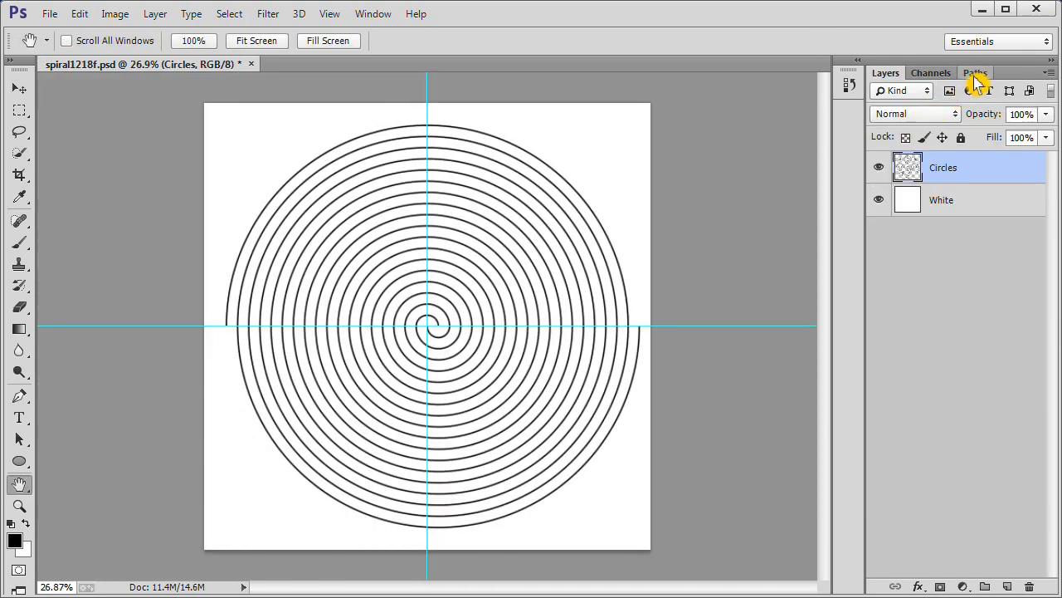
Load 'Outer Path' as a selection.
left_click(976, 72)
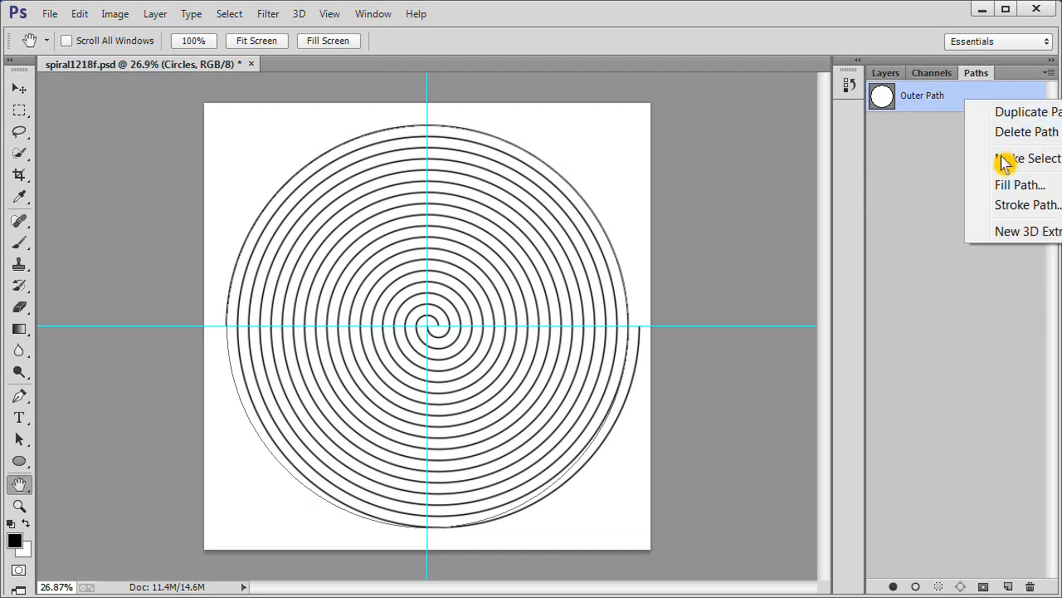
left_click(1027, 159)
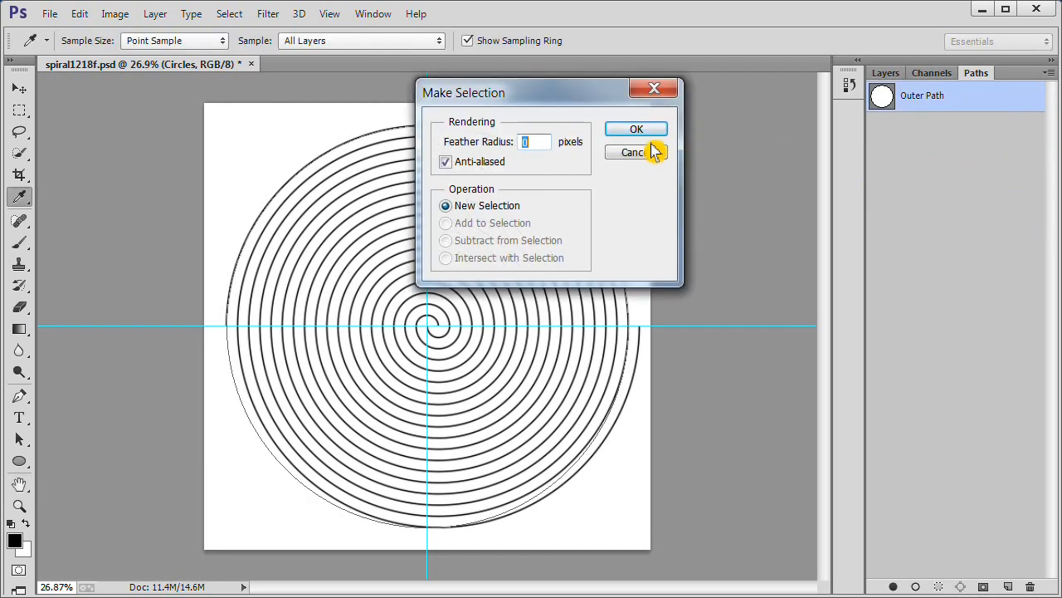
left_click(636, 129)
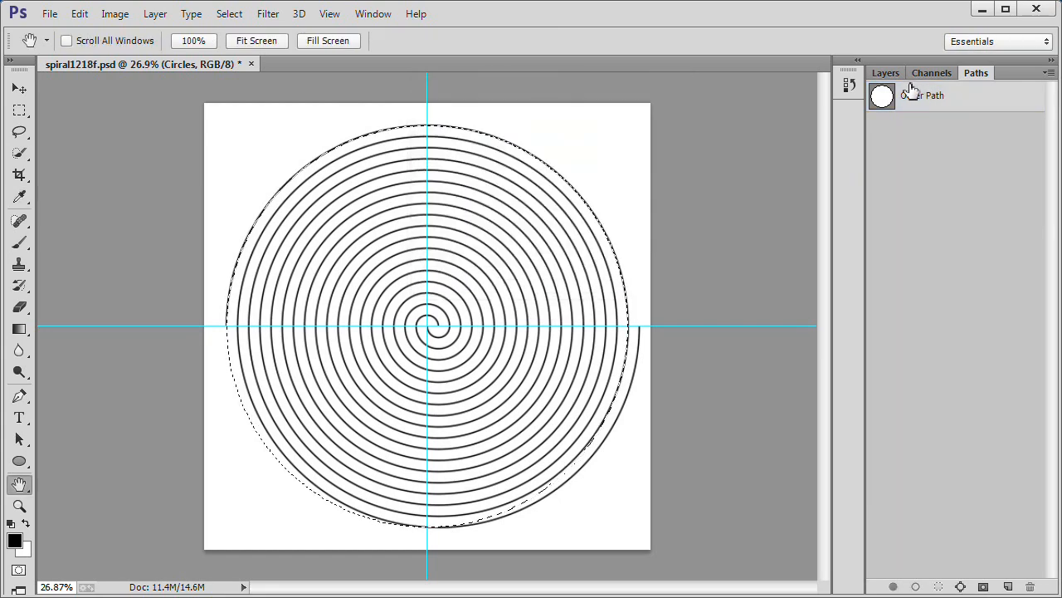
Copy the selected circles to a new layer and hide the Circles layer.
left_click(885, 72)
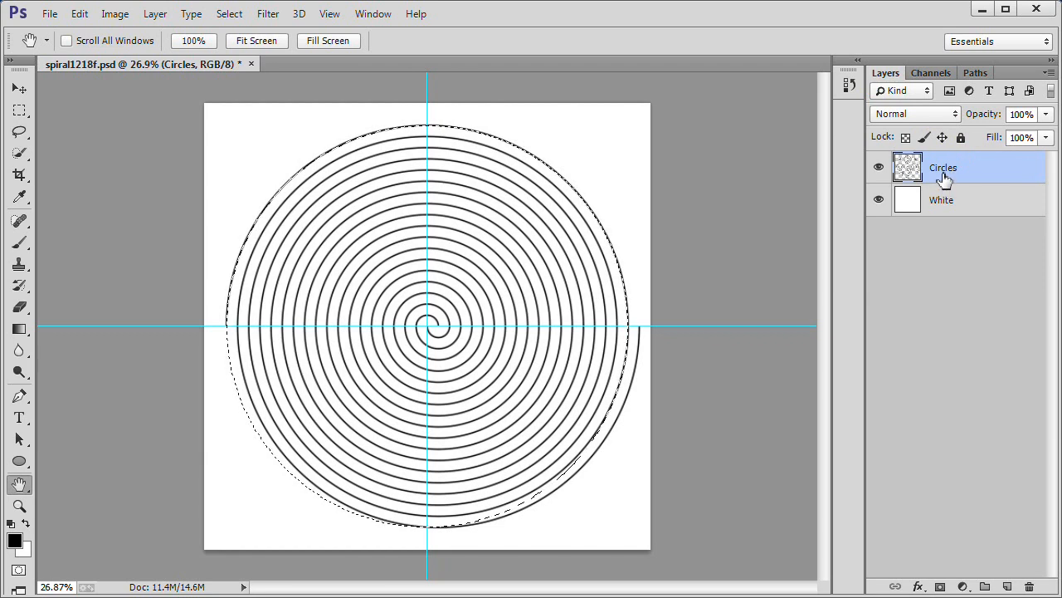
key("ctrl+j")
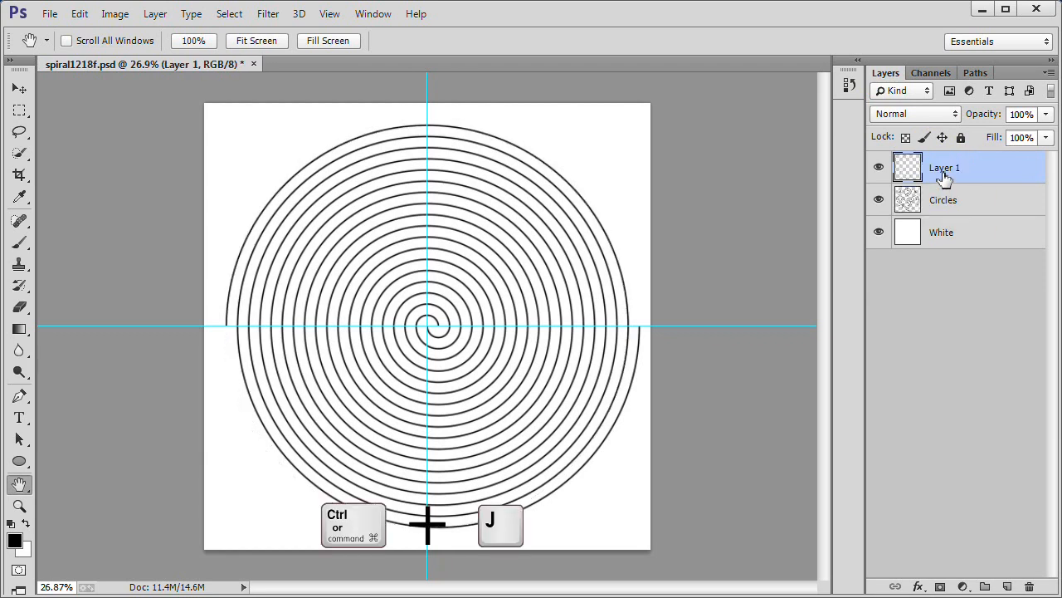
key("ctrl+j")
type("spiral")
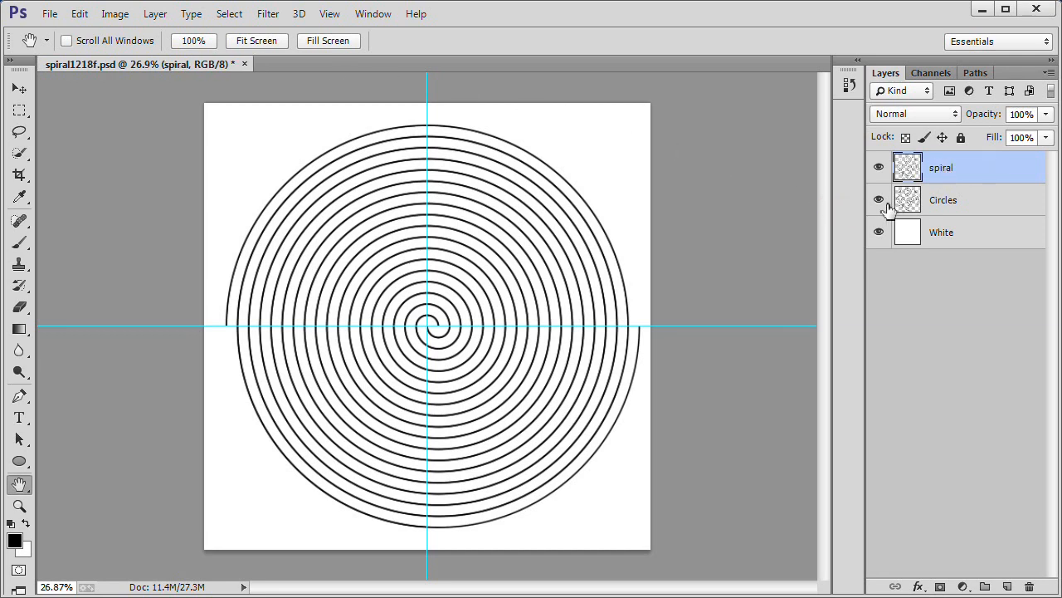
left_click(879, 199)
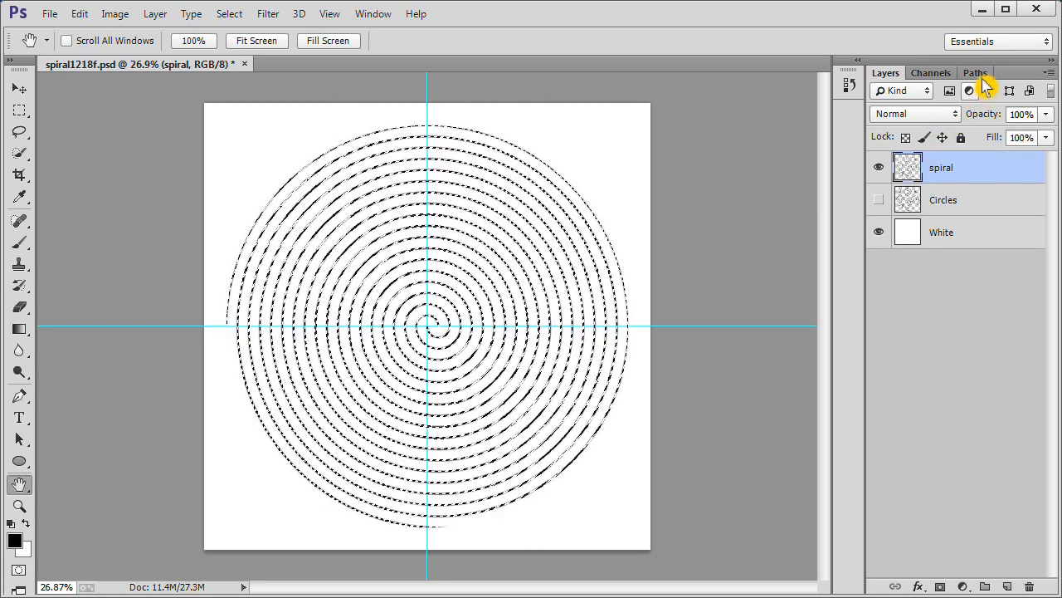
left_click(976, 72)
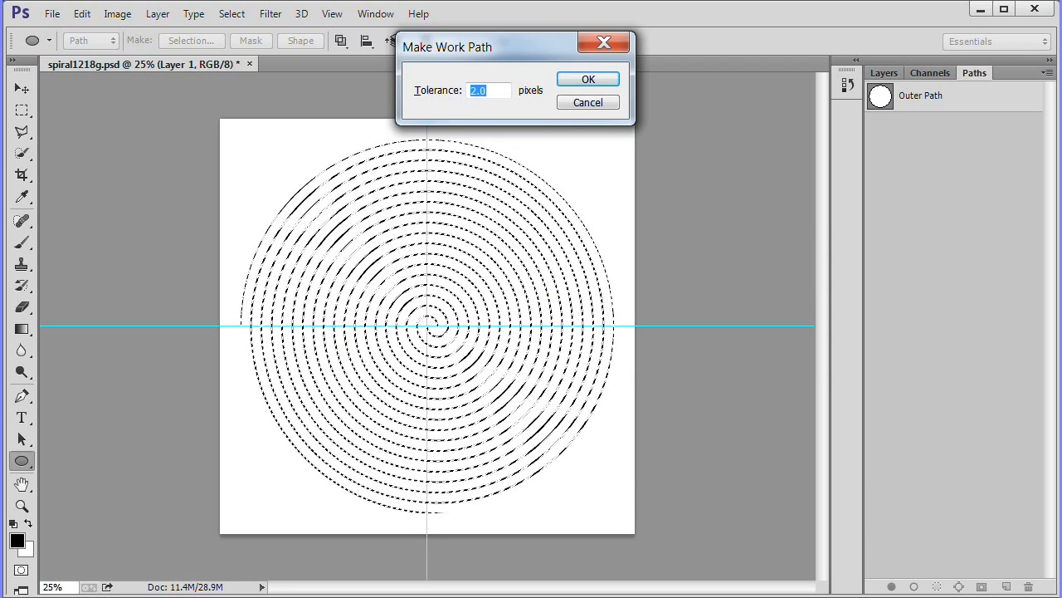
Make a work path from the spiral selection and save it as 'spiral'.
left_click(587, 78)
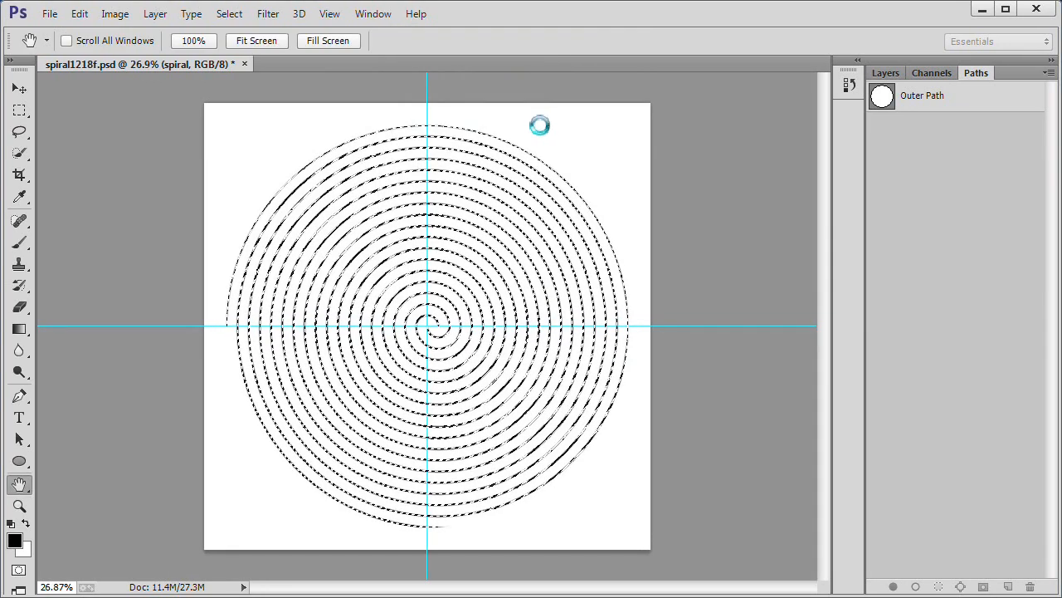
mouse_move(716, 178)
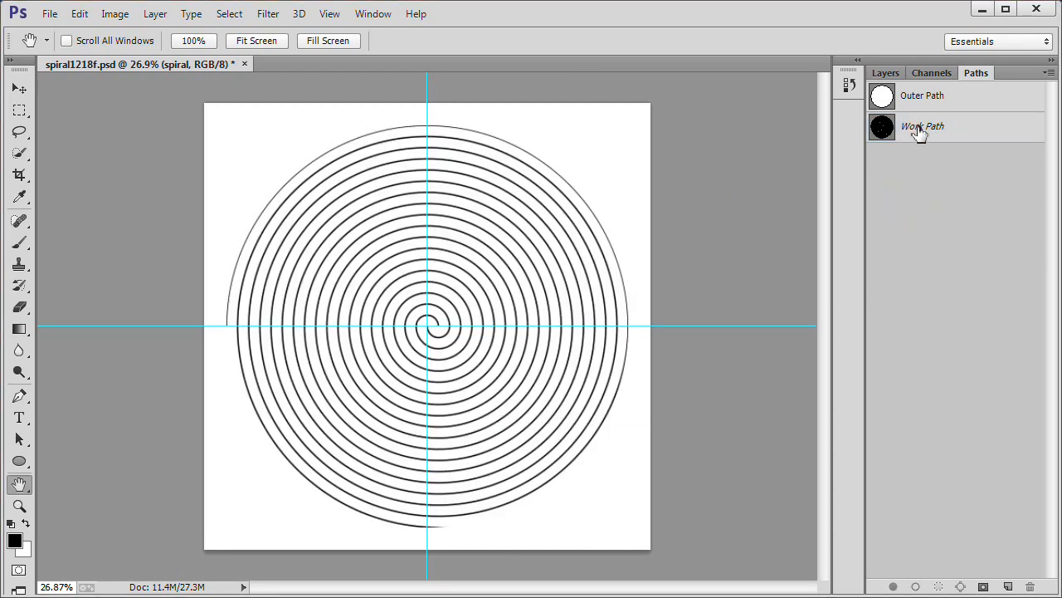
double_click(922, 126)
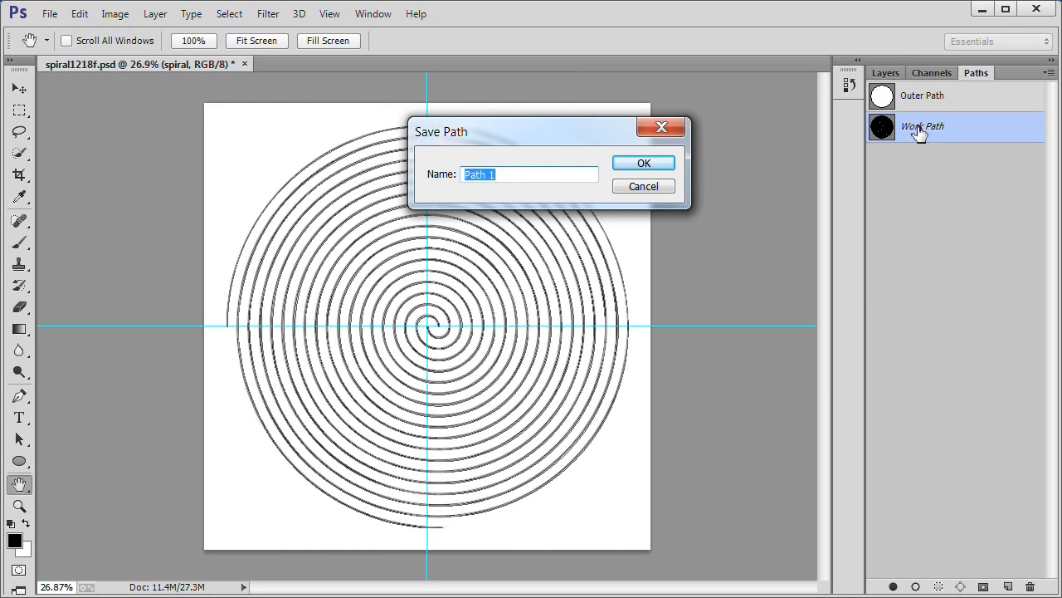
type("spiral")
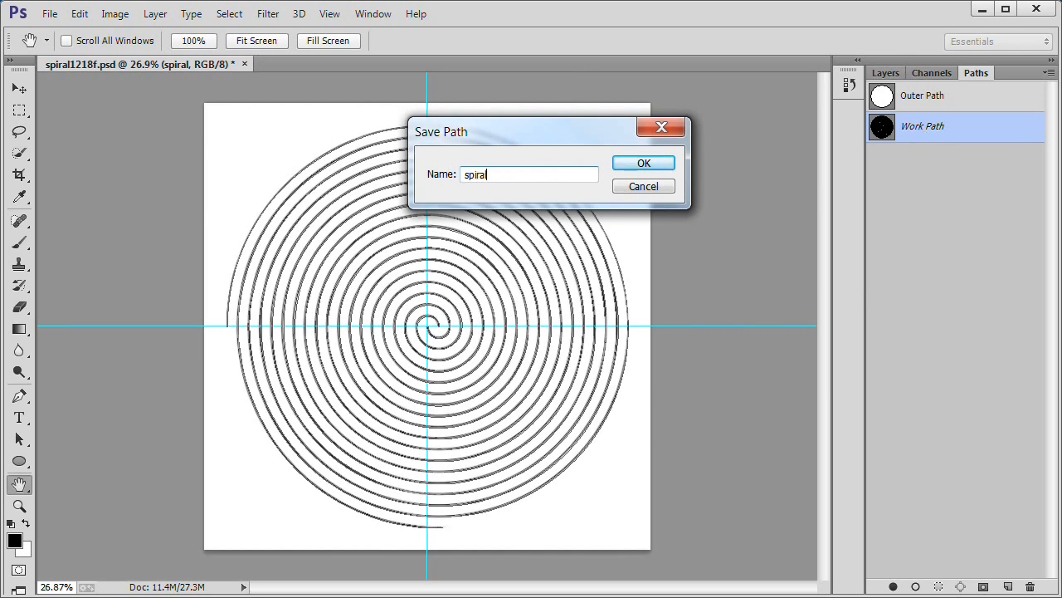
left_click(643, 163)
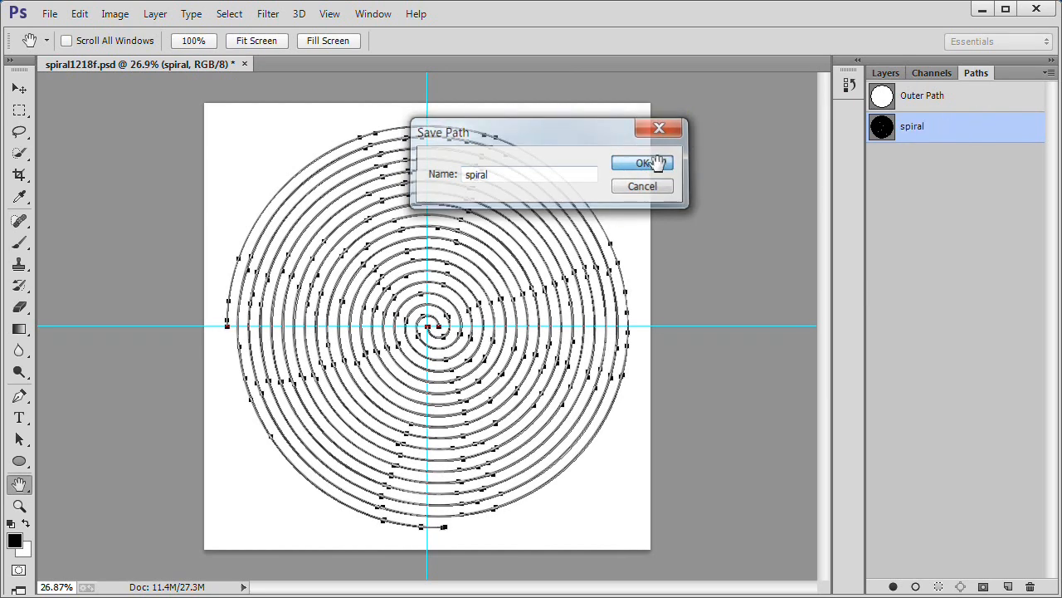
left_click(643, 161)
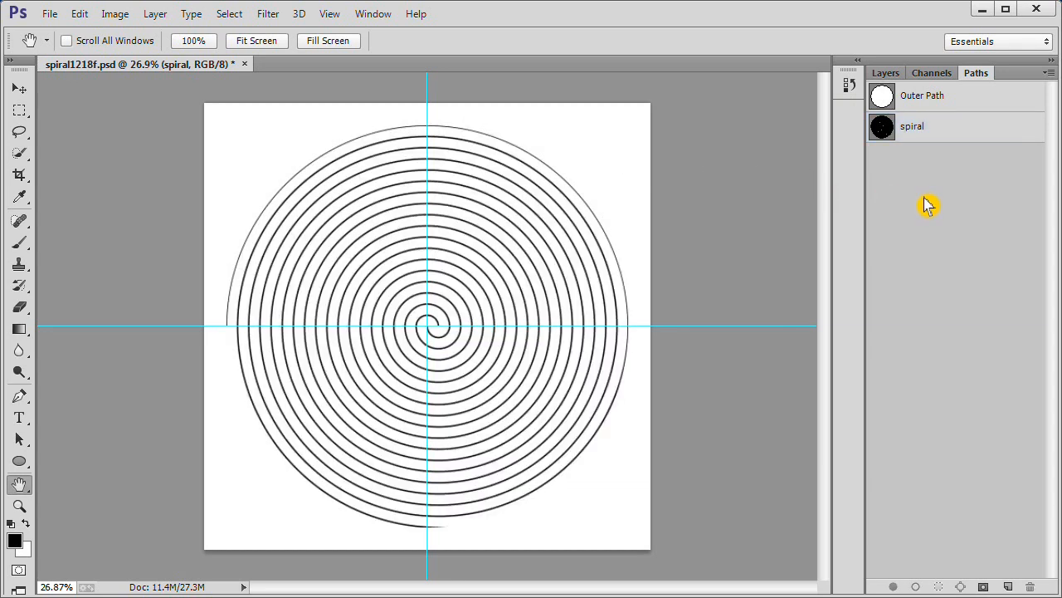
left_click(884, 72)
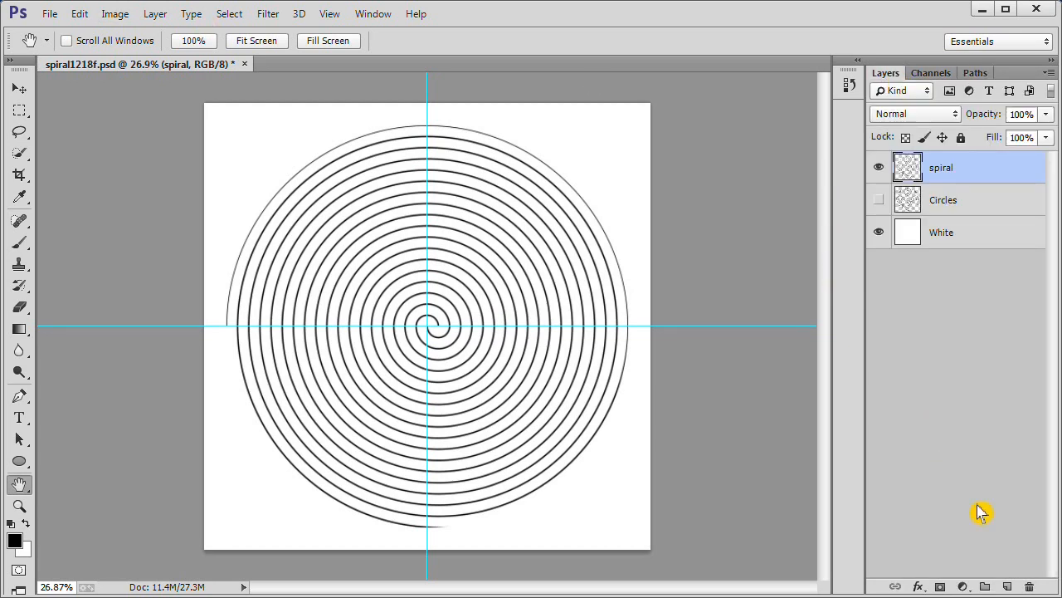
Switch to Firefox, showing the Wikipedia Gettysburg Address article at its Text section.
left_click(985, 586)
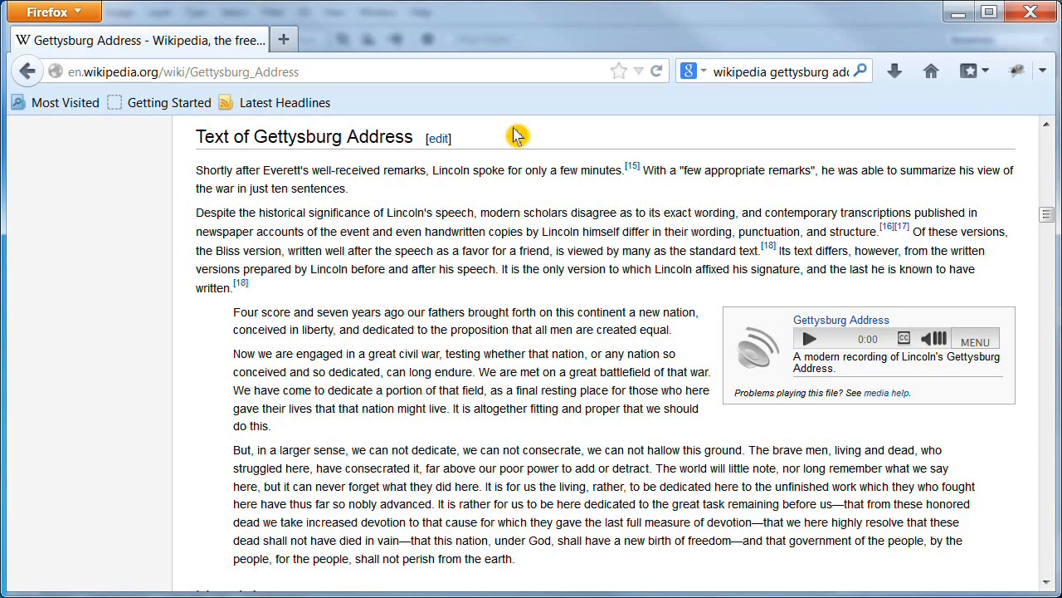
mouse_move(247, 309)
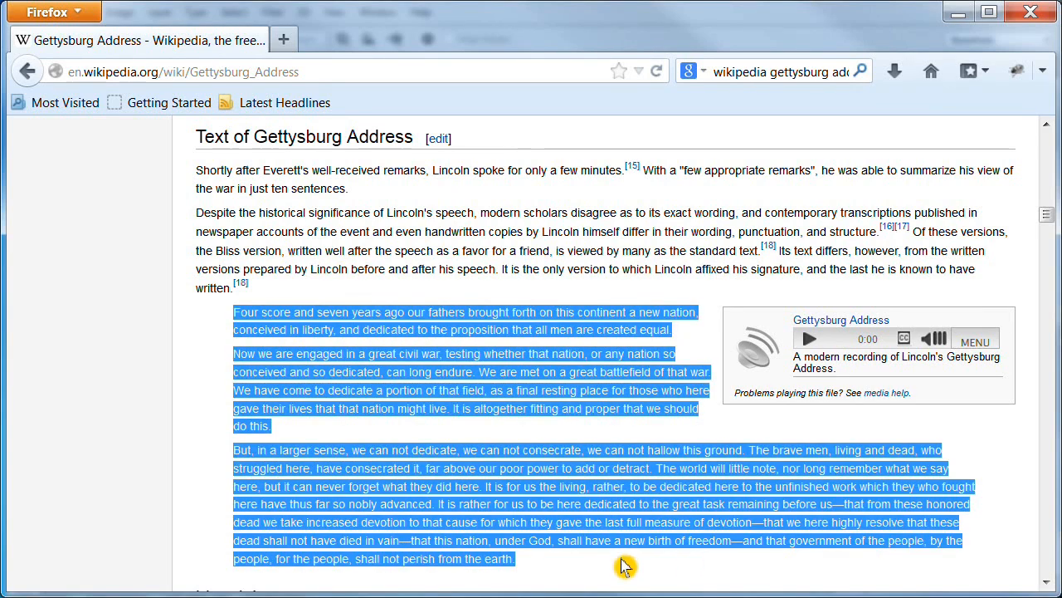
mouse_move(435, 371)
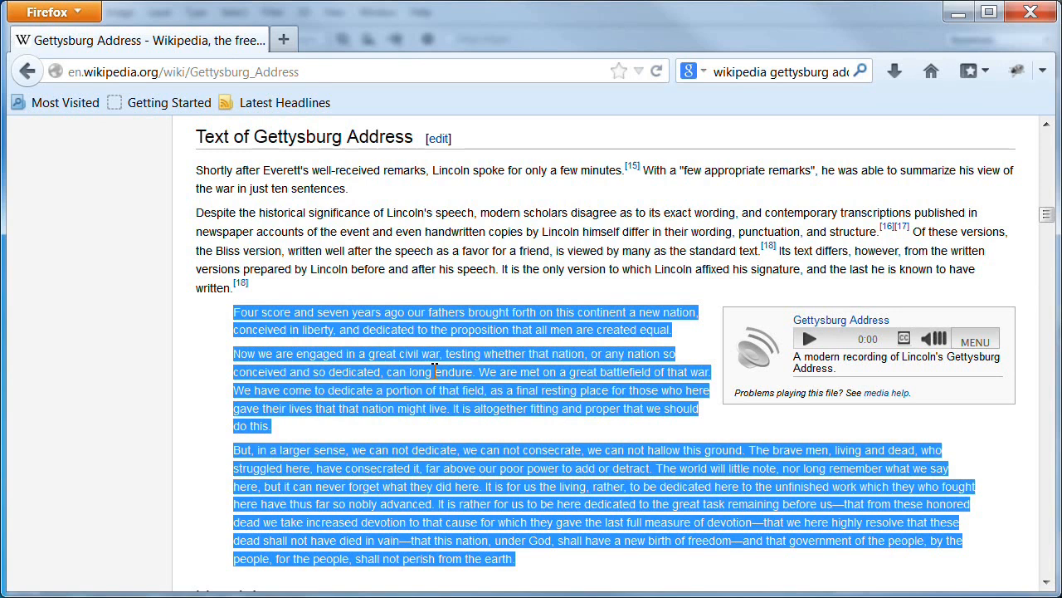
Right-click the selected three speech paragraphs to copy them.
right_click(432, 369)
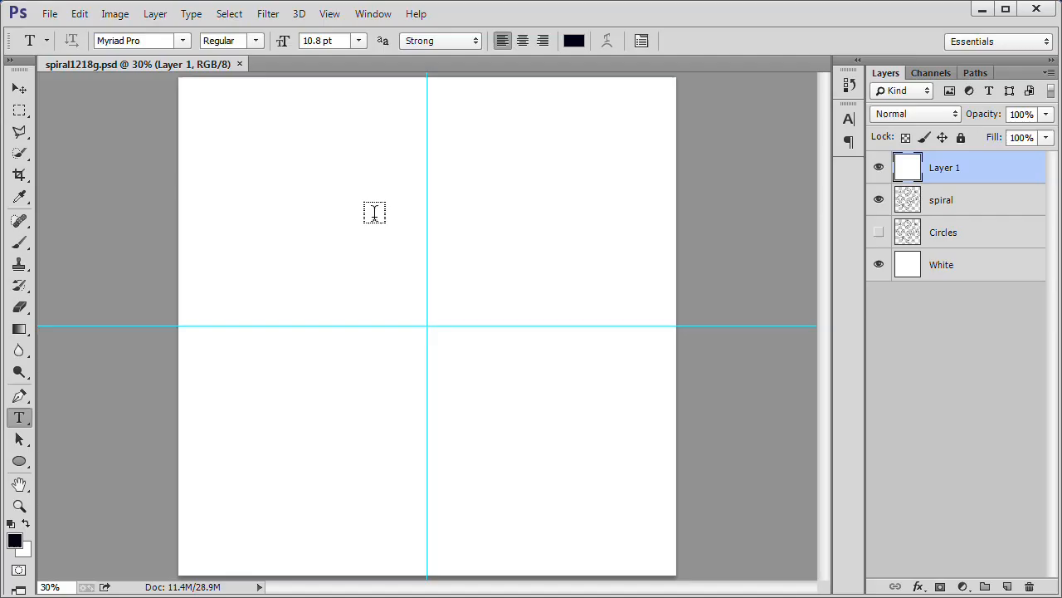
Clear all guides, then draw a large paragraph text box with the Type tool.
left_click(329, 14)
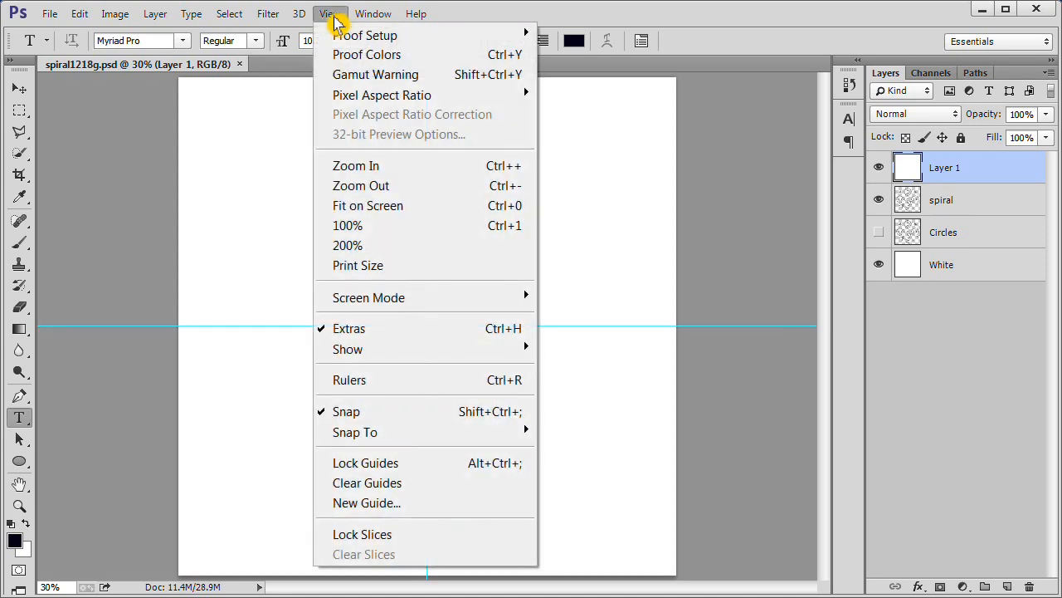
mouse_move(367, 483)
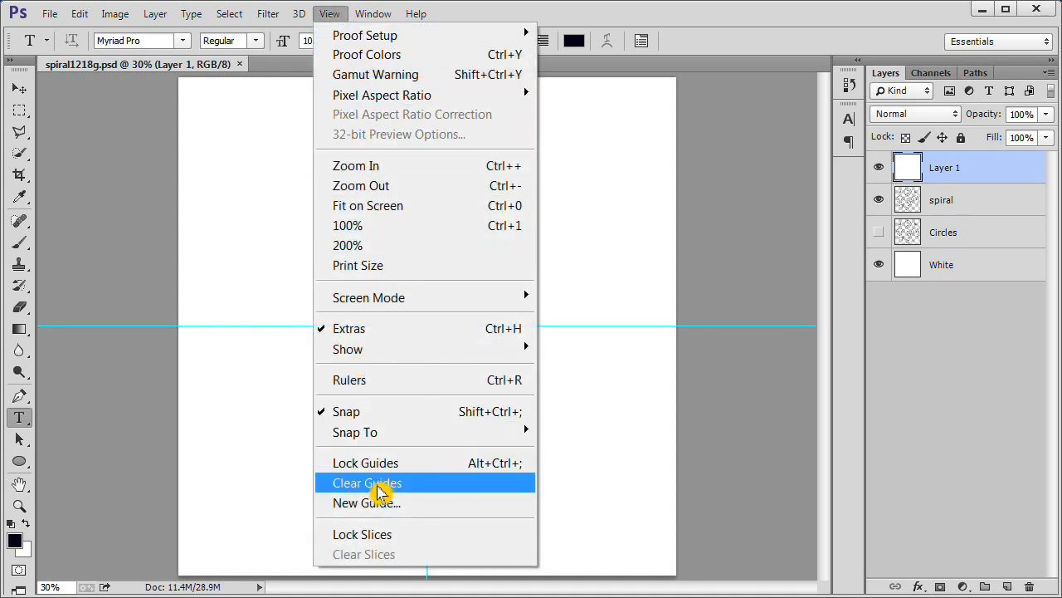
left_click(367, 482)
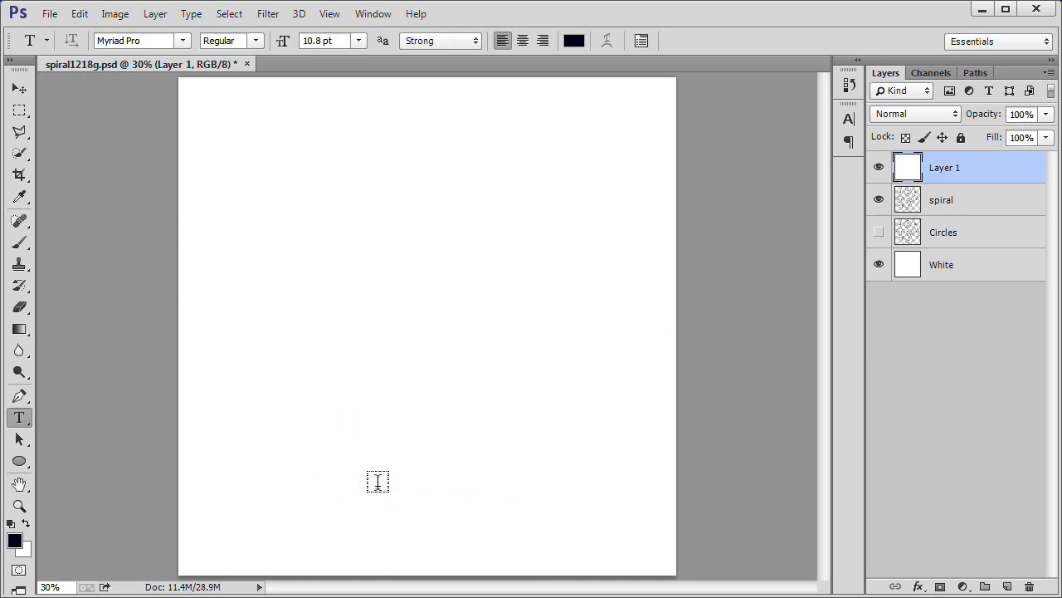
left_click(19, 485)
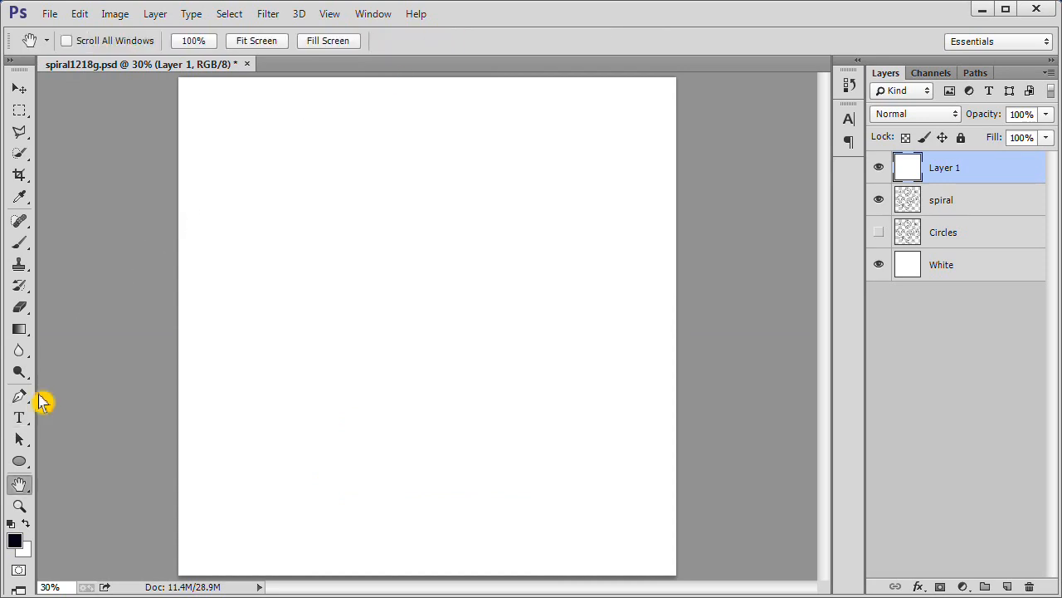
left_click(19, 417)
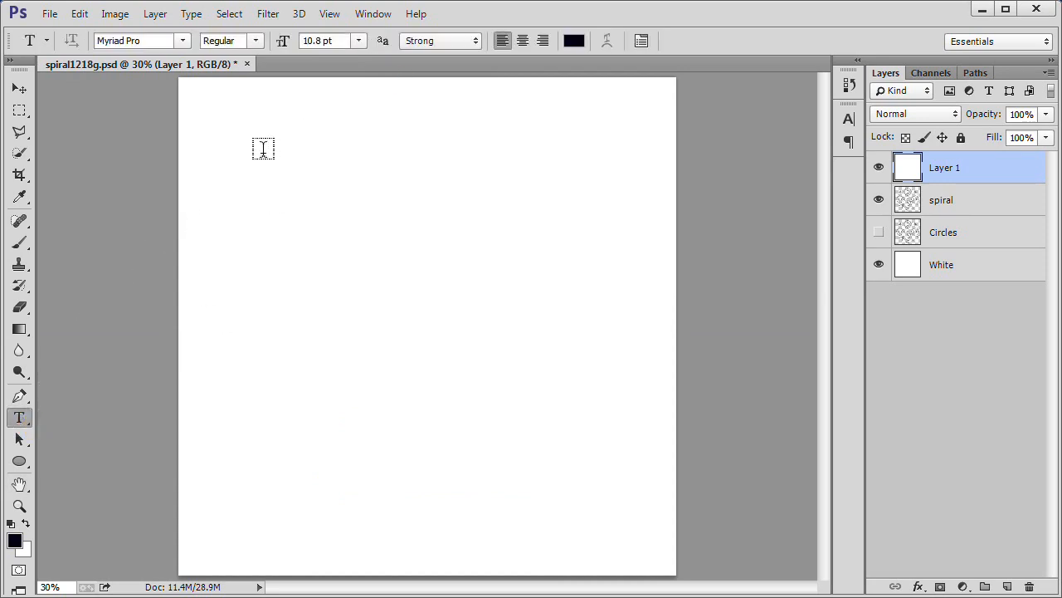
left_click_drag(264, 148, 463, 515)
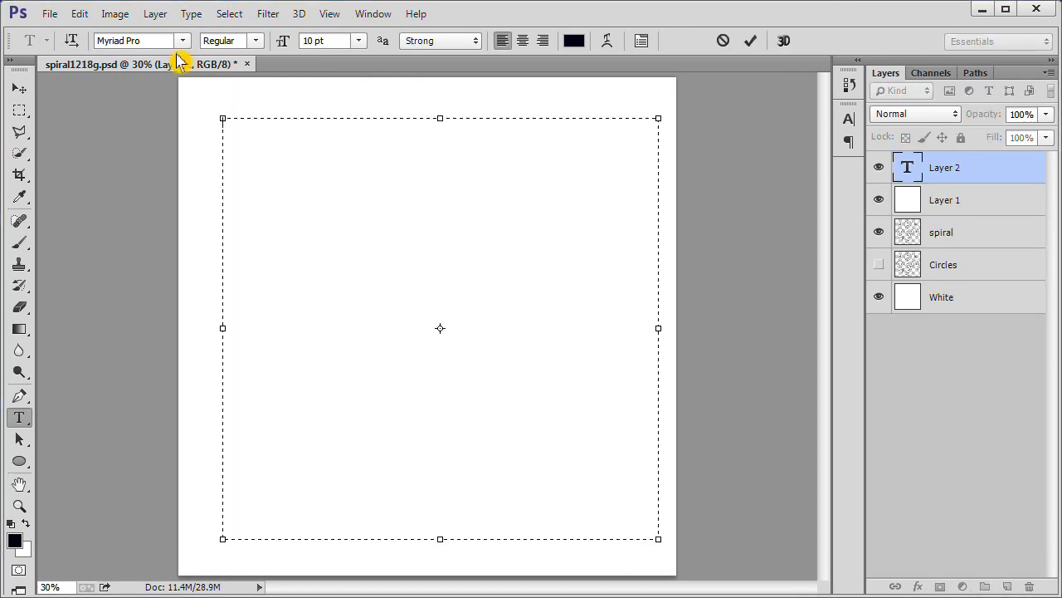
Resize the empty paragraph text box on Layer 2 slightly smaller.
left_click(183, 40)
type("10.8")
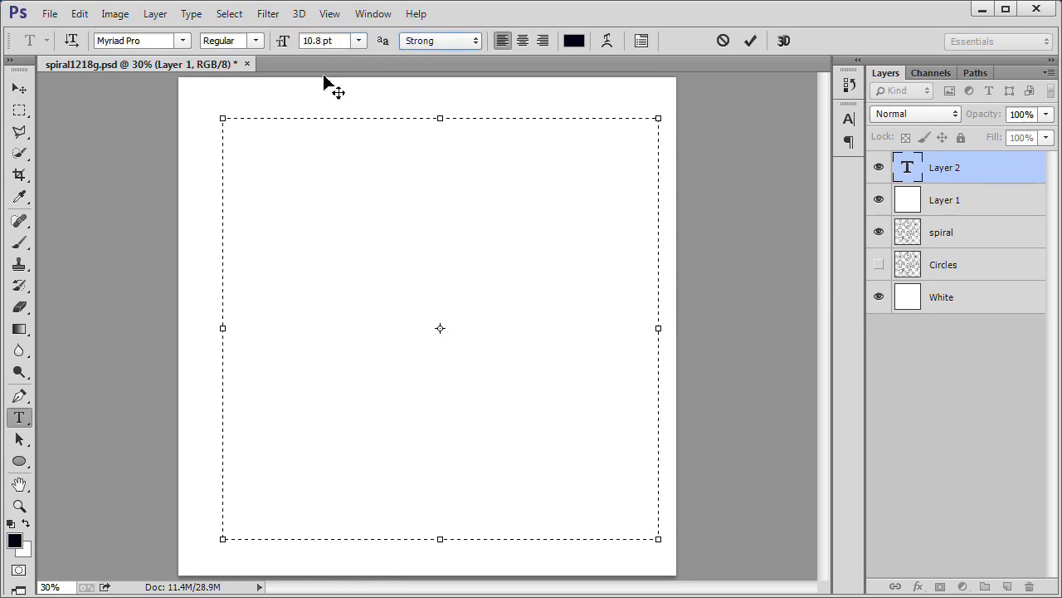
left_click(573, 39)
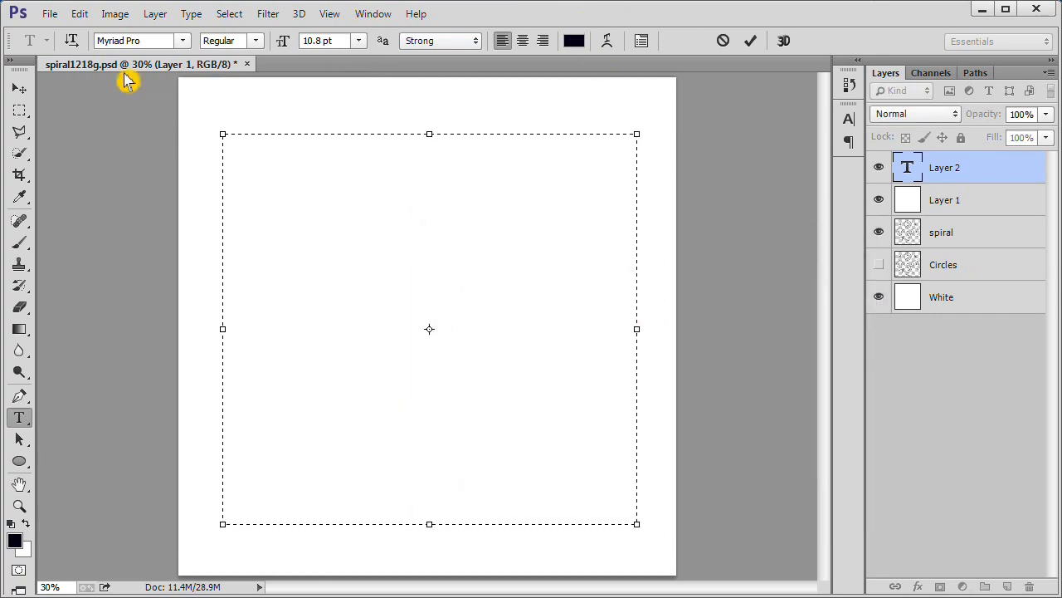
Paste the Gettysburg Address into the text box and delete its extra spaces.
left_click(79, 13)
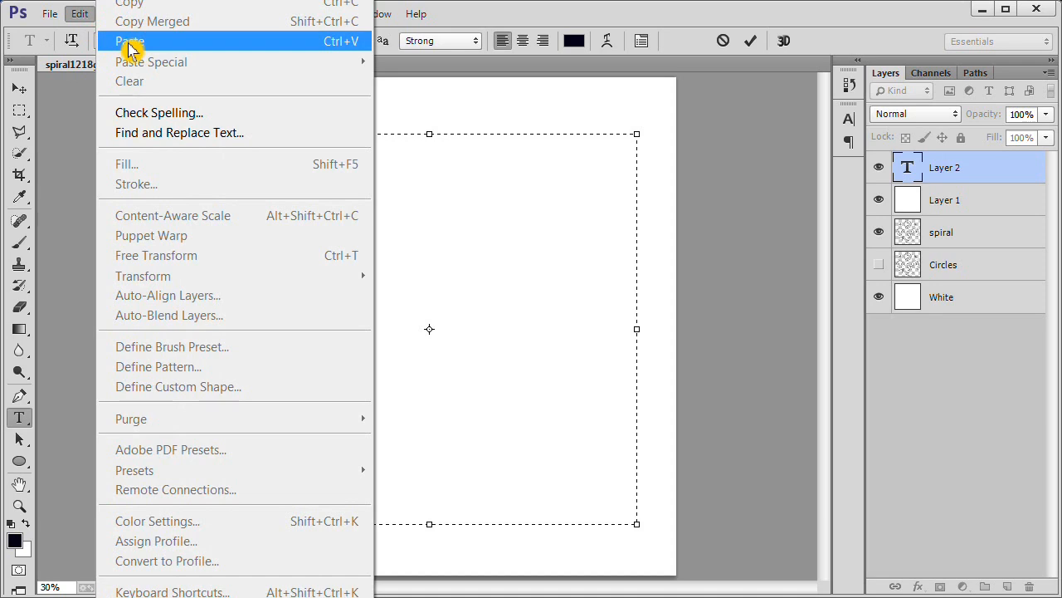
left_click(129, 42)
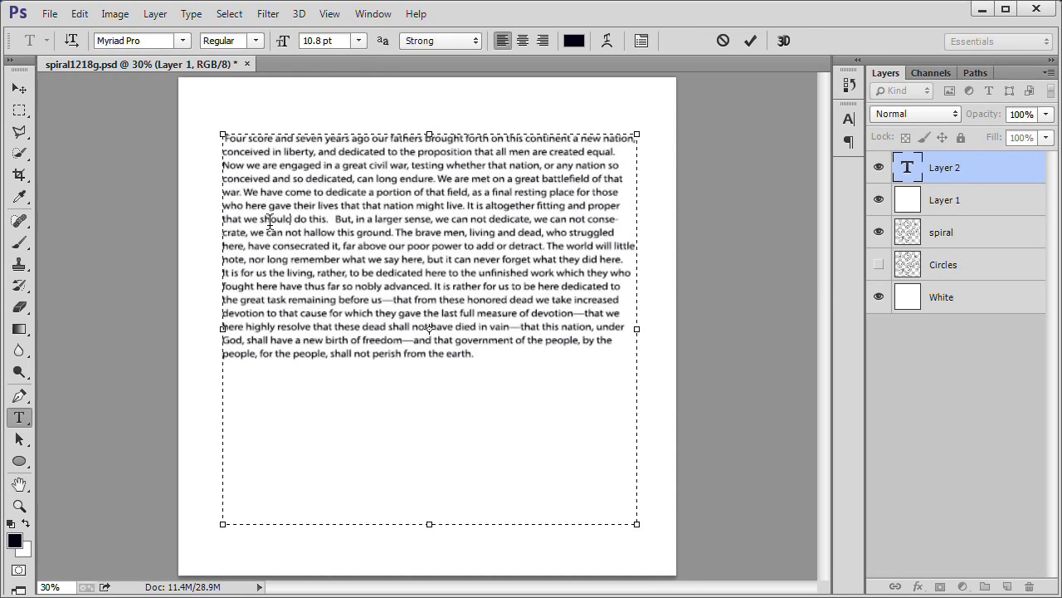
left_click(541, 40)
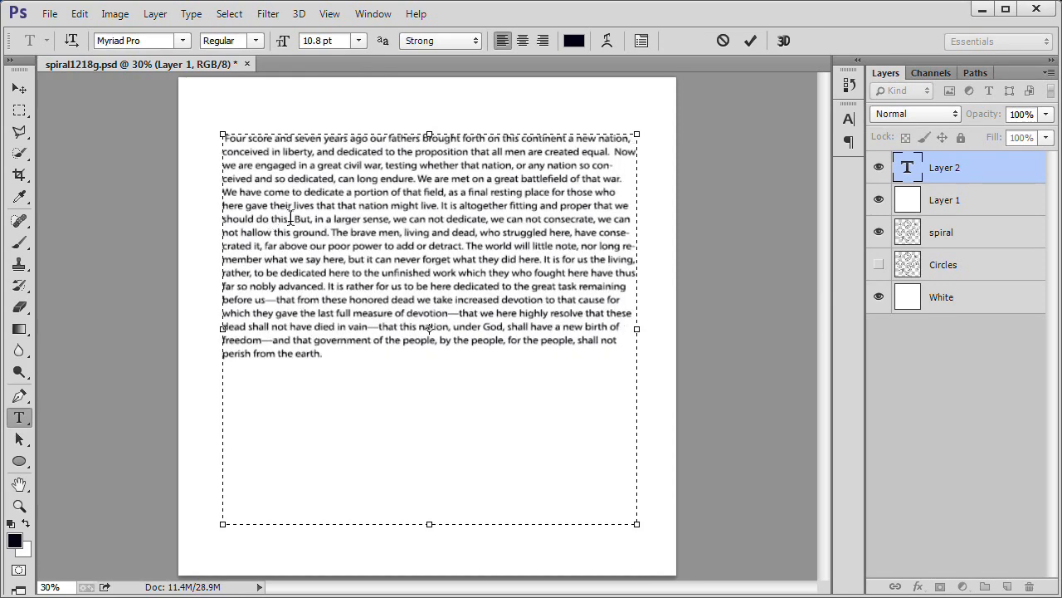
mouse_move(309, 244)
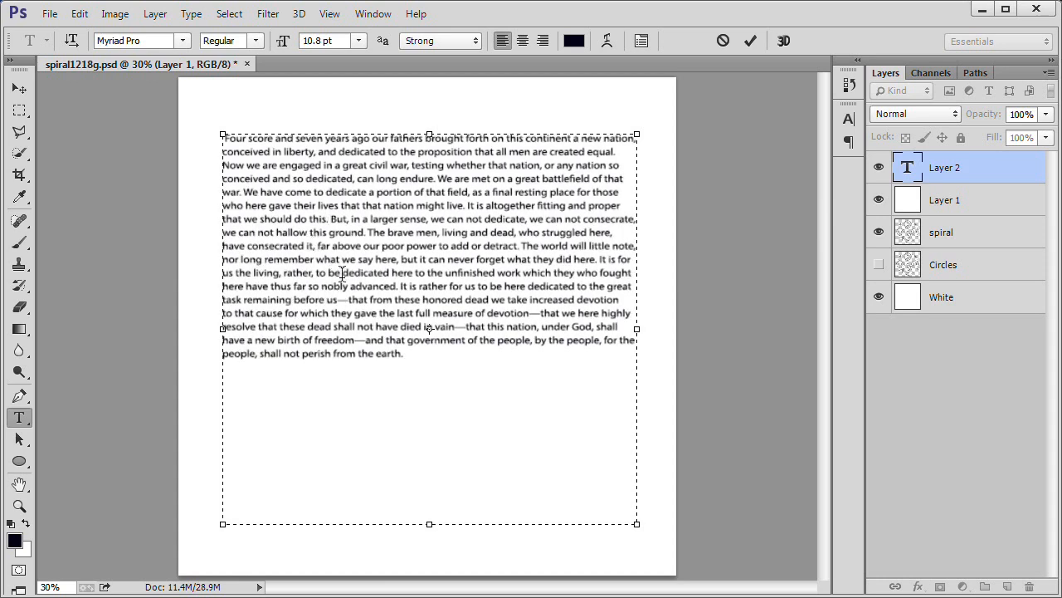
left_click(330, 219)
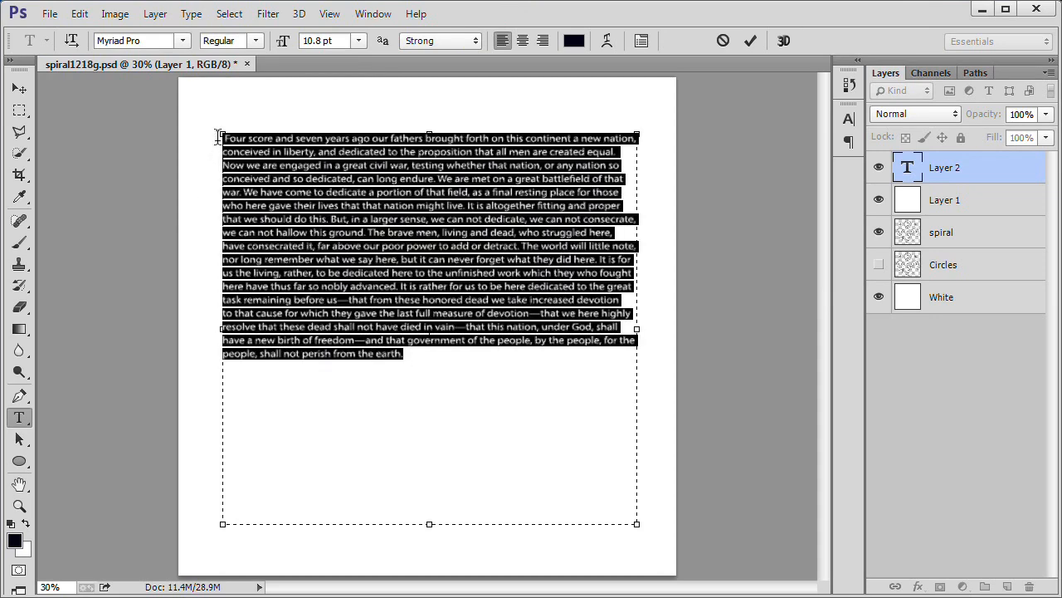
Copy the address text, then display the saved spiral path from the Paths panel.
left_click(79, 14)
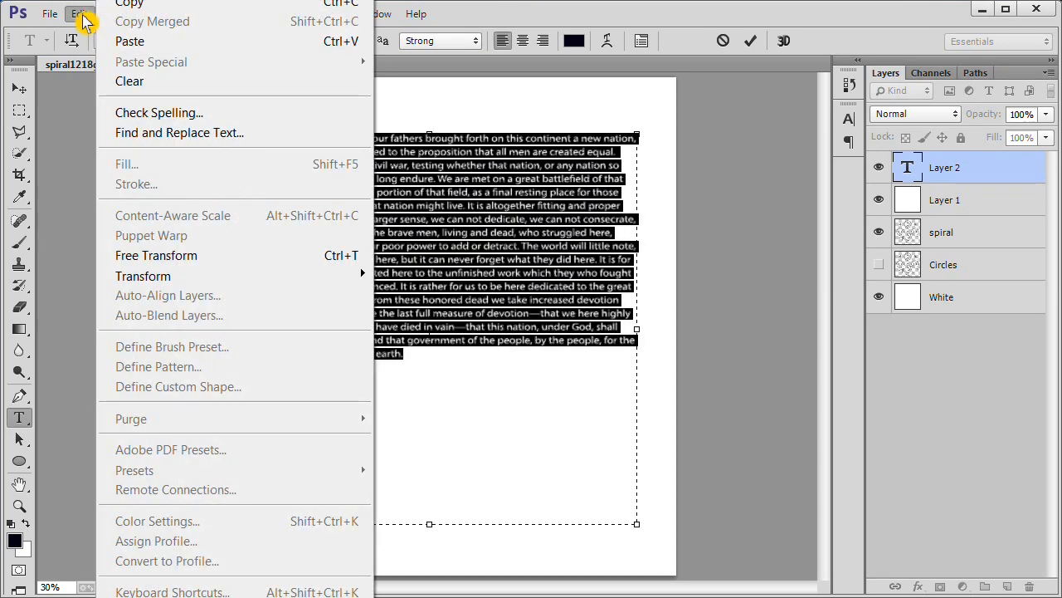
left_click(80, 13)
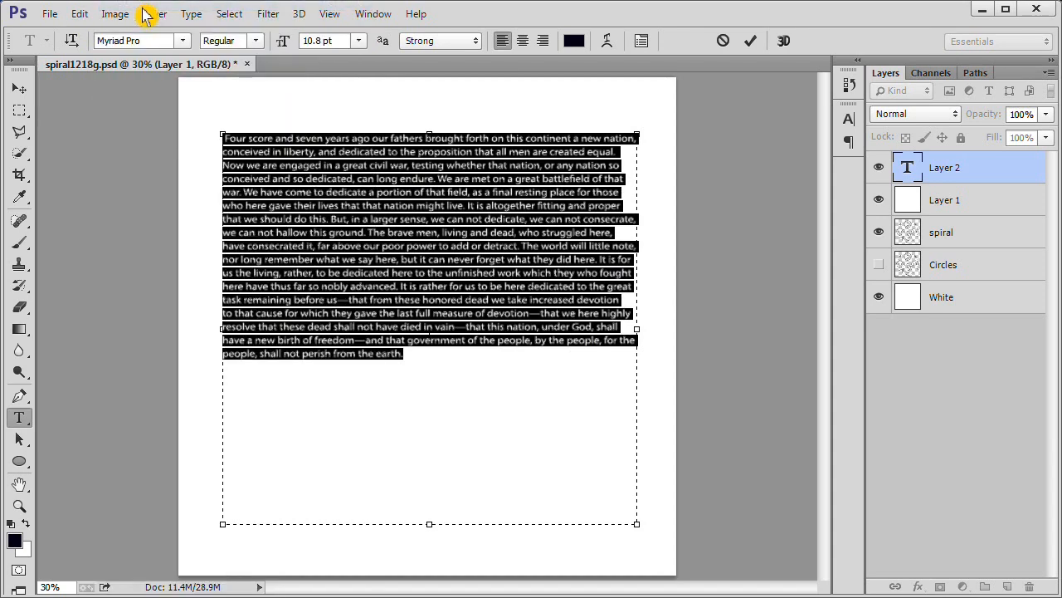
mouse_move(234, 98)
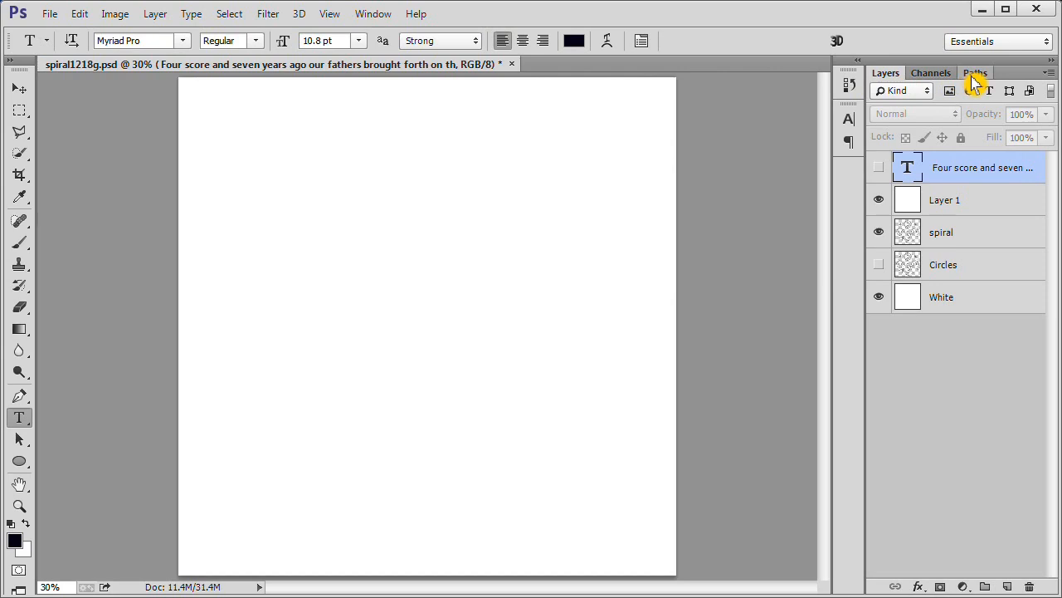
left_click(976, 72)
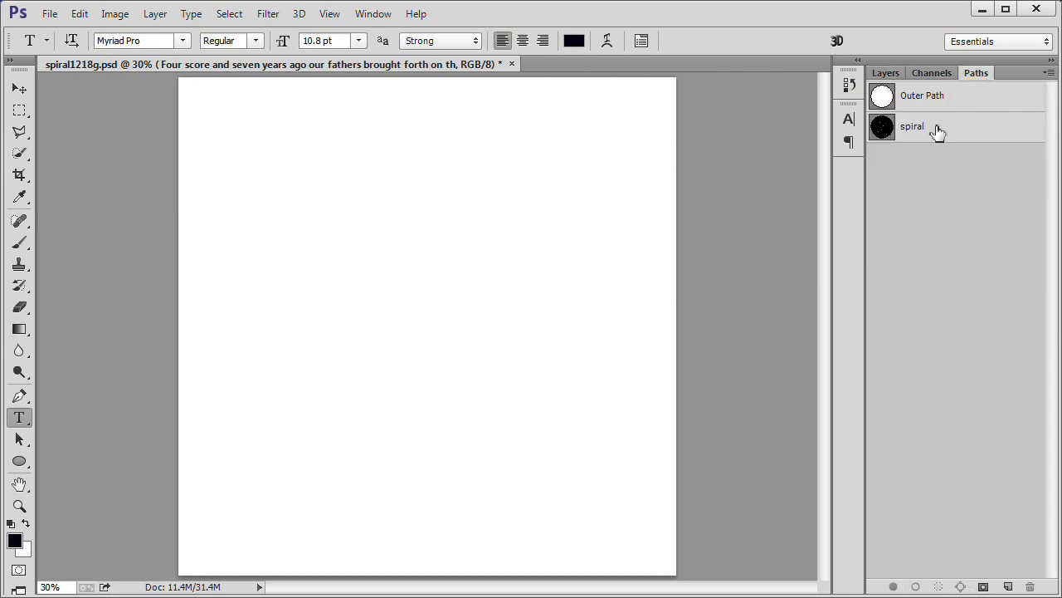
left_click(912, 126)
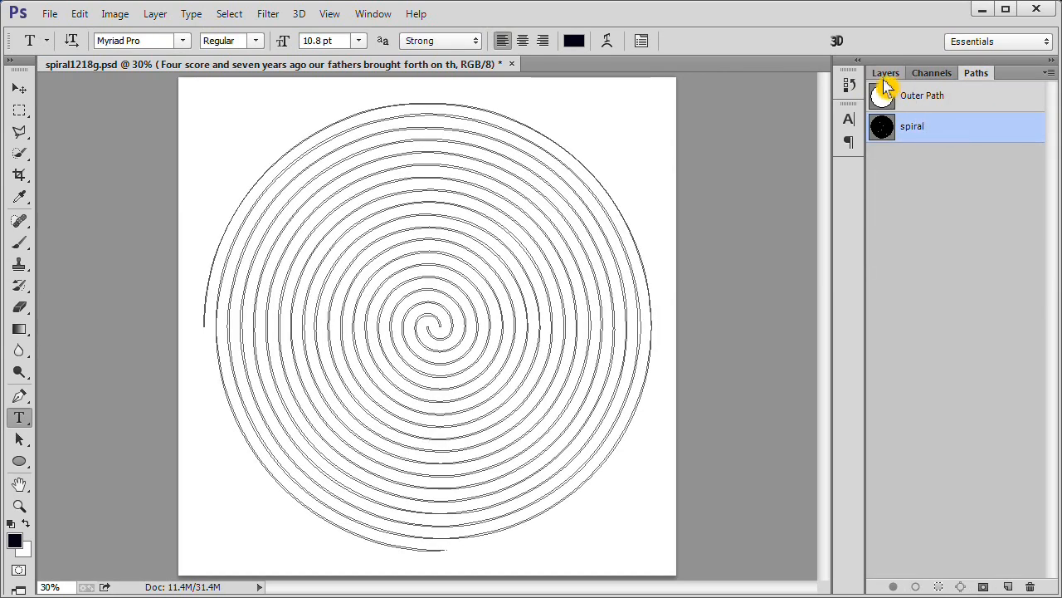
left_click(885, 72)
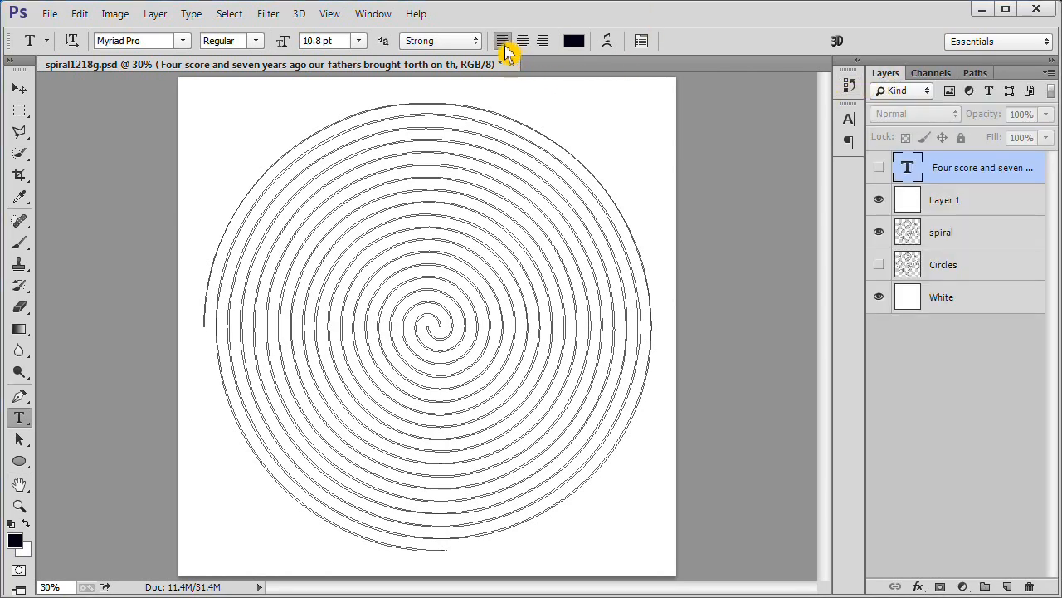
mouse_move(502, 39)
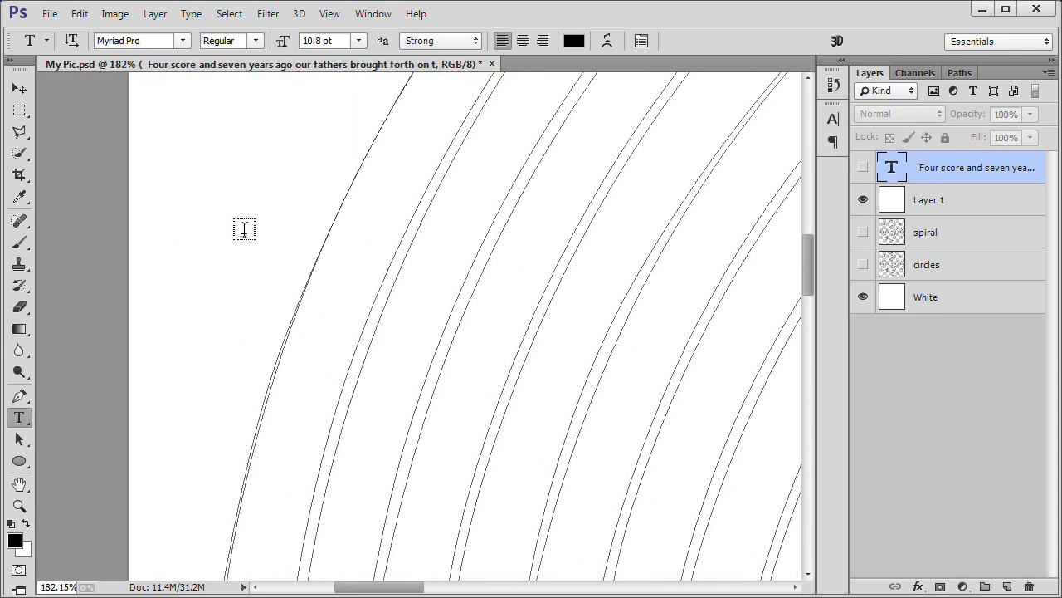
mouse_move(309, 292)
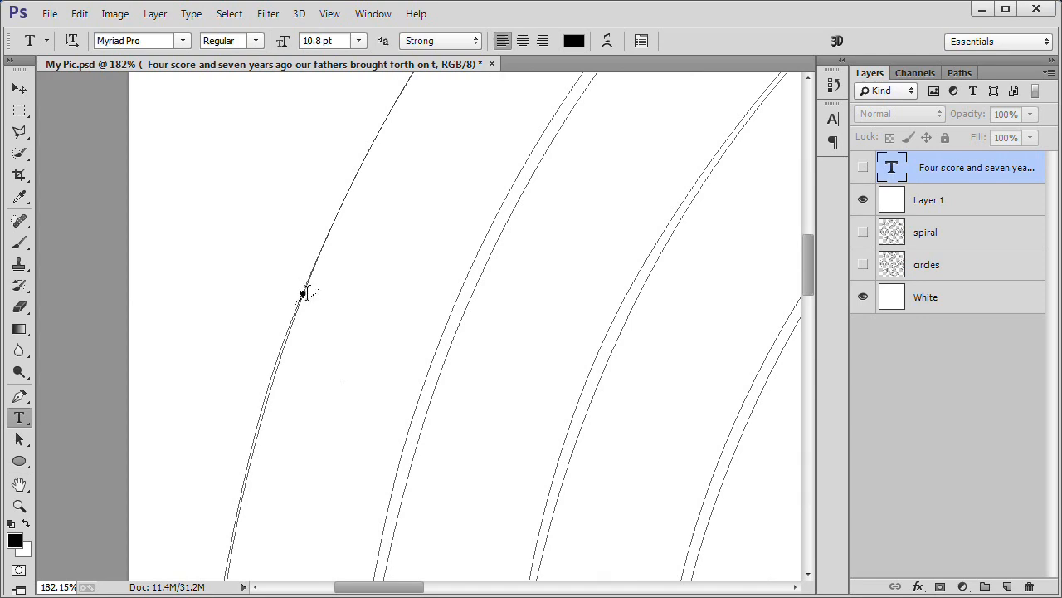
Click the spiral path's outer end with the Type tool to start path text.
left_click(308, 294)
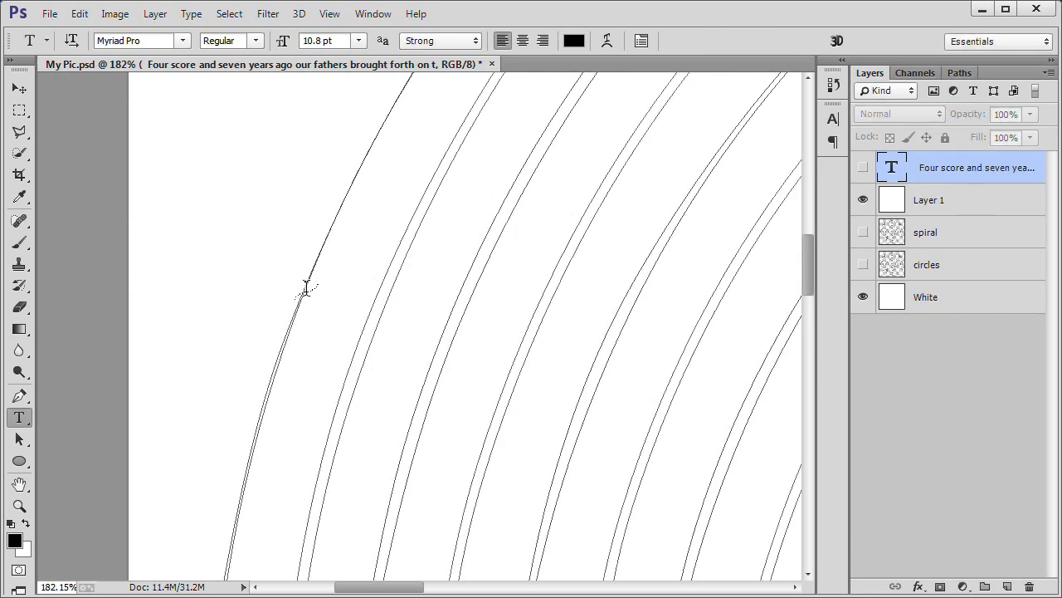
left_click(301, 274)
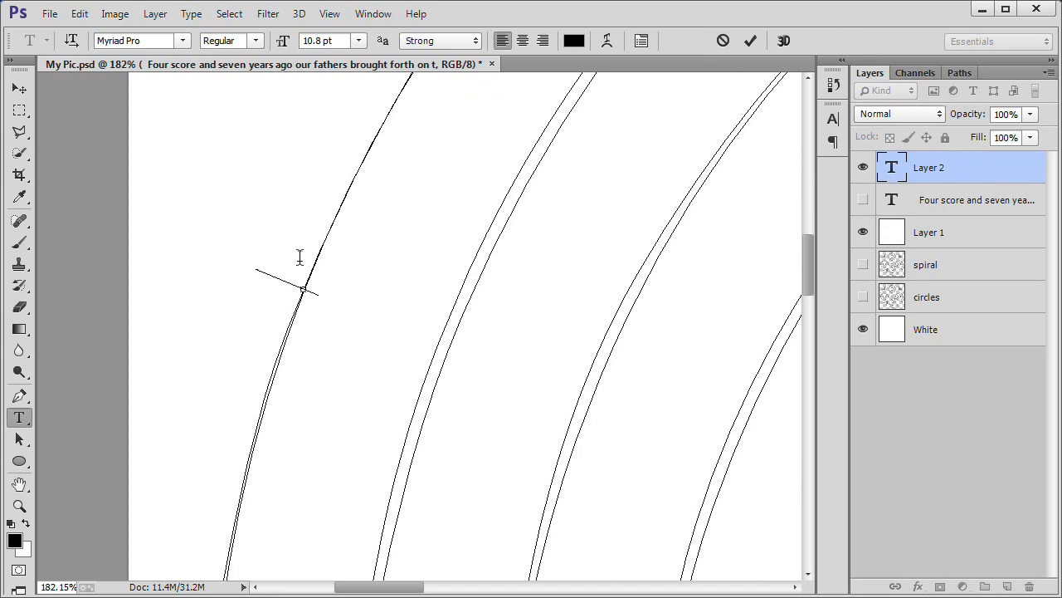
mouse_move(508, 231)
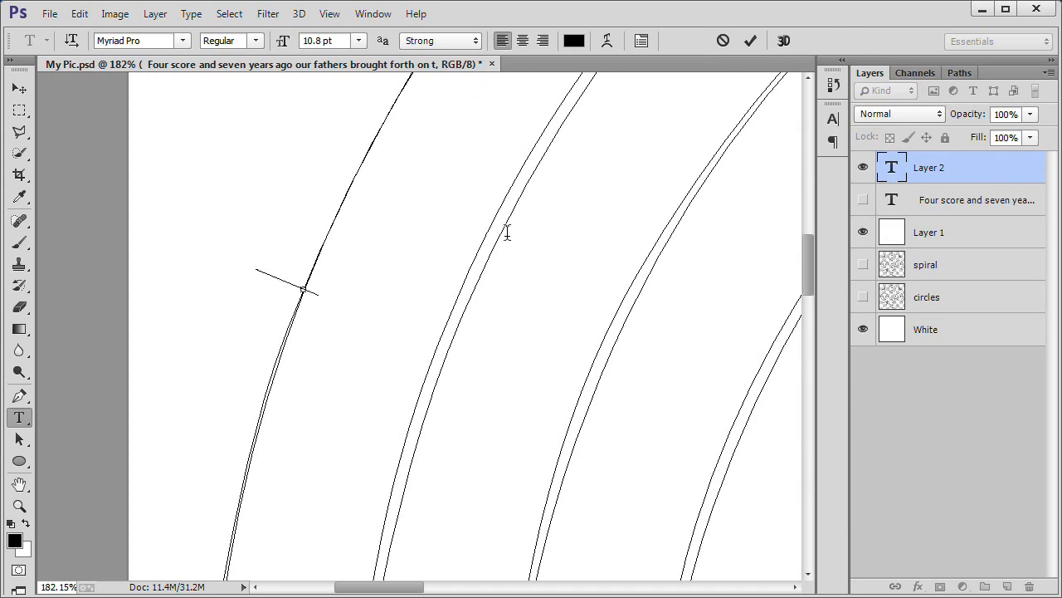
mouse_move(608, 197)
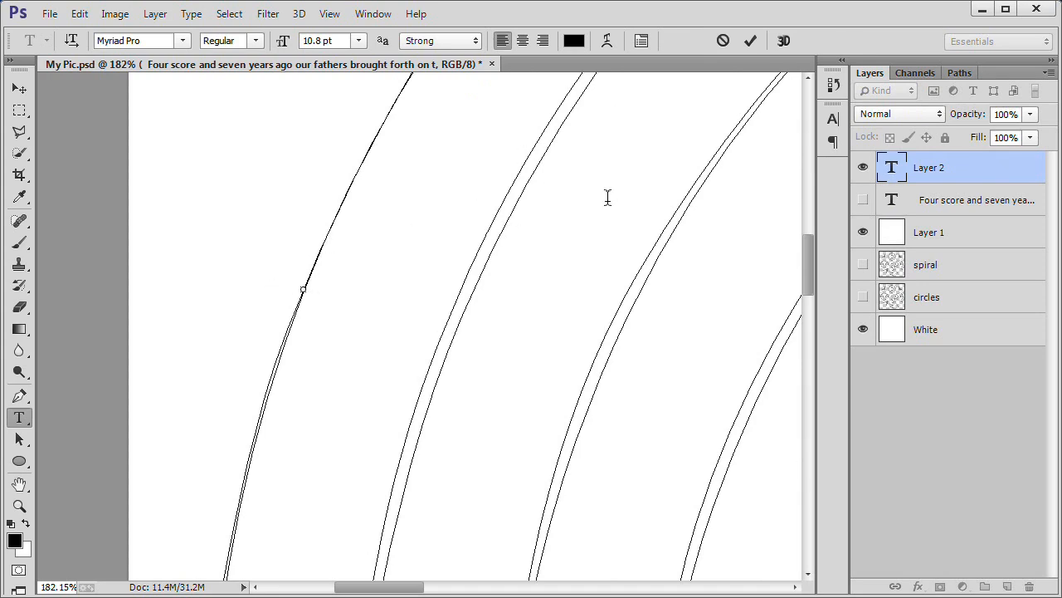
mouse_move(367, 87)
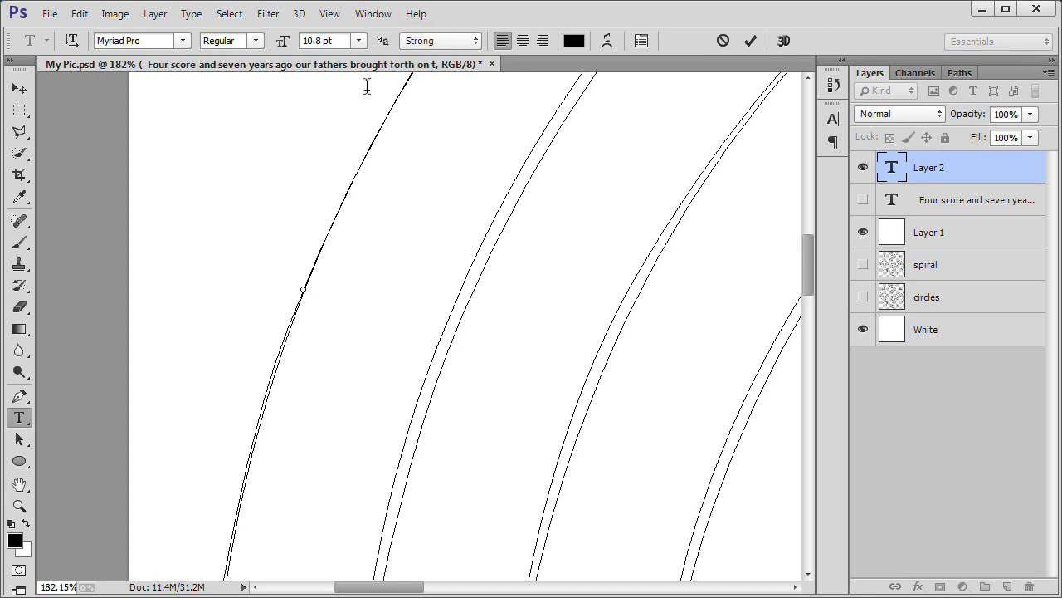
mouse_move(219, 123)
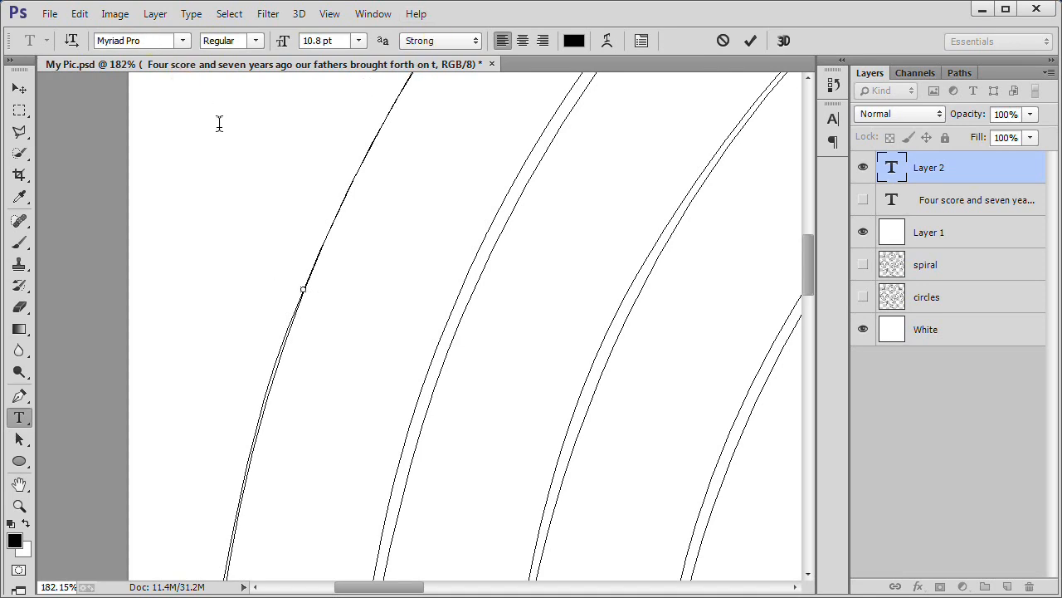
Open the Edit menu to paste the copied address onto the spiral.
left_click(79, 13)
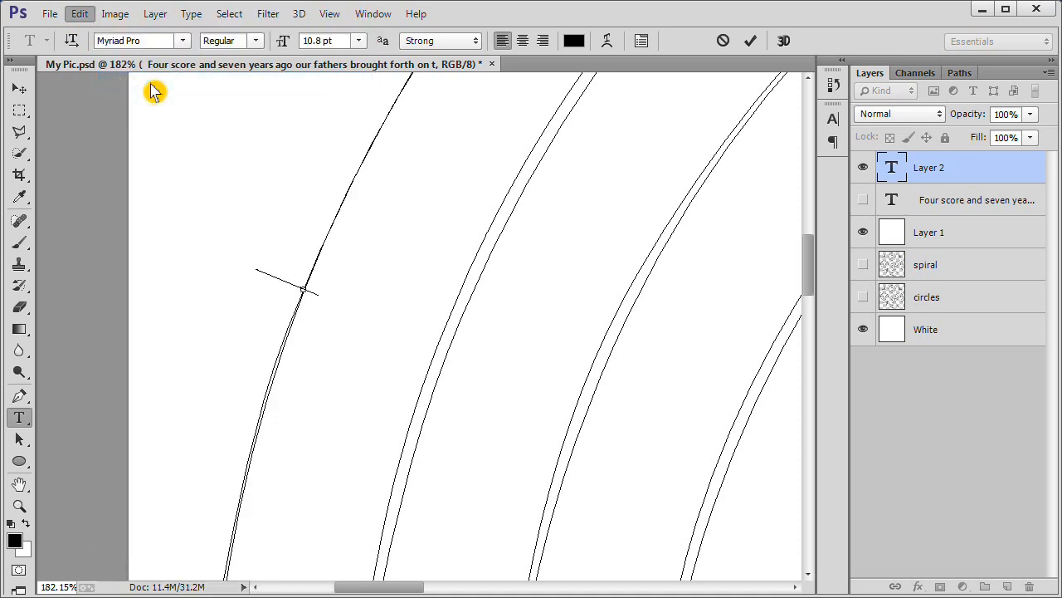
mouse_move(183, 180)
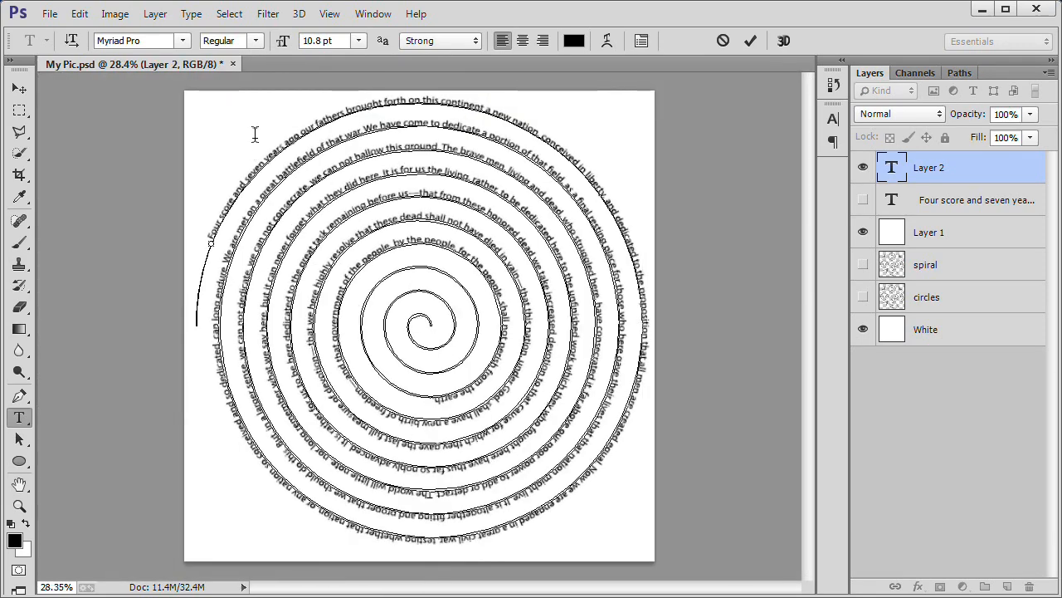
mouse_move(417, 14)
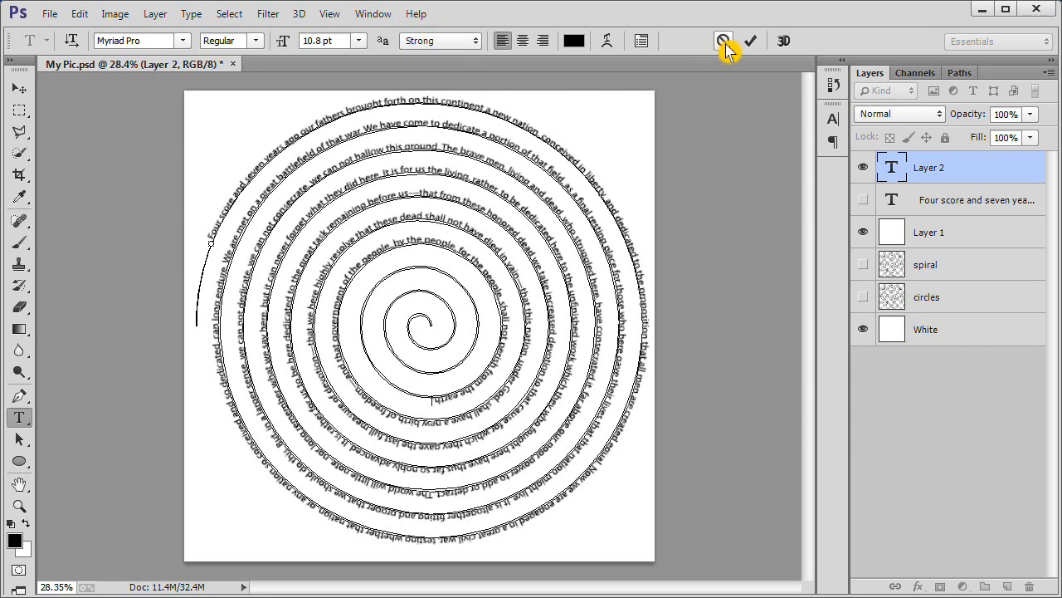
Discard the spiral text and restart it near the spiral's top-left, pasting the address.
left_click(723, 41)
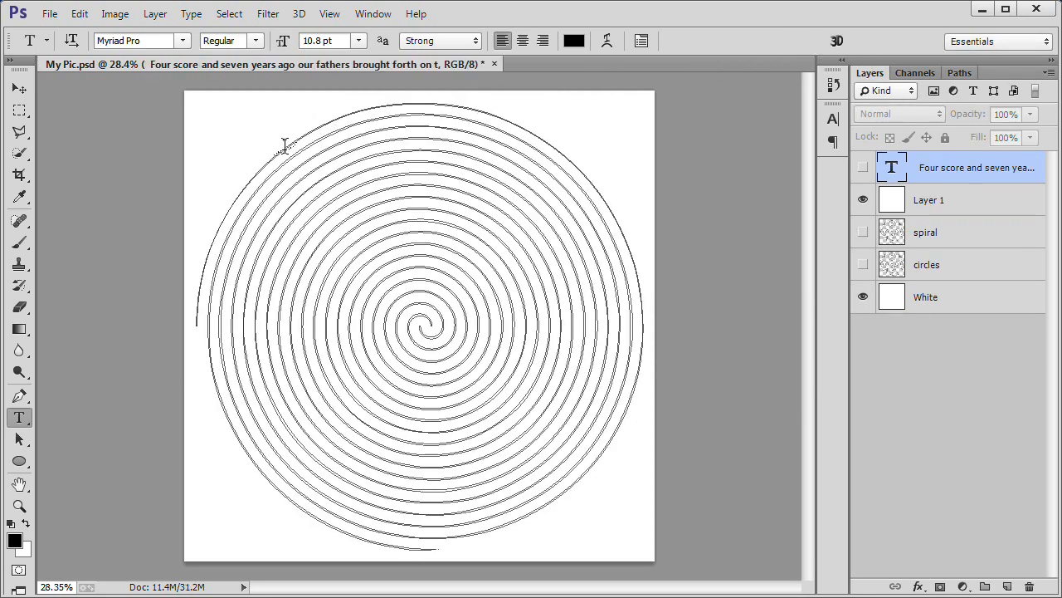
left_click(282, 145)
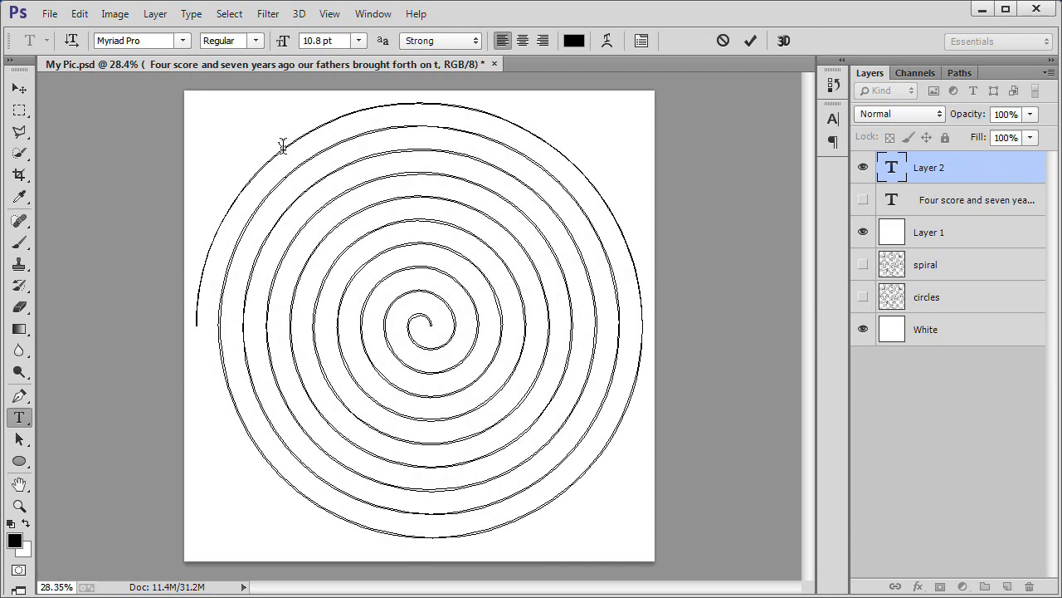
left_click(79, 13)
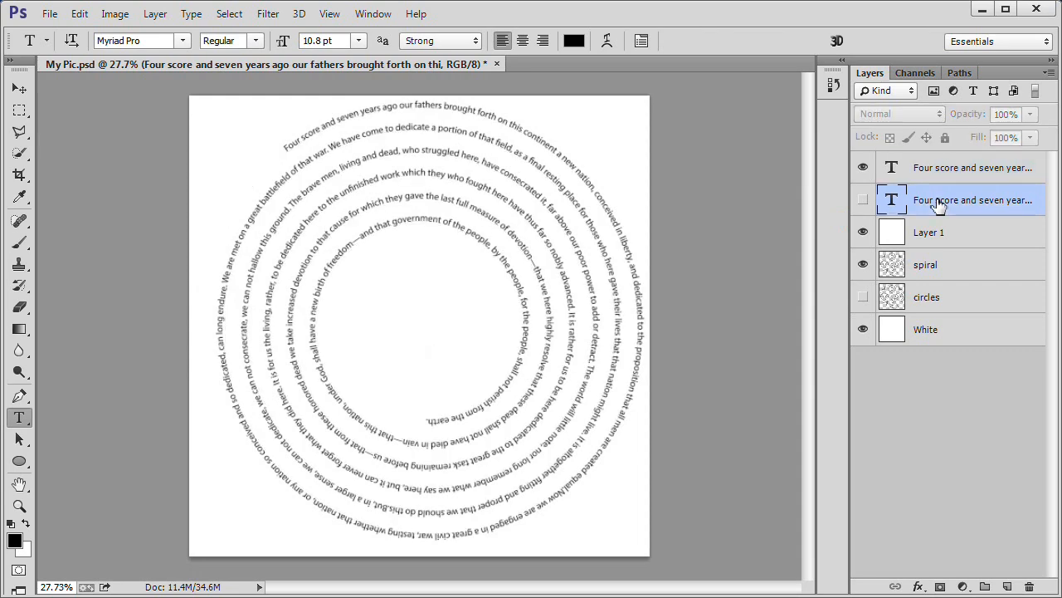
Give the hidden text layer a yellow label and return to the Layers panel.
right_click(972, 199)
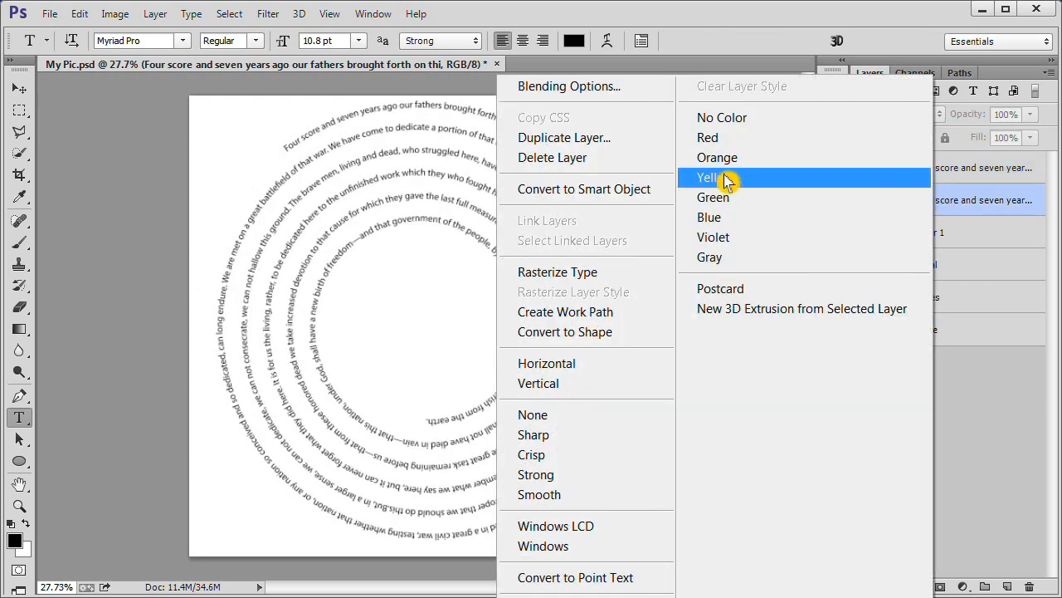
left_click(552, 157)
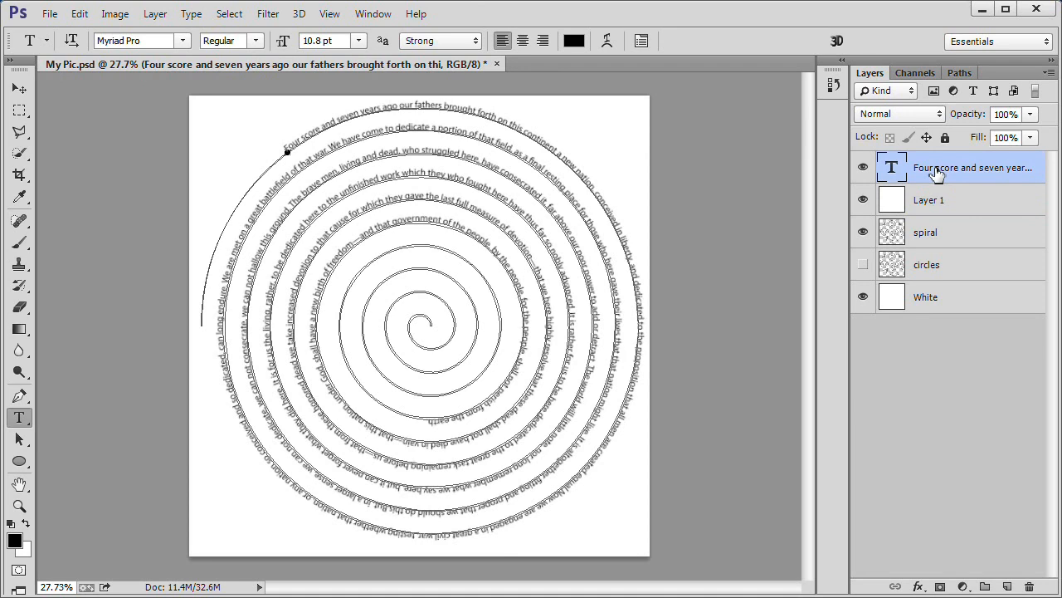
left_click(960, 72)
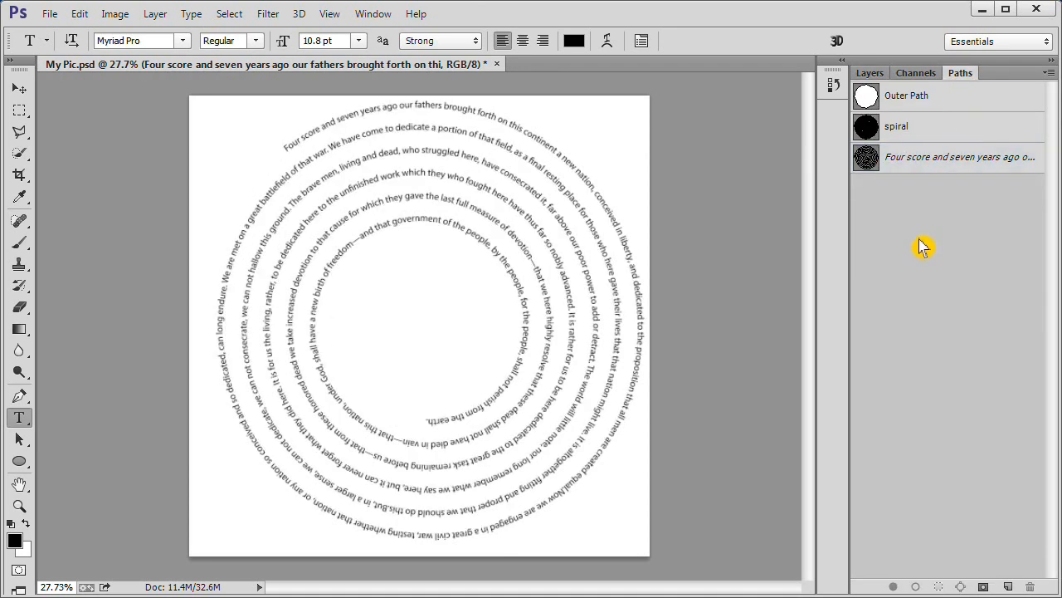
left_click(870, 73)
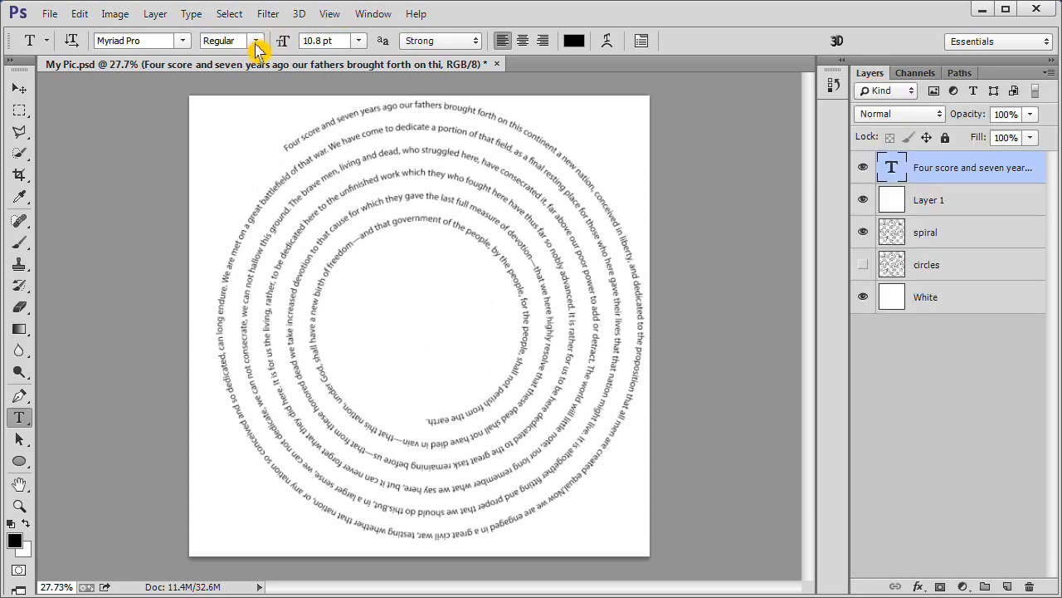
Set the spiral Gettysburg Address text's font style to Myriad Pro Bold.
left_click(256, 41)
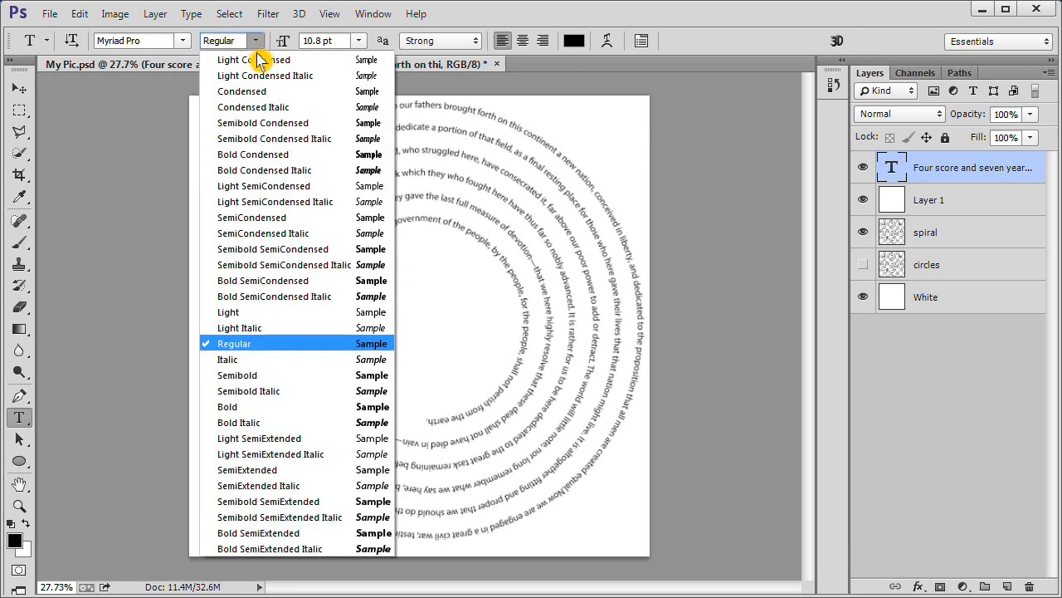
mouse_move(263, 406)
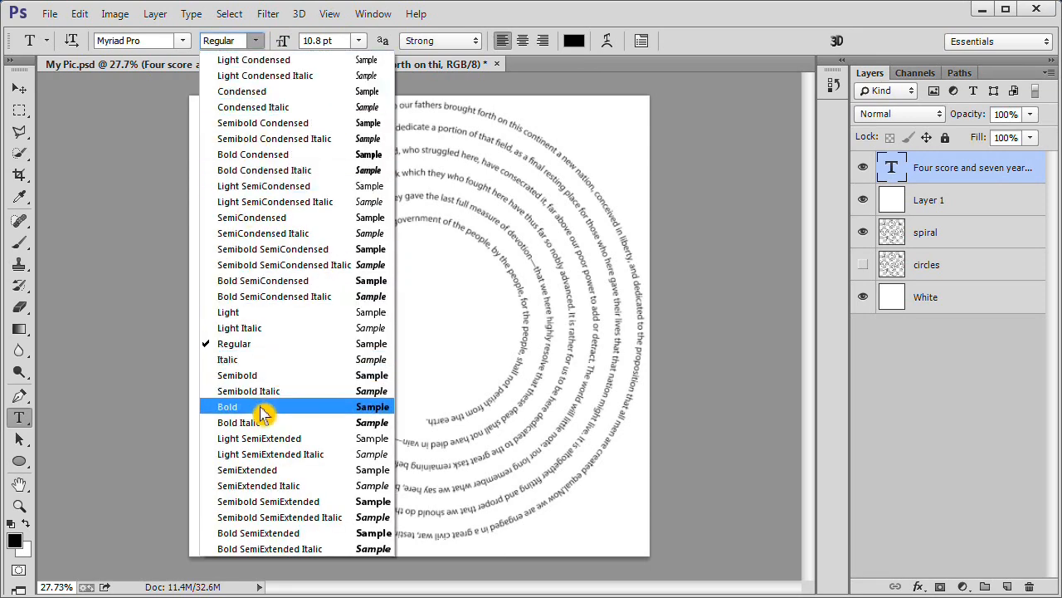
left_click(226, 406)
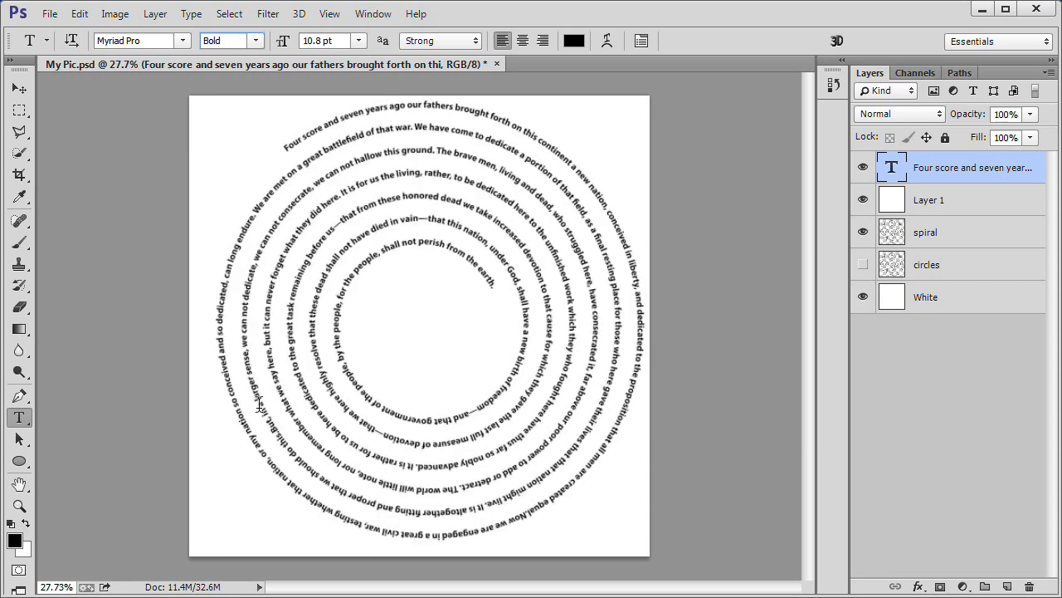
mouse_move(392, 69)
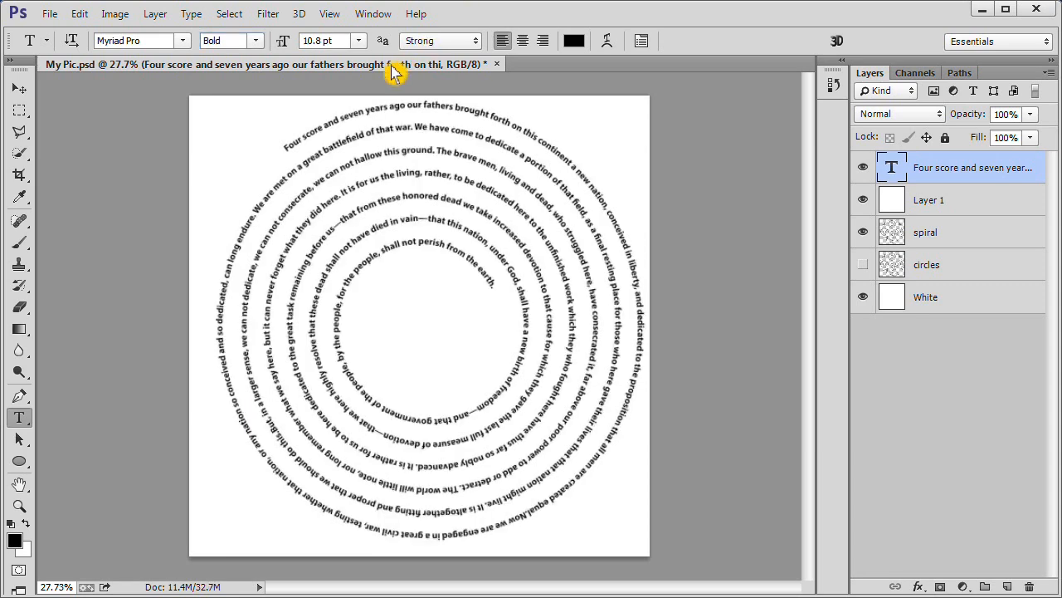
Resize the spiral text to 11 pt, then 12 pt, then 12.1 pt.
left_click(360, 41)
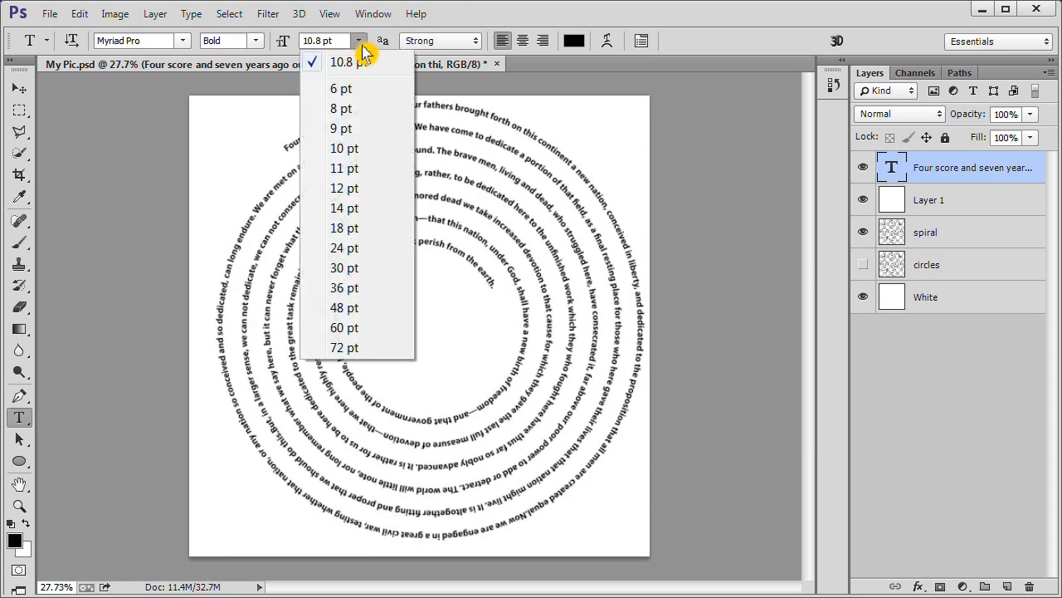
left_click(345, 168)
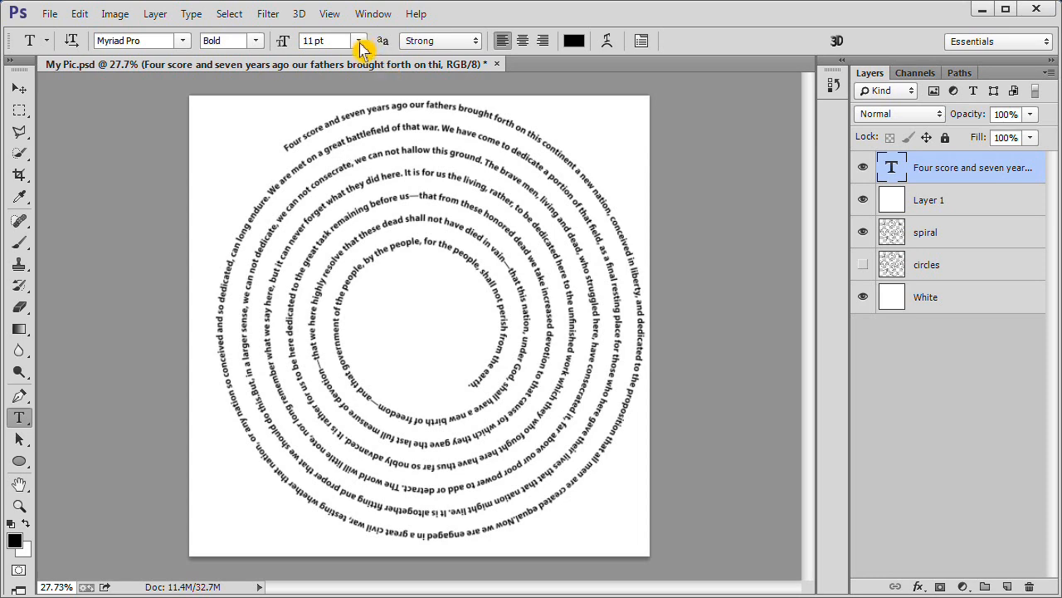
left_click(356, 41)
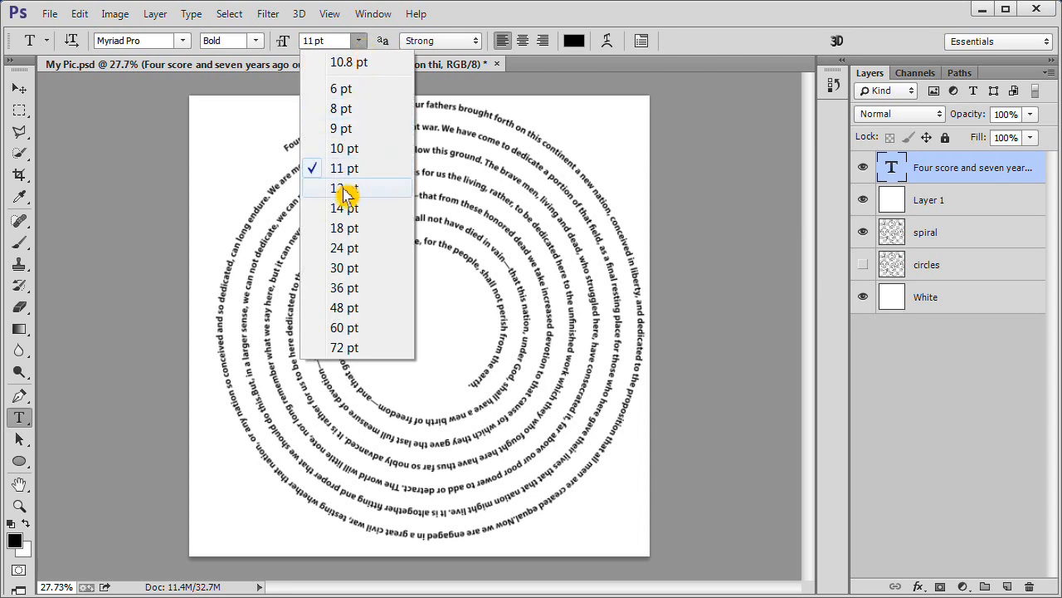
left_click(343, 187)
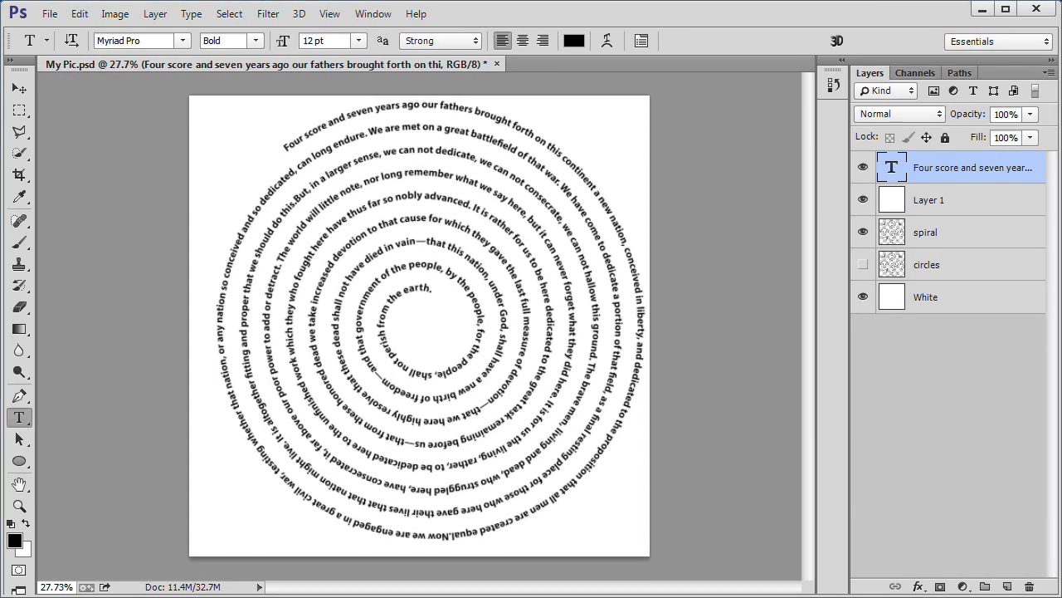
left_click(322, 41)
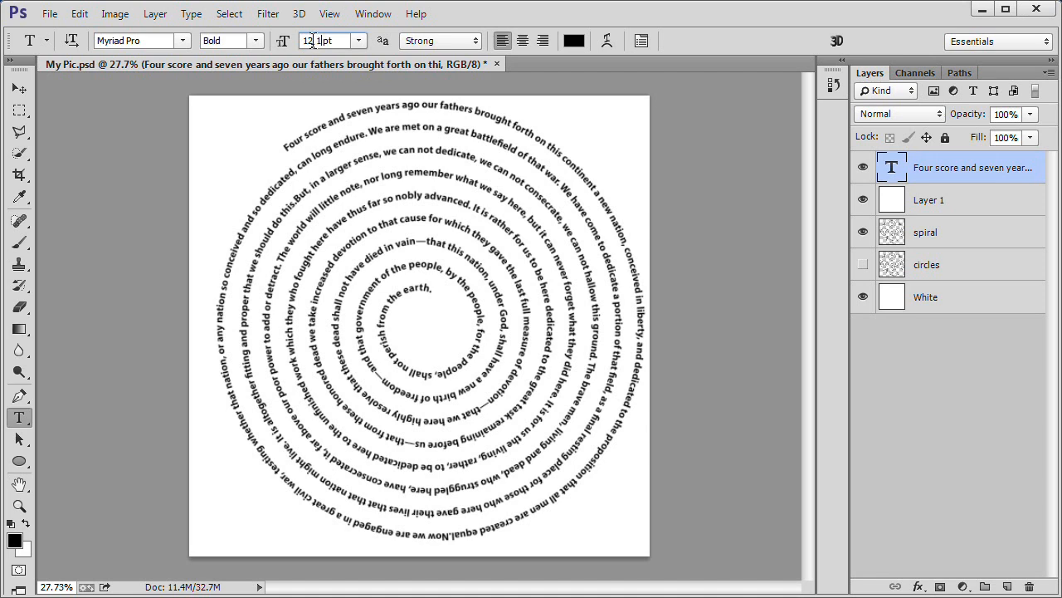
left_click(328, 40)
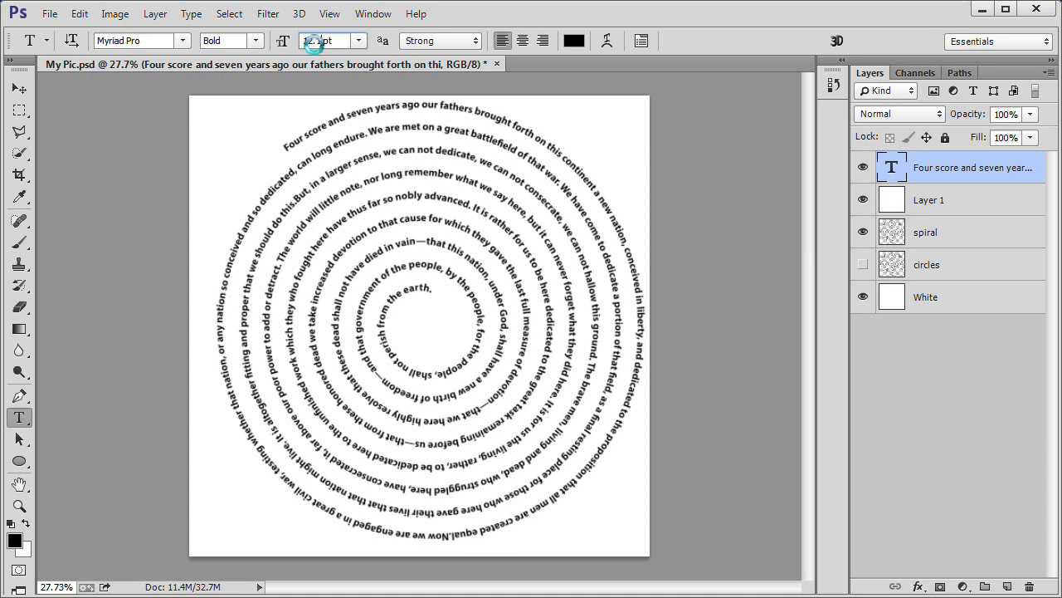
type("12.1")
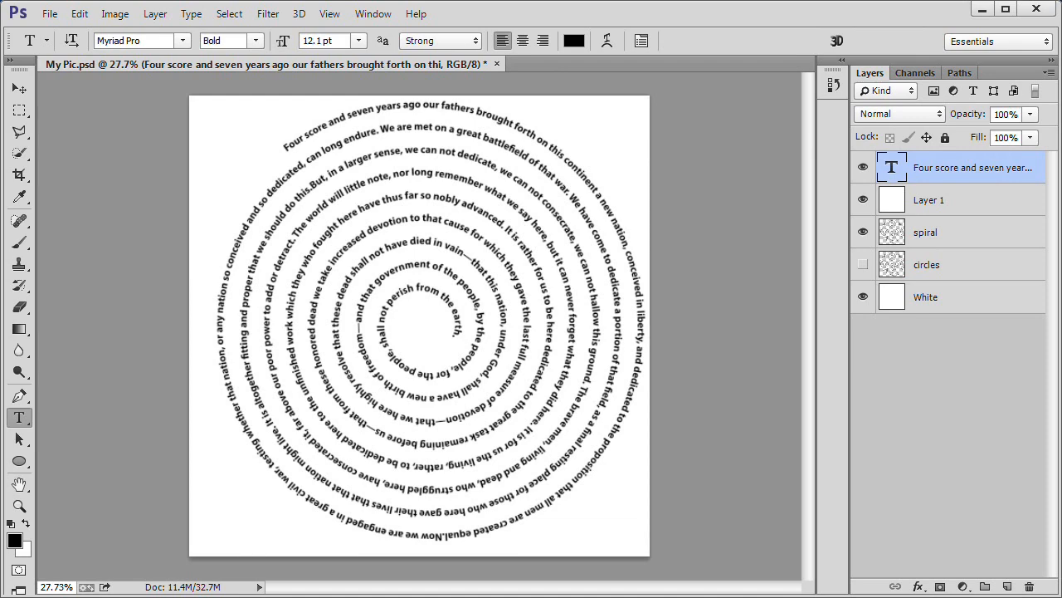
left_click(50, 13)
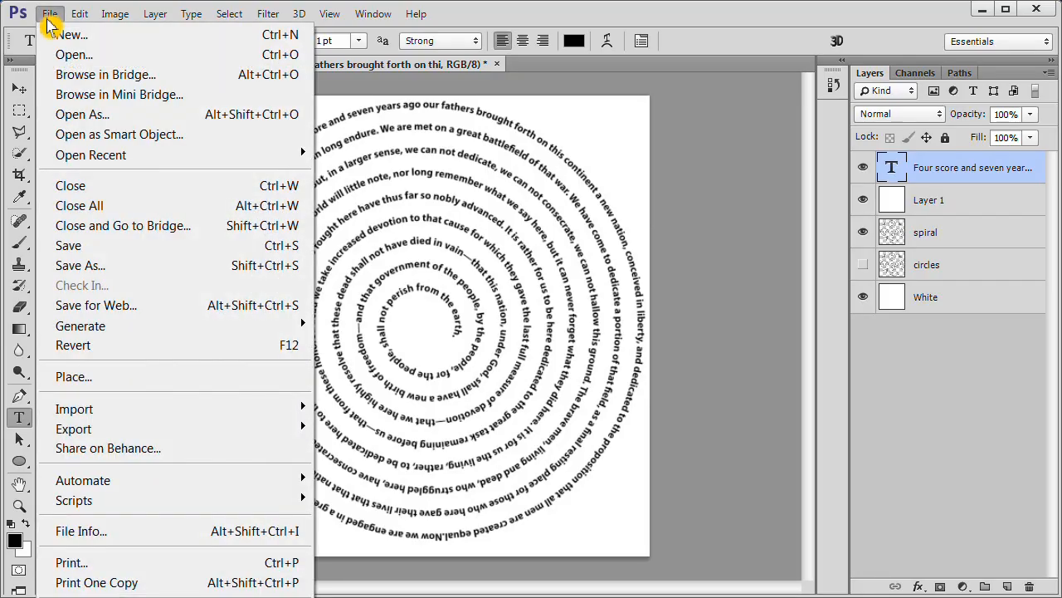
mouse_move(91, 376)
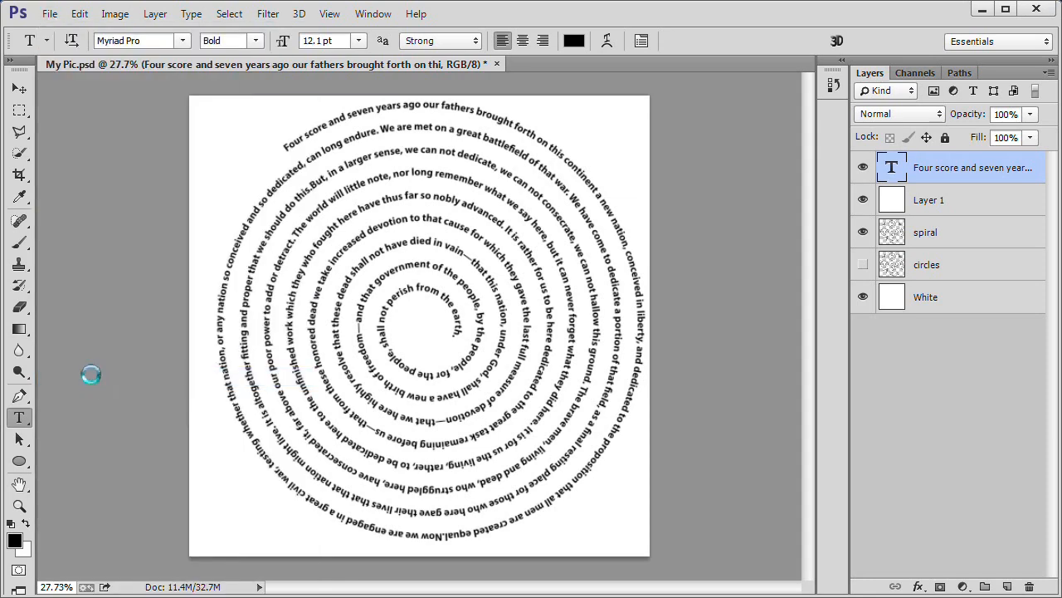
Place the Cannons sunset photo and scale it beyond the canvas edges.
left_click(49, 13)
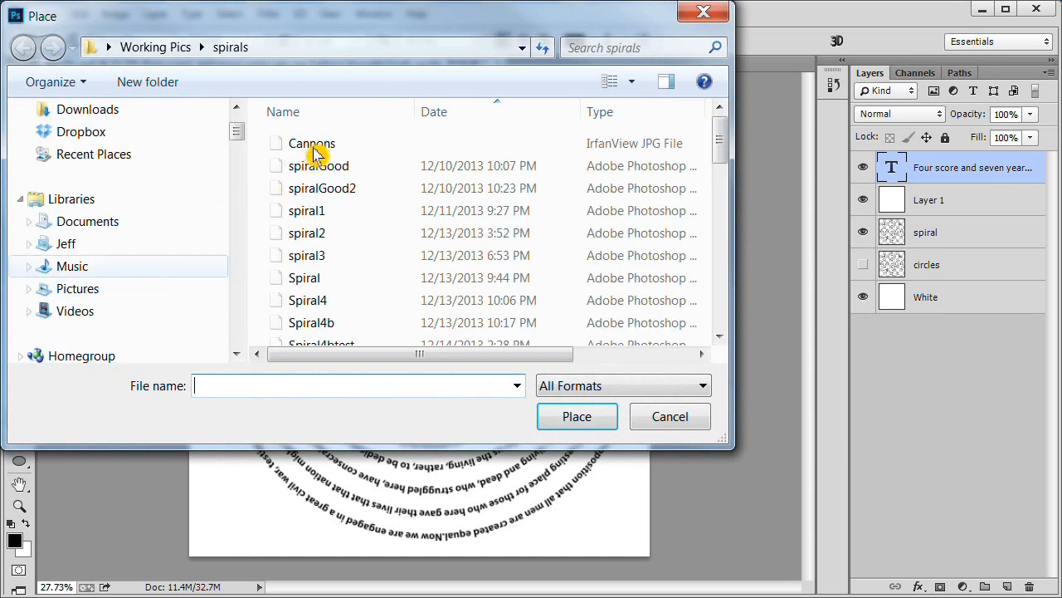
left_click(311, 143)
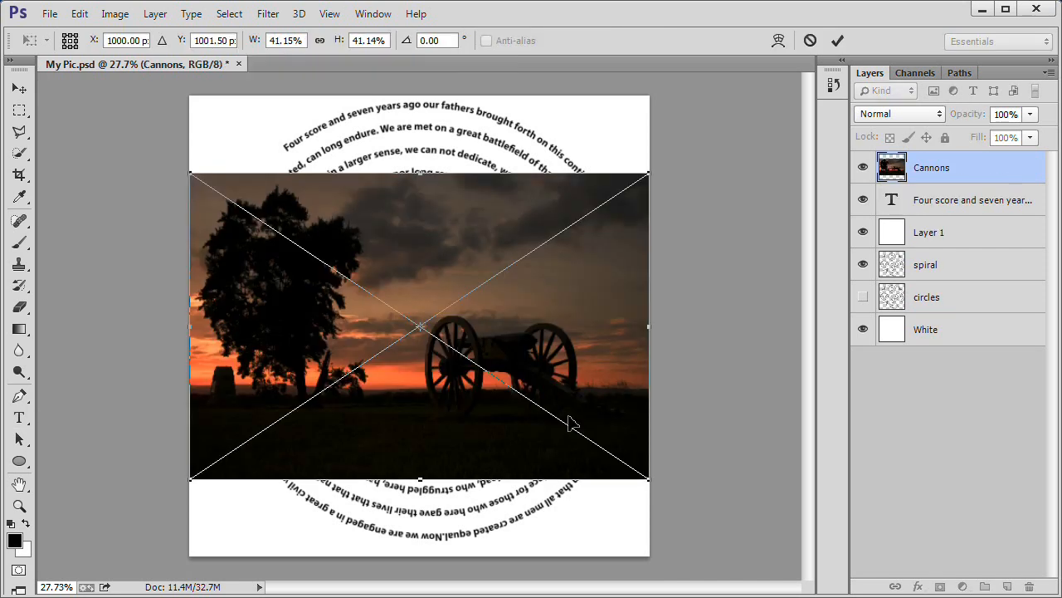
mouse_move(620, 181)
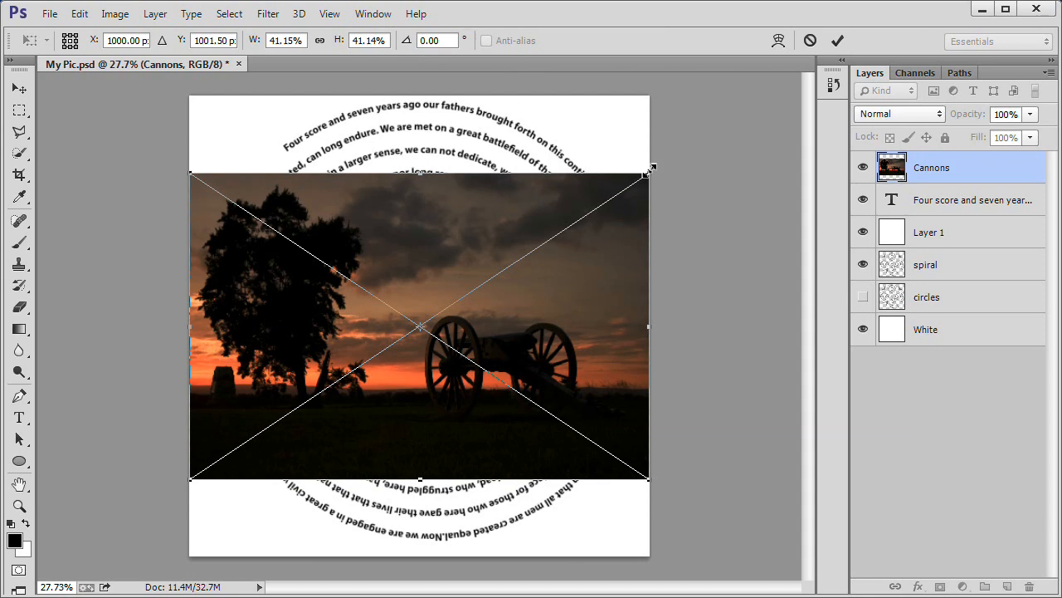
left_click_drag(652, 169, 703, 135)
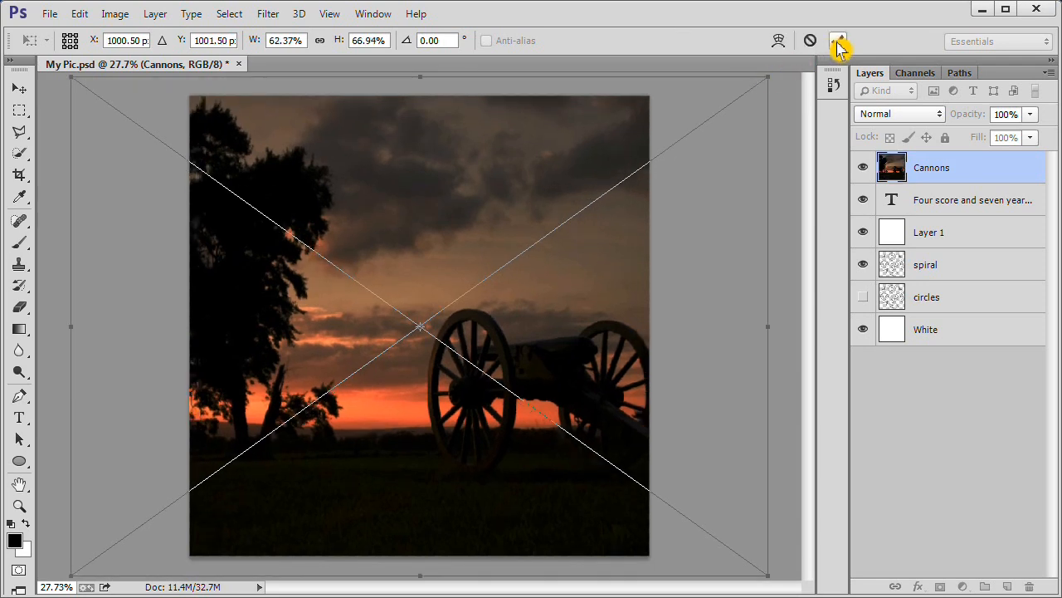
Commit the placed Cannons photo and move its layer beneath the spiral text.
left_click(20, 416)
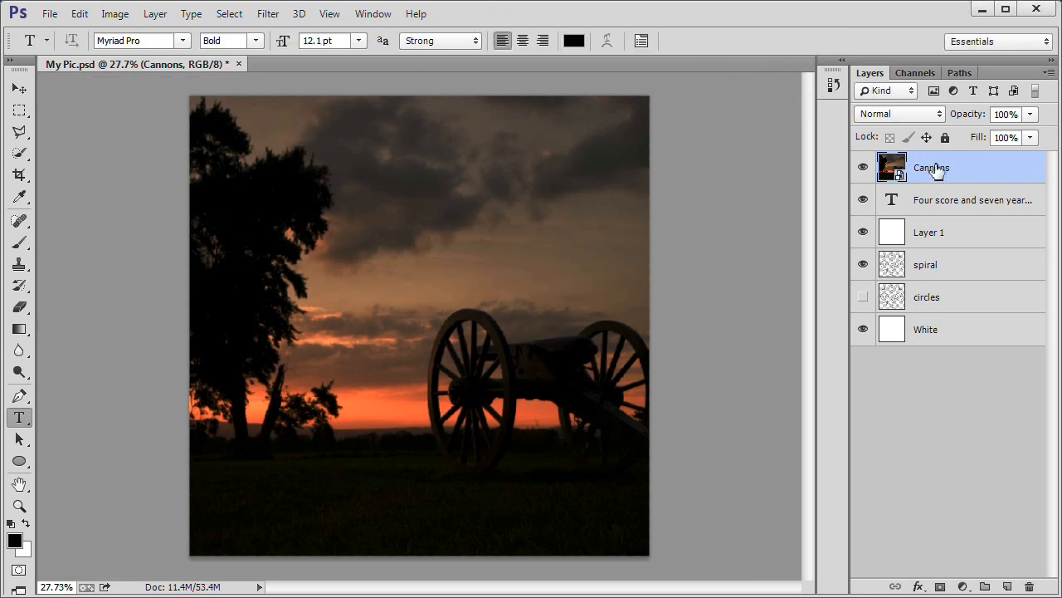
left_click_drag(931, 166, 931, 220)
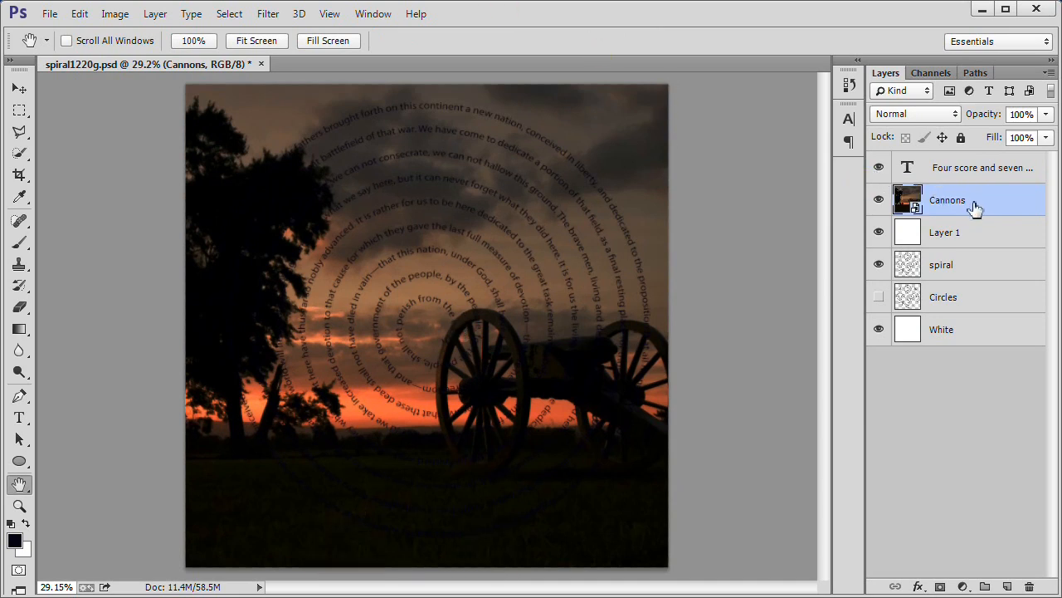
left_click(982, 167)
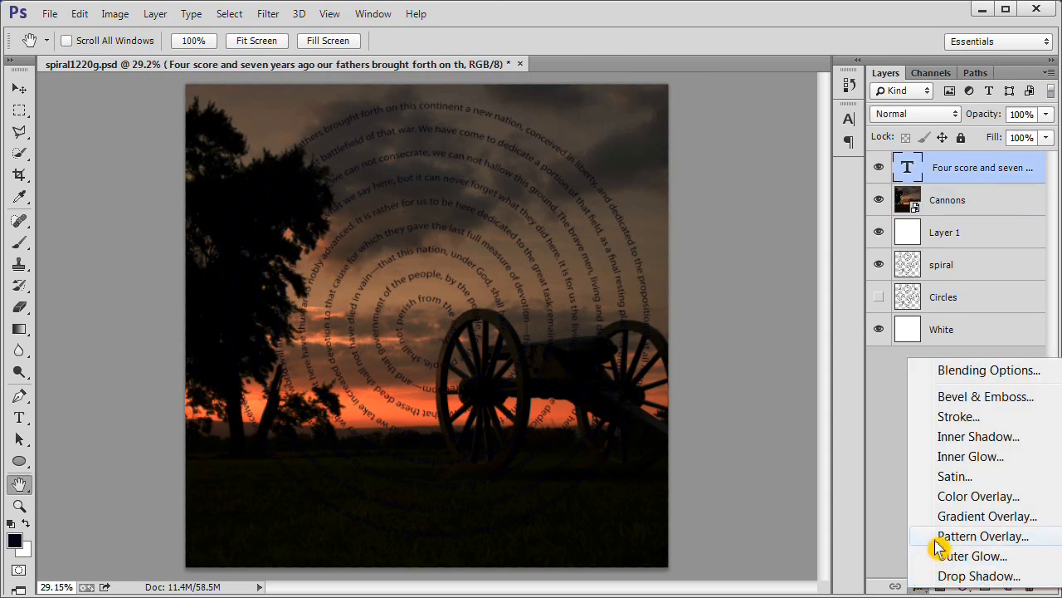
Add a yellow (f5b903) Color Overlay effect to the spiral text.
left_click(978, 495)
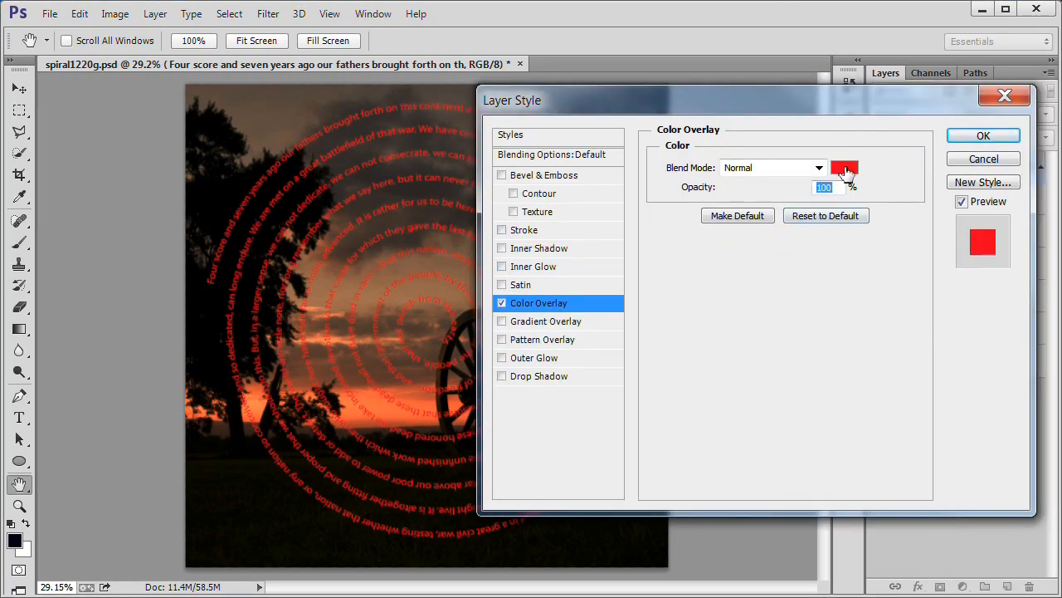
left_click(845, 167)
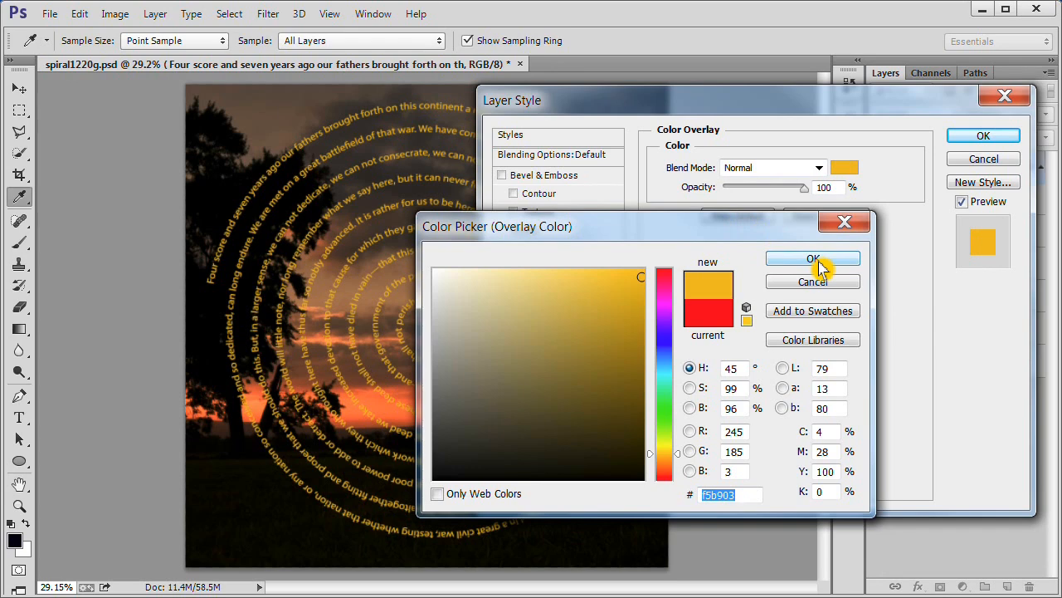
left_click(812, 258)
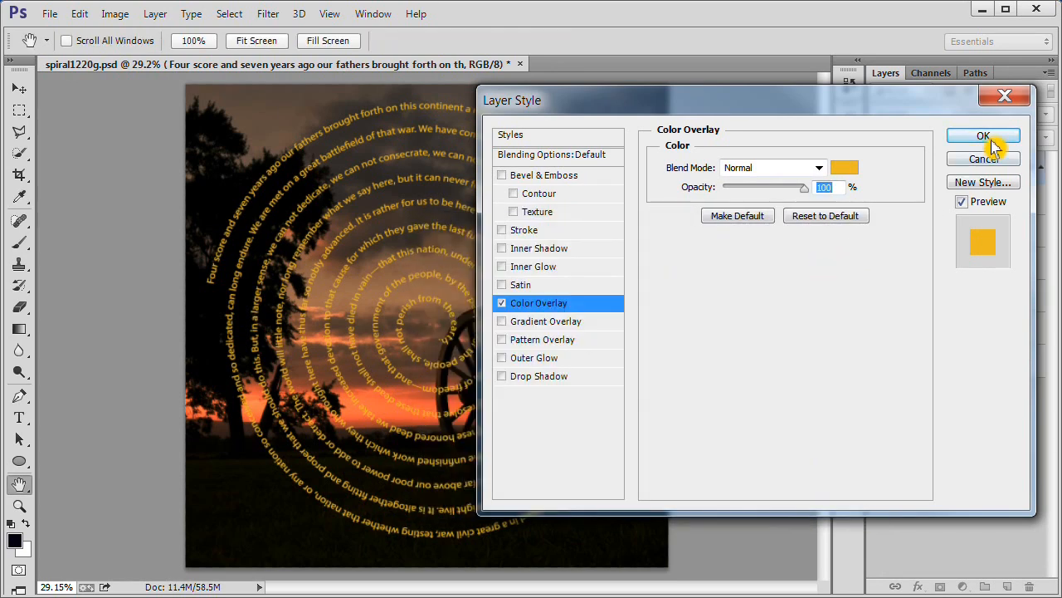